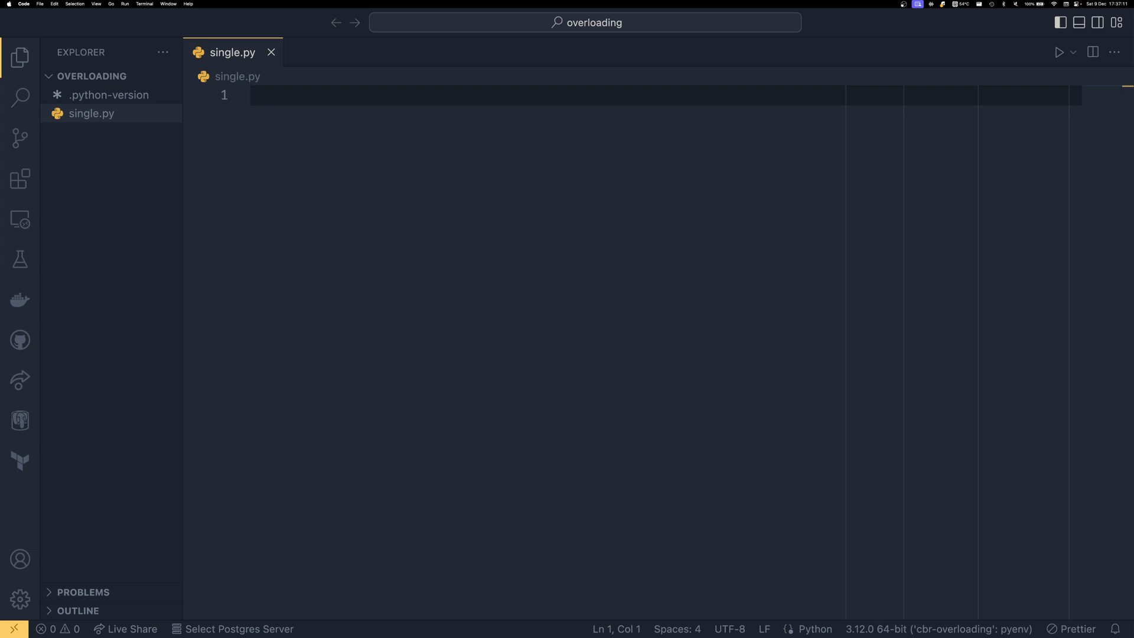
# Write def add(x: int, y: int) -> int returning x + y in single.py.
pyautogui.click(251, 95)
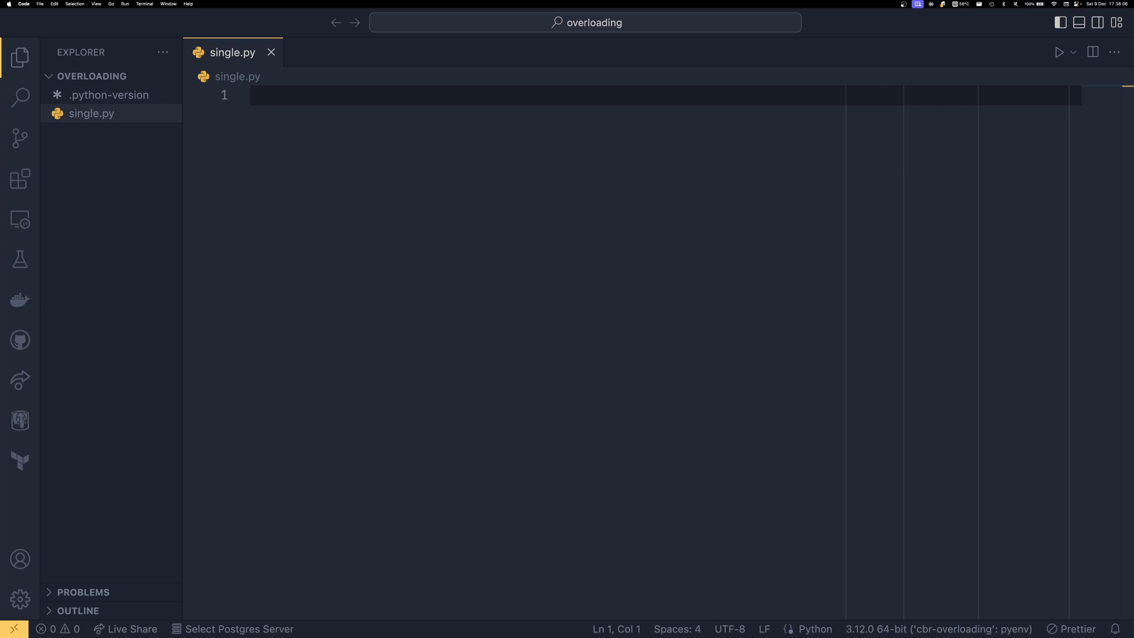
pyautogui.click(253, 94)
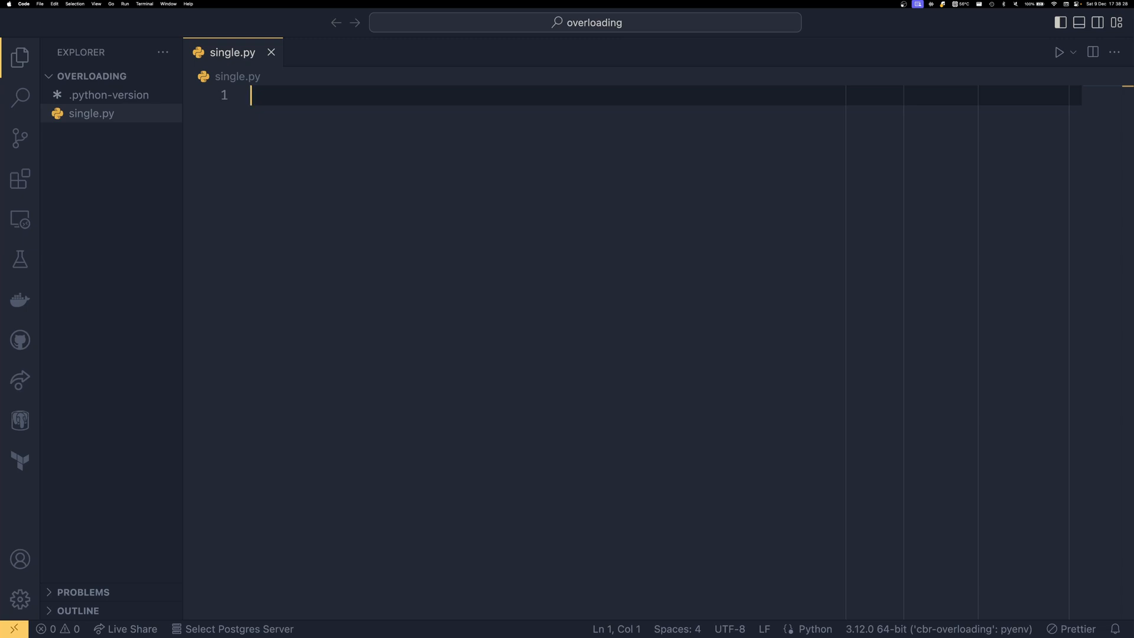
pyautogui.write('def add(x')
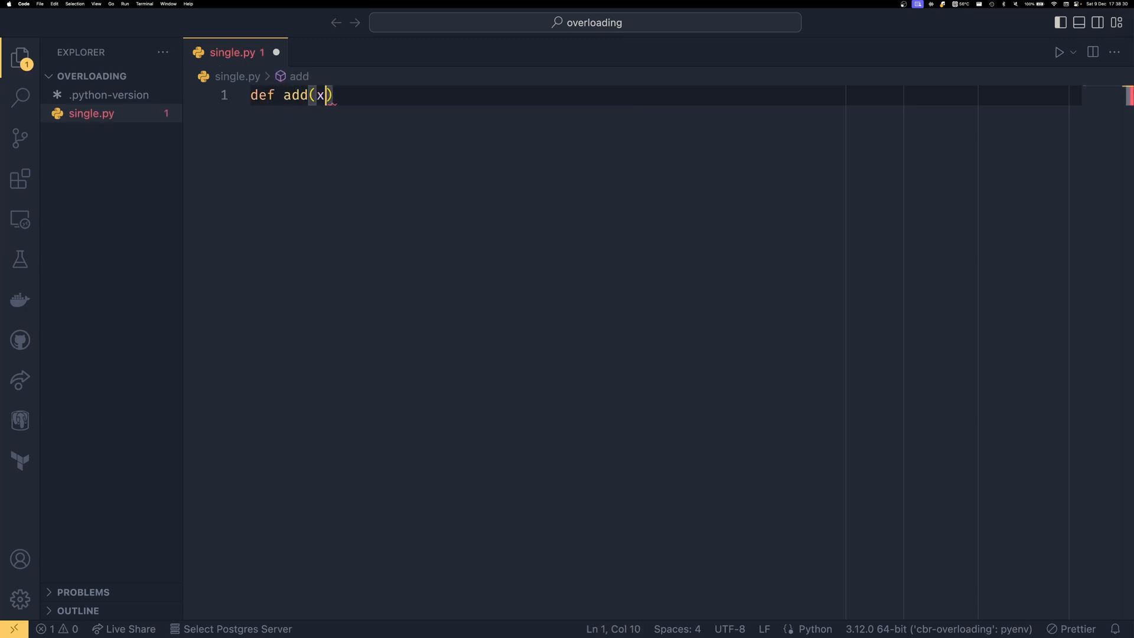
pyautogui.write(': int, y: int')
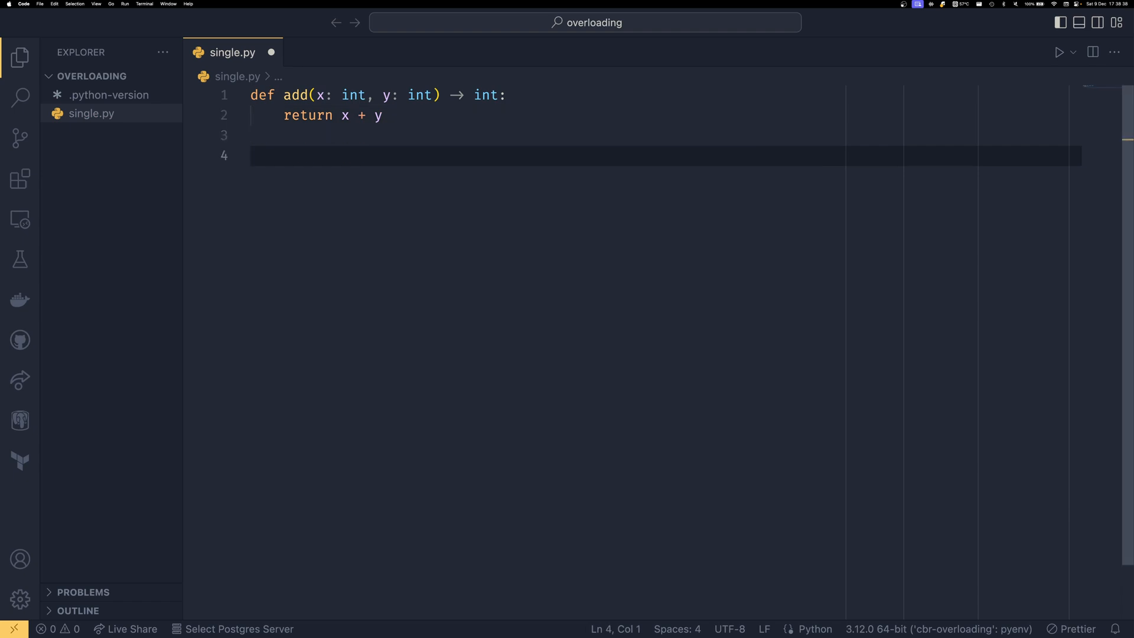
# Add a second add(x: float, y: float) -> float version also returning x + y.
pyautogui.write('def add(x: float, y:')
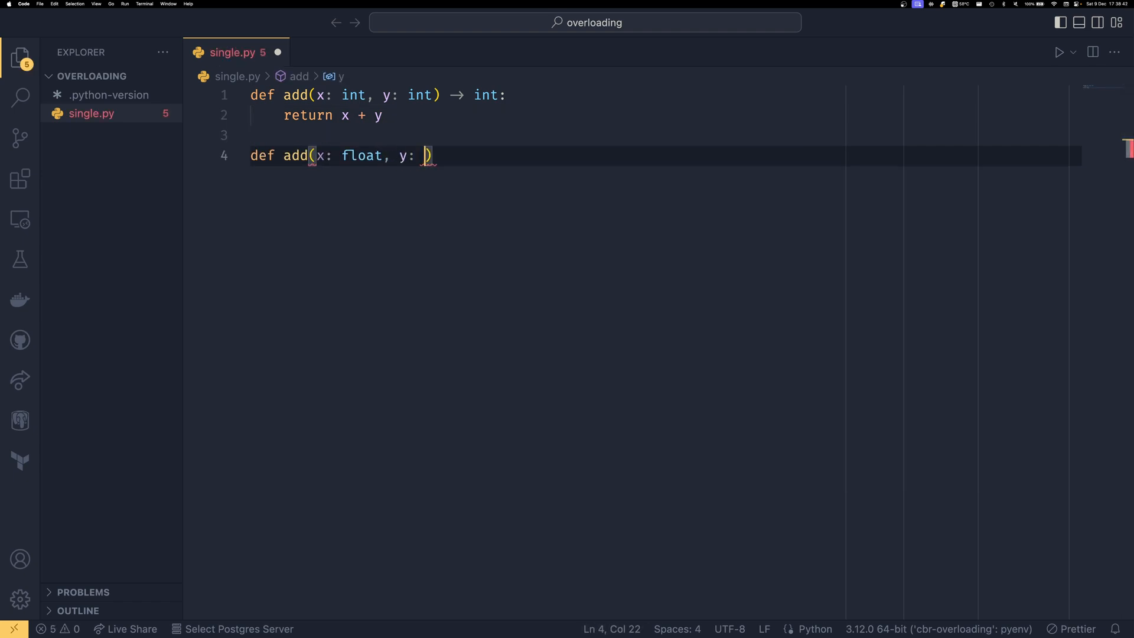
pyautogui.write('float')
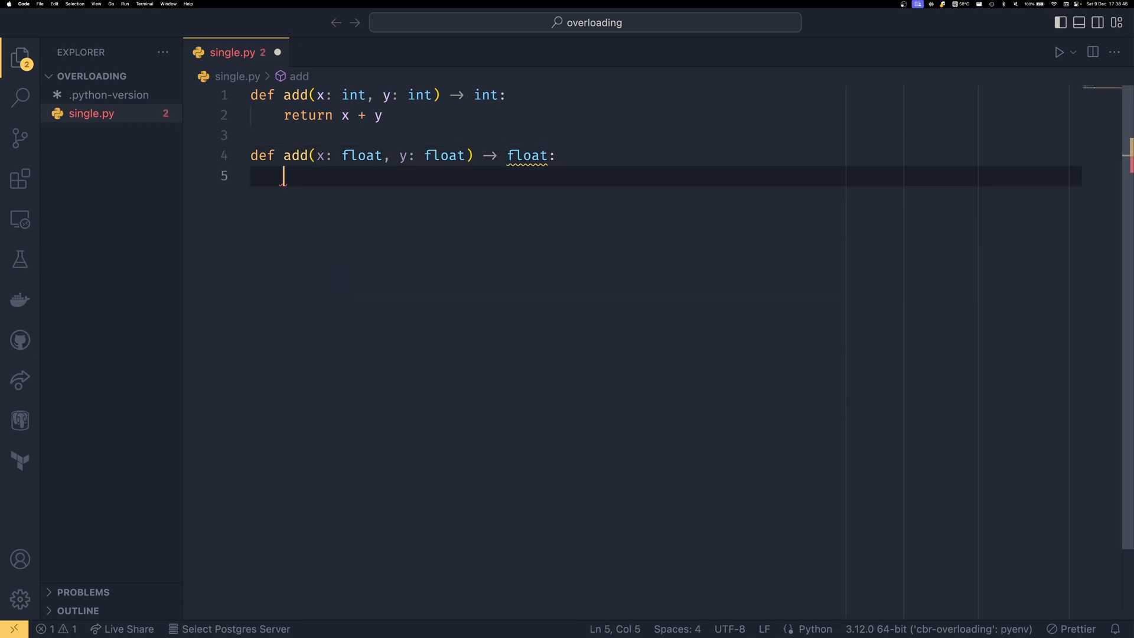
pyautogui.write('return x + y')
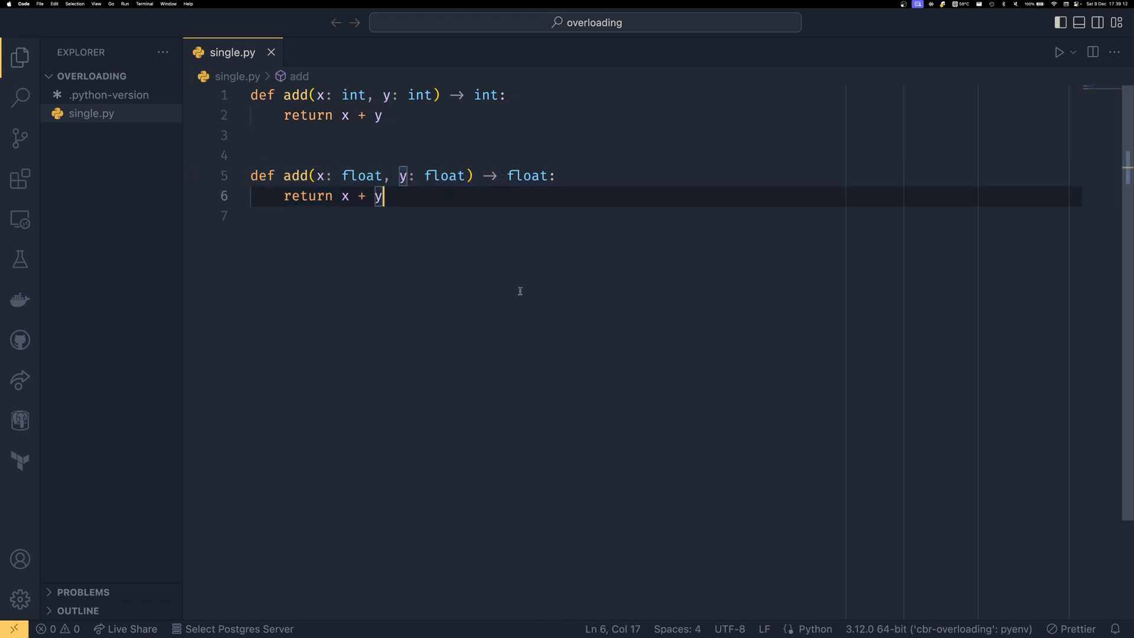
pyautogui.moveTo(567, 308)
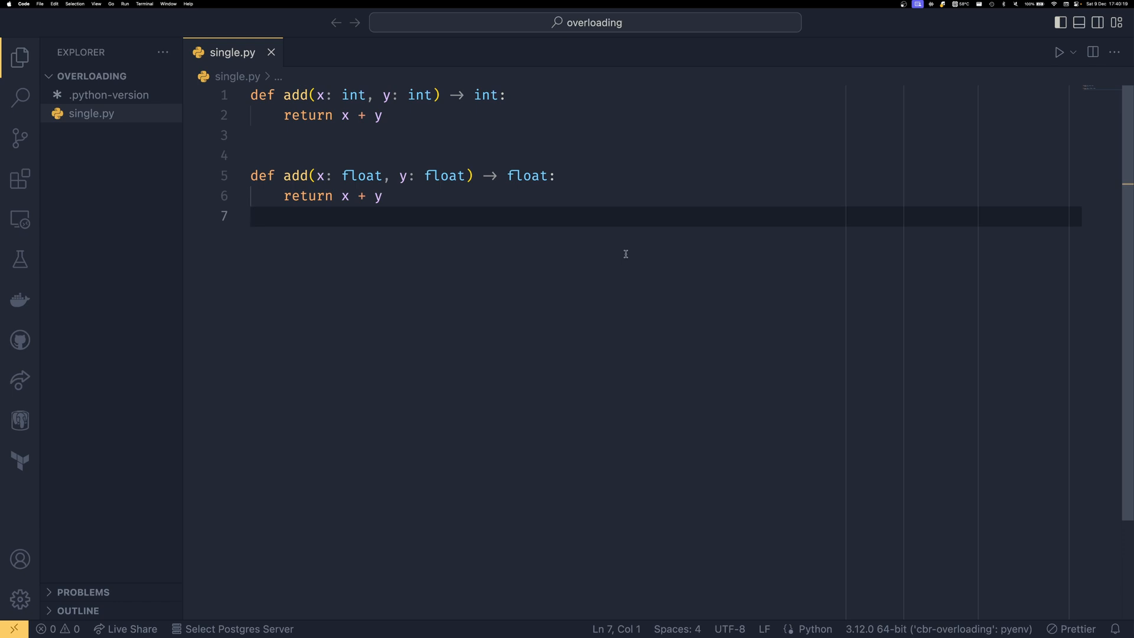
pyautogui.moveTo(507, 254)
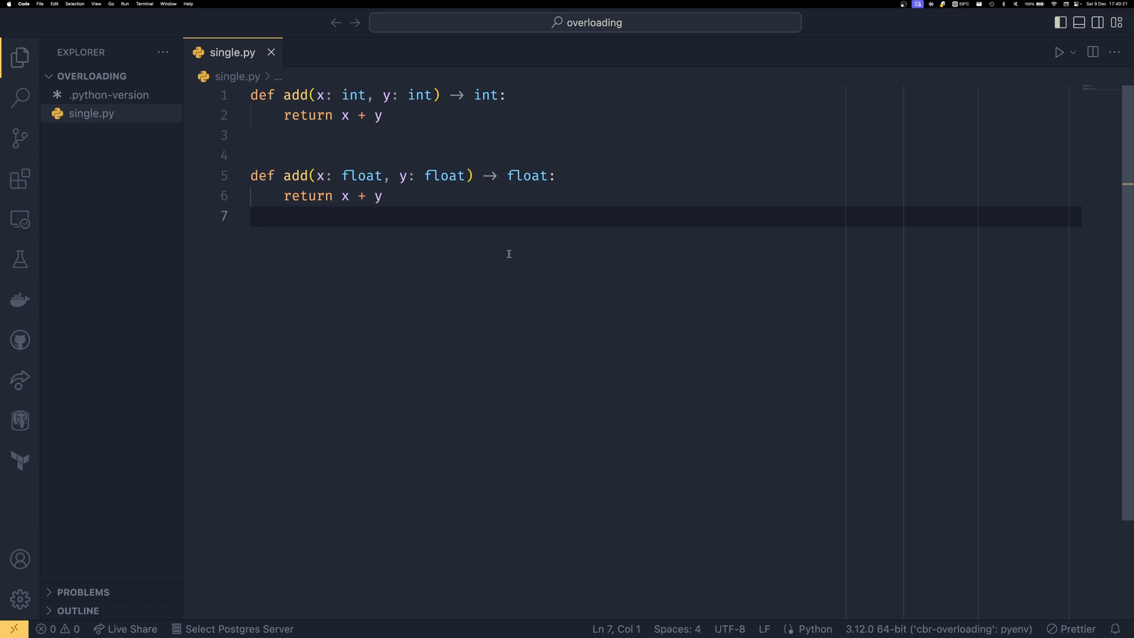
pyautogui.moveTo(314, 105)
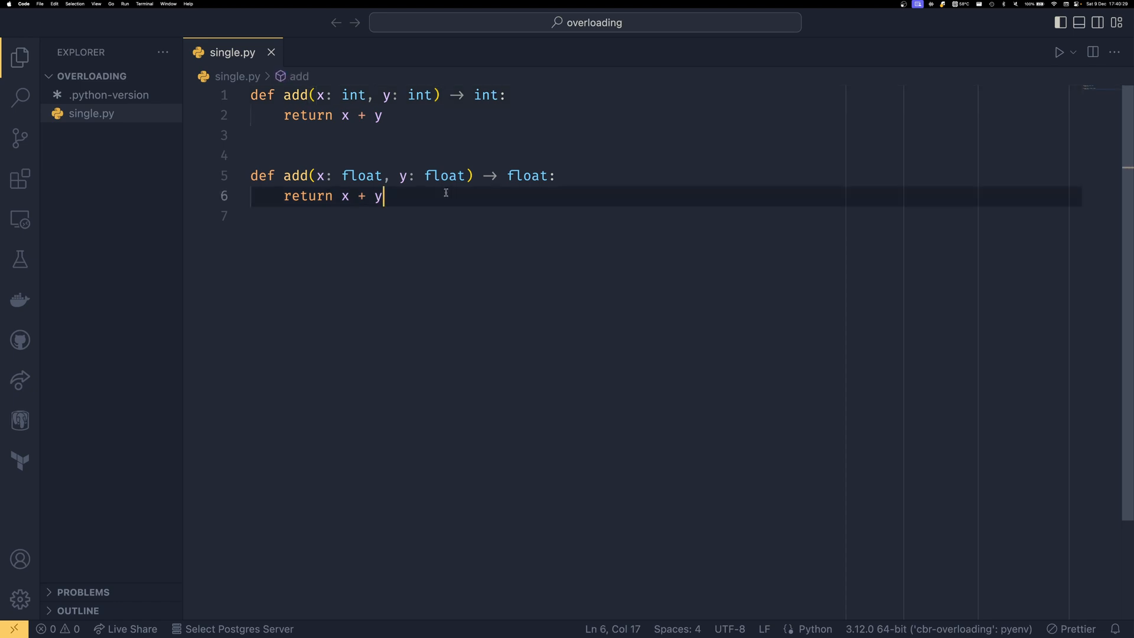
# Select both add functions and delete them, leaving single.py empty.
pyautogui.moveTo(316, 94); pyautogui.dragTo(425, 95)
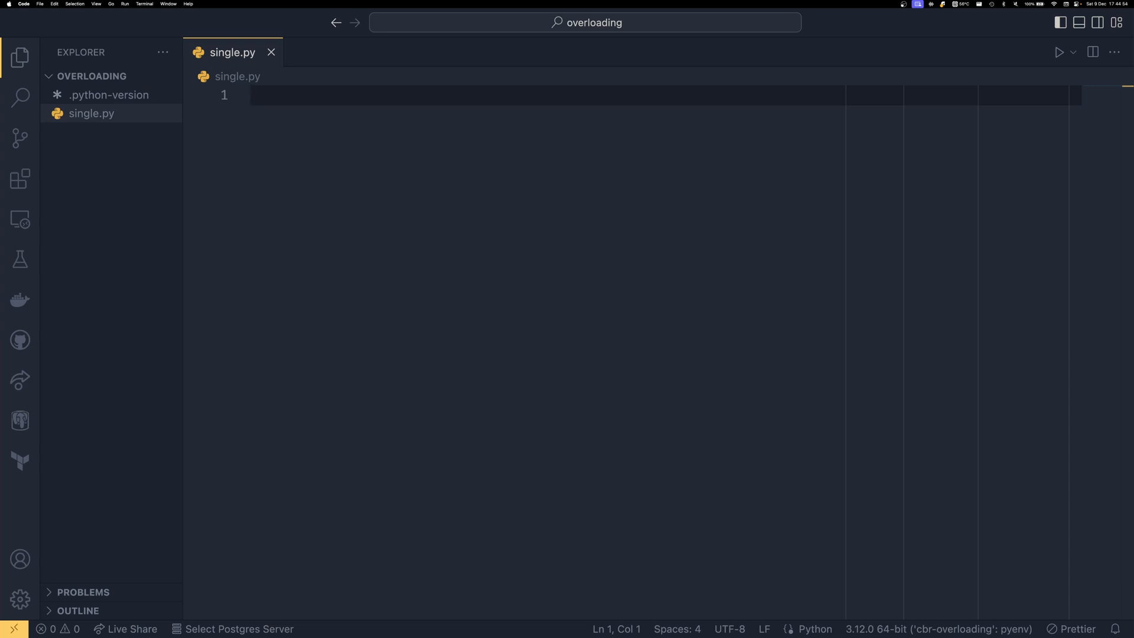
pyautogui.write('from functools import')
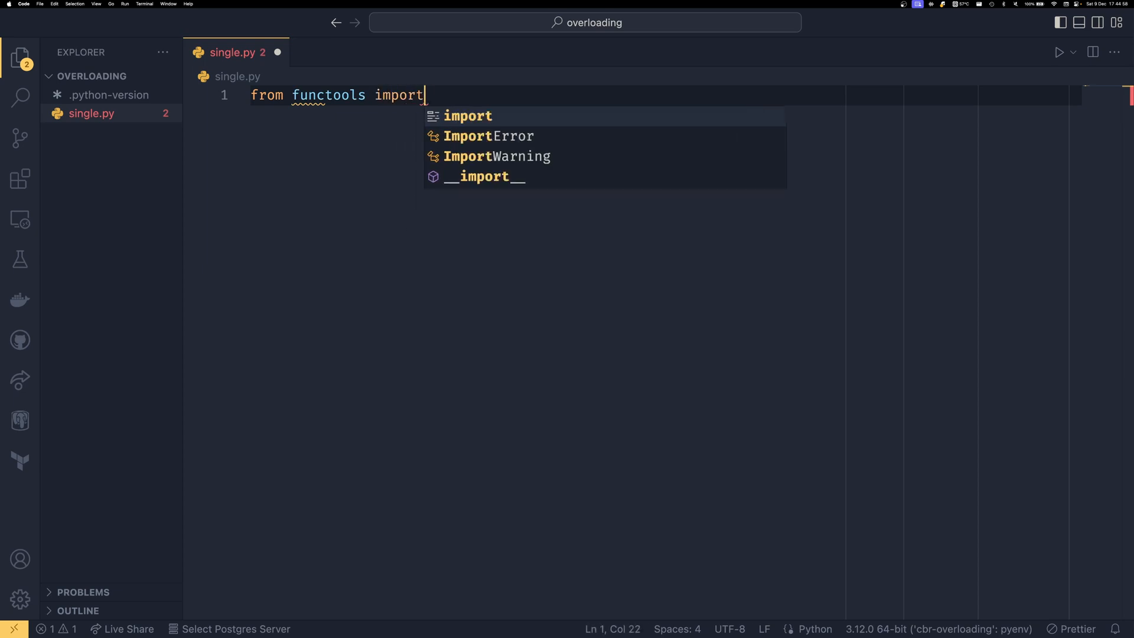
pyautogui.write('singledispatch')
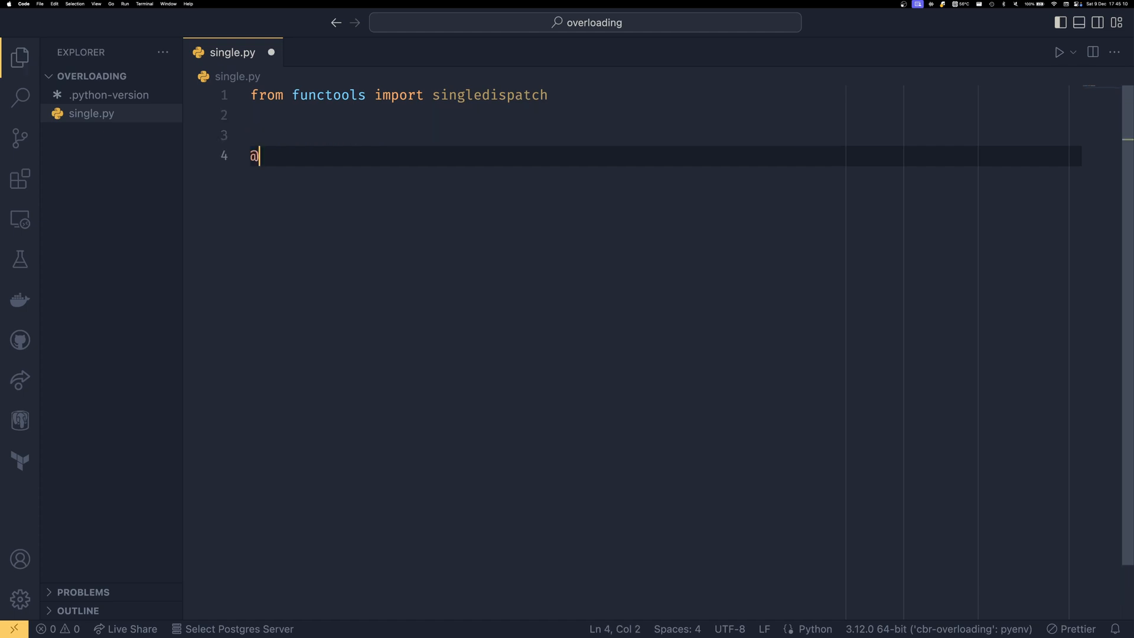
pyautogui.write('singledispatch')
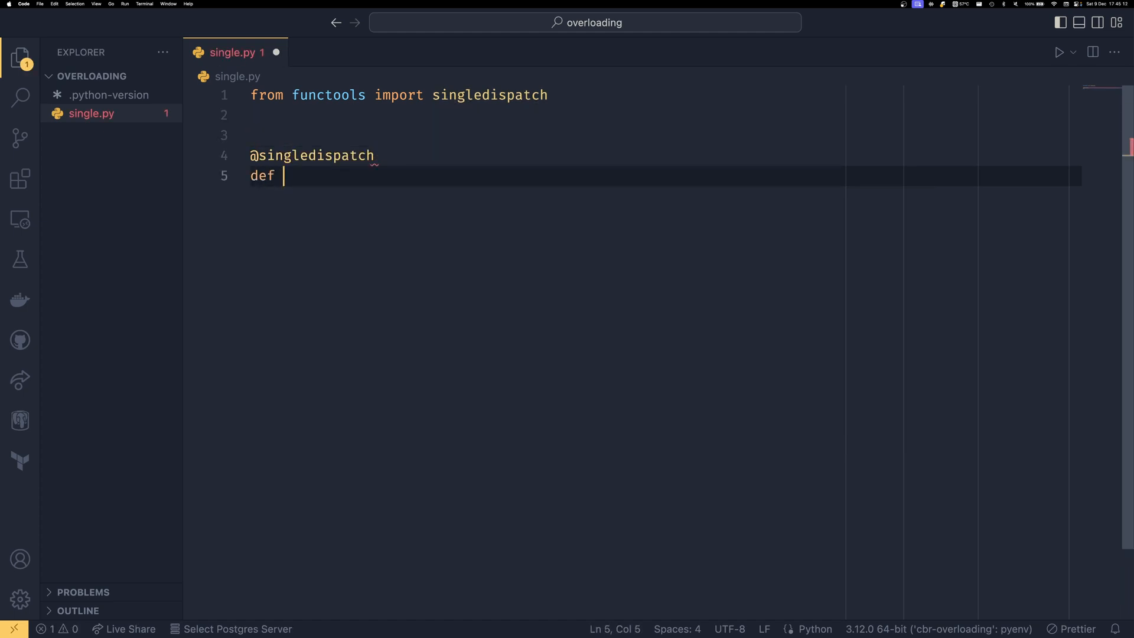
pyautogui.write('describe()')
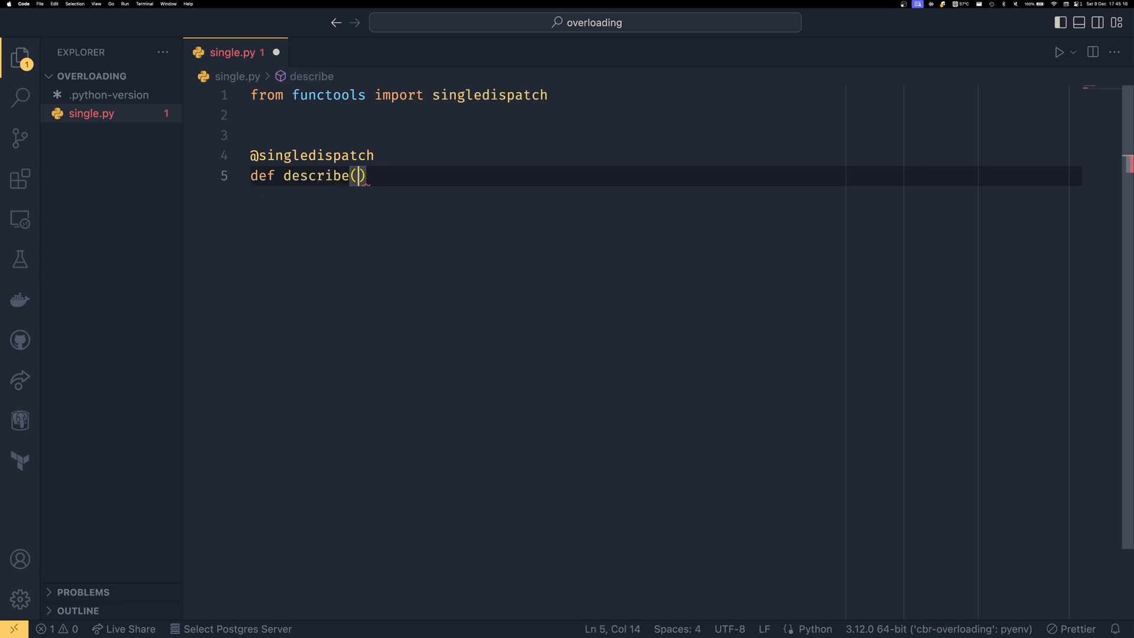
pyautogui.write('arg')
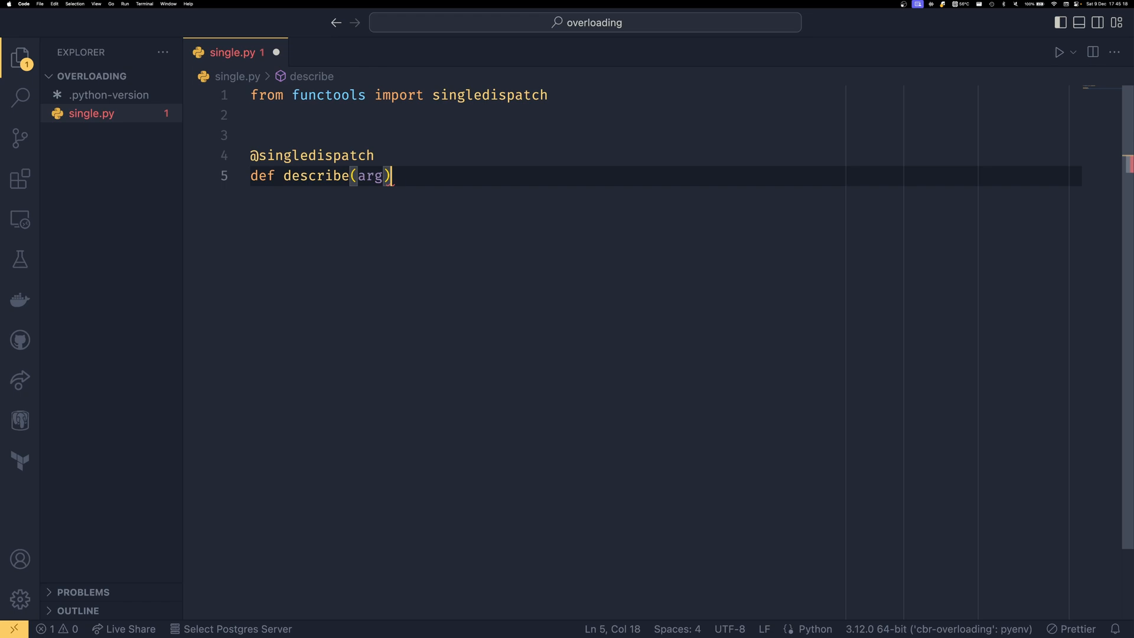
pyautogui.write(':')
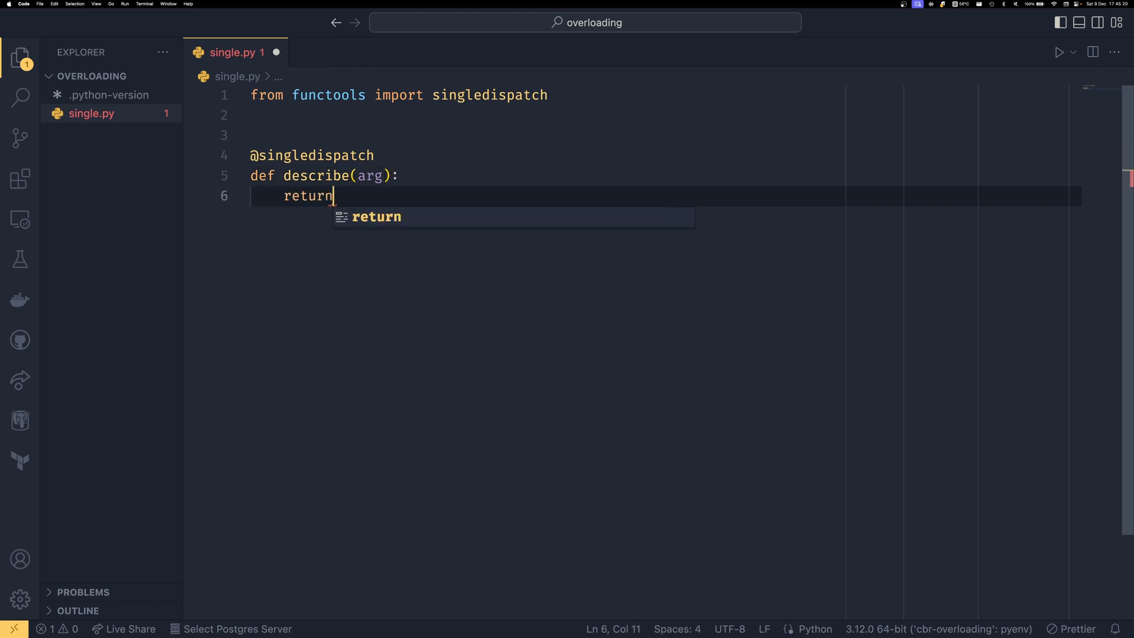
pyautogui.write('"Unknown "')
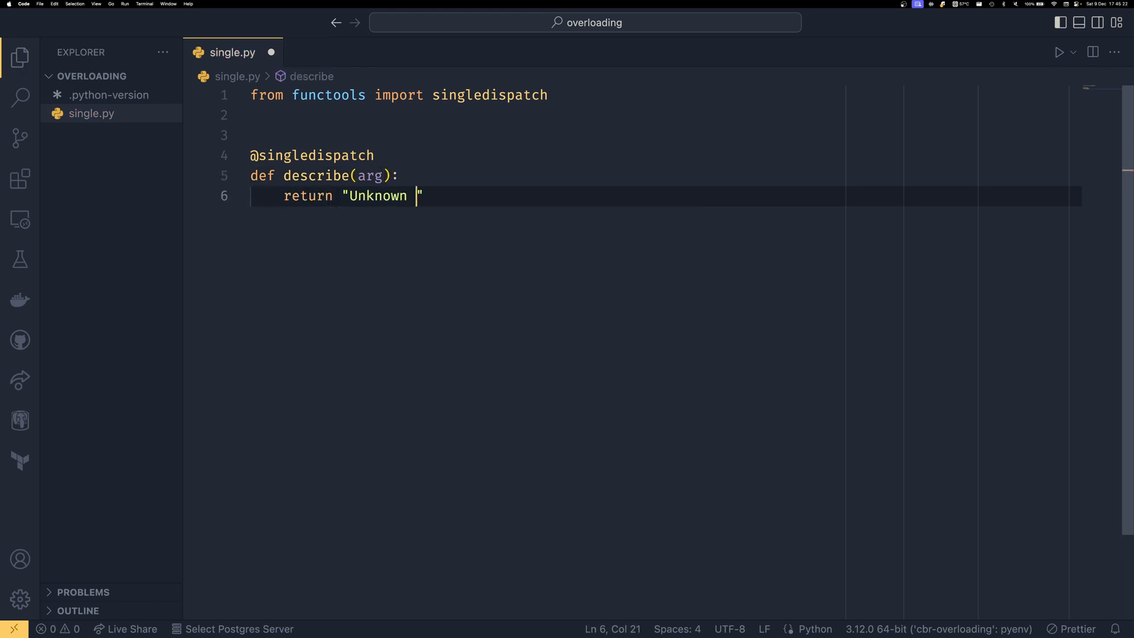
pyautogui.write('type.')
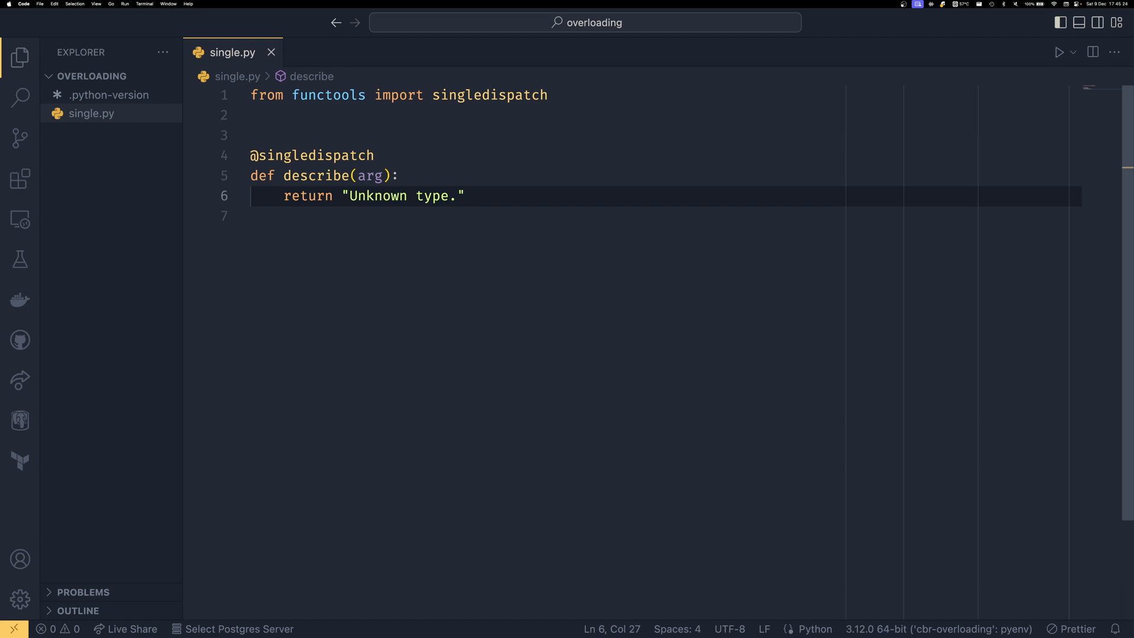
pyautogui.moveTo(465, 195); pyautogui.dragTo(249, 175)
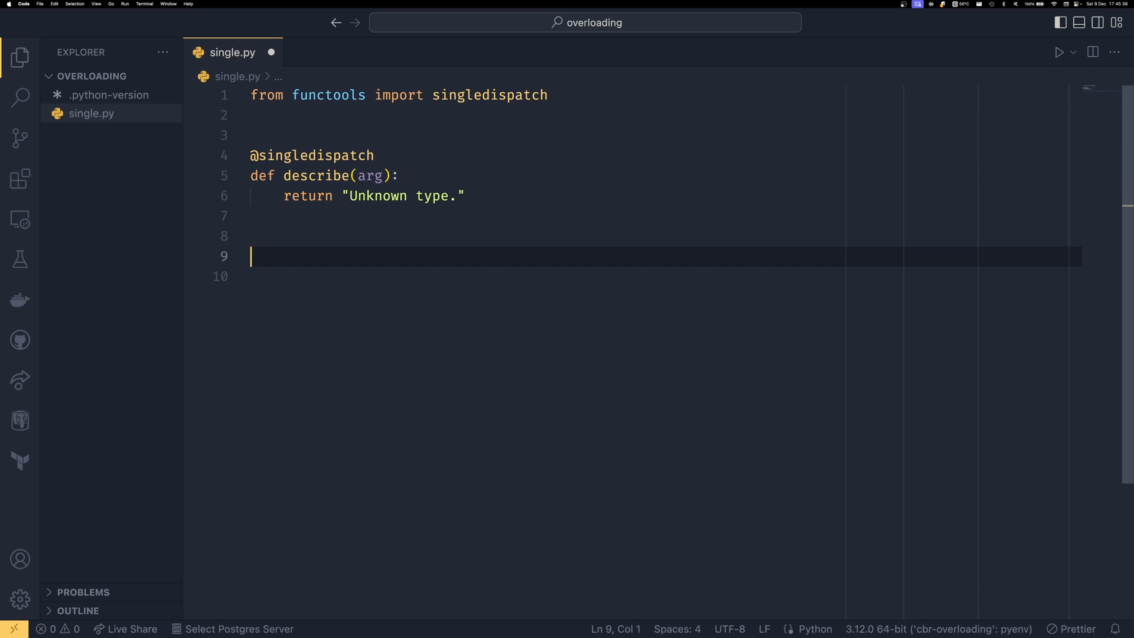
pyautogui.write('@describe.register')
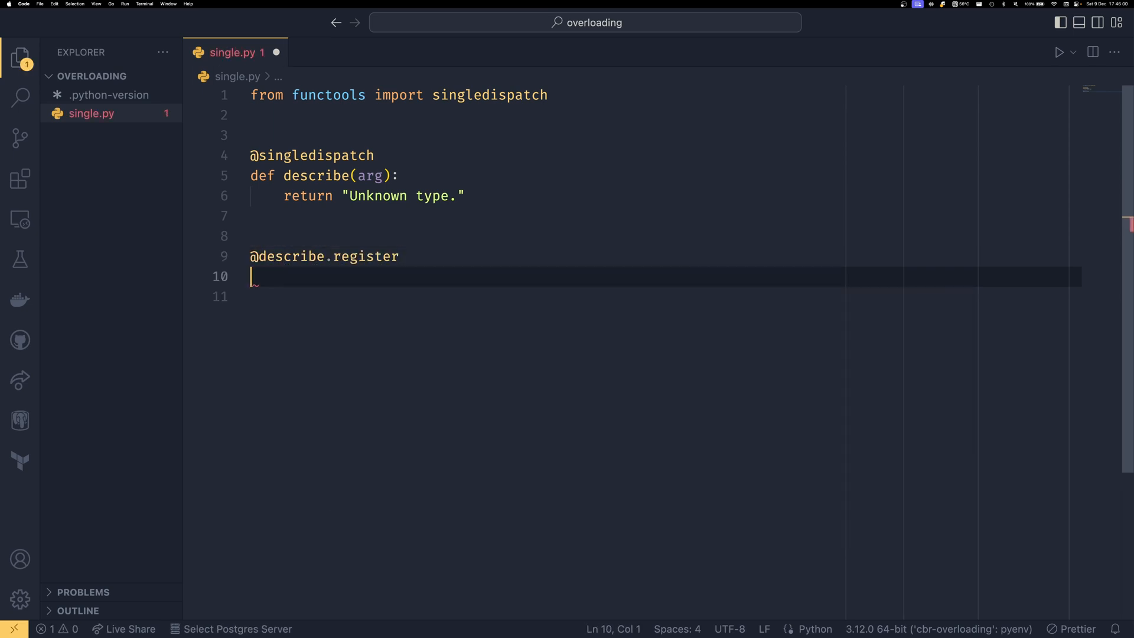
pyautogui.write('def _')
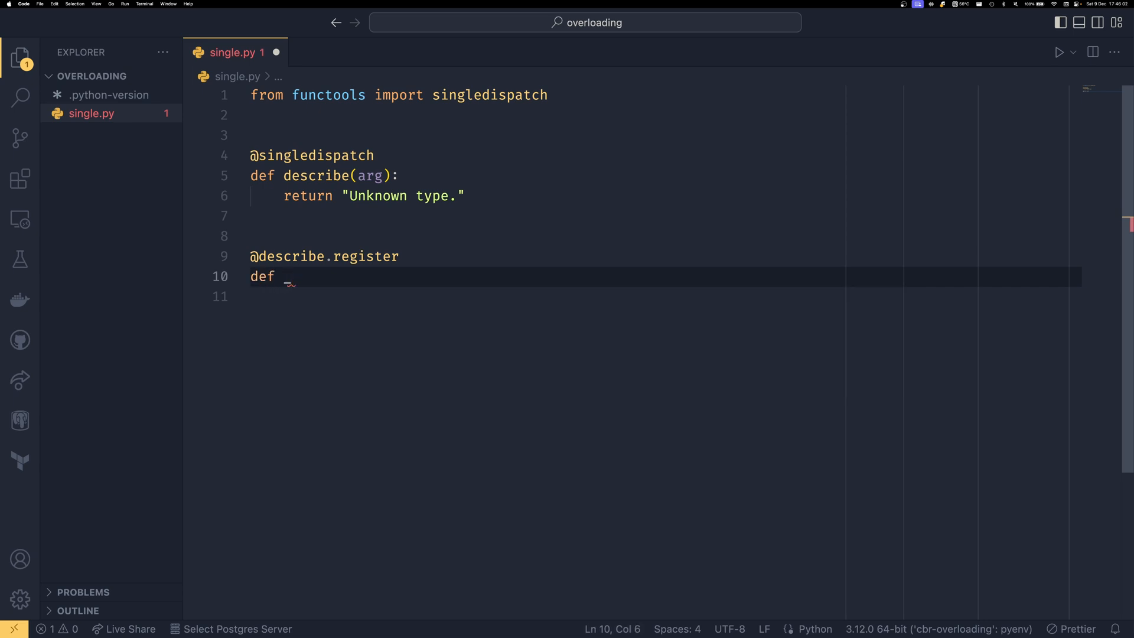
pyautogui.write('(')
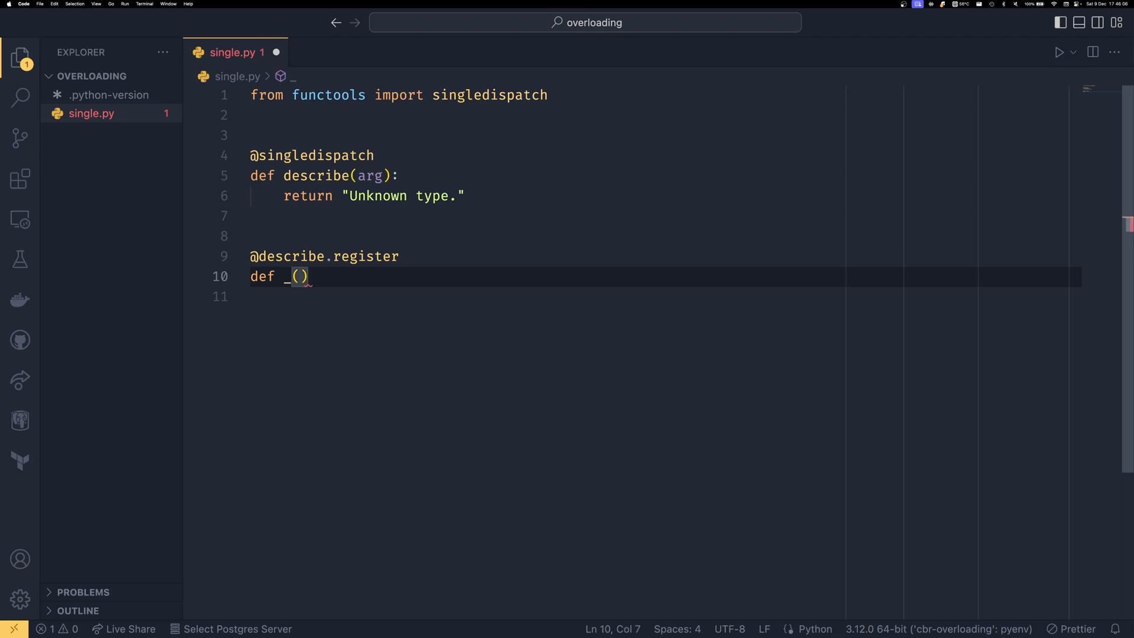
pyautogui.write('arg')
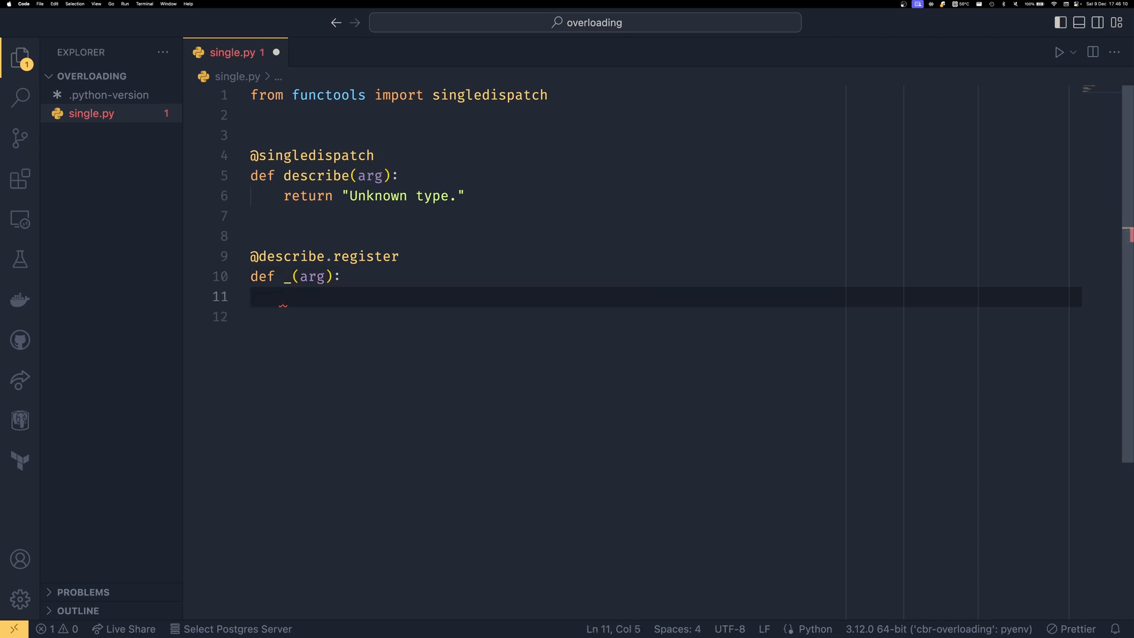
pyautogui.write('return "A st"')
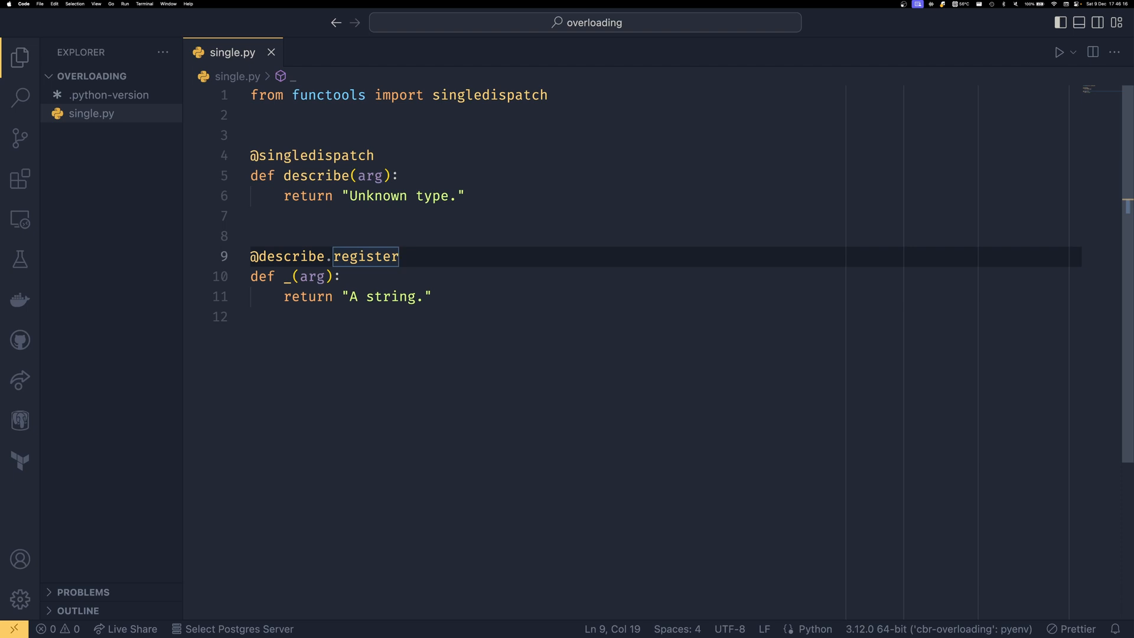
# Move the str type from the register decorator into the arg: str annotation.
pyautogui.write('()')
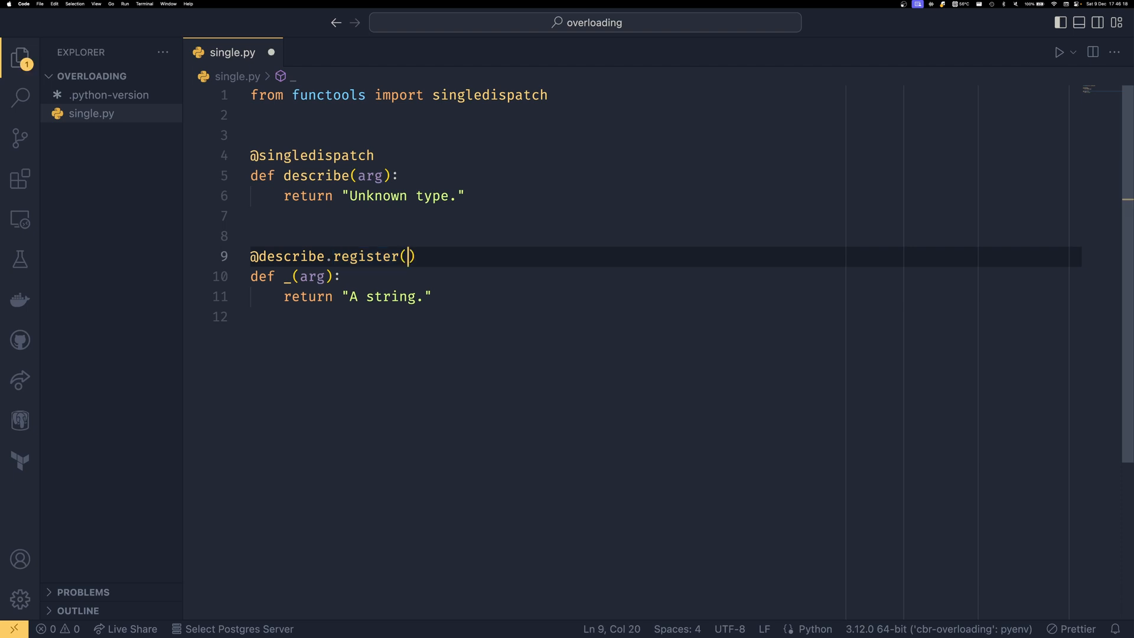
pyautogui.write('str')
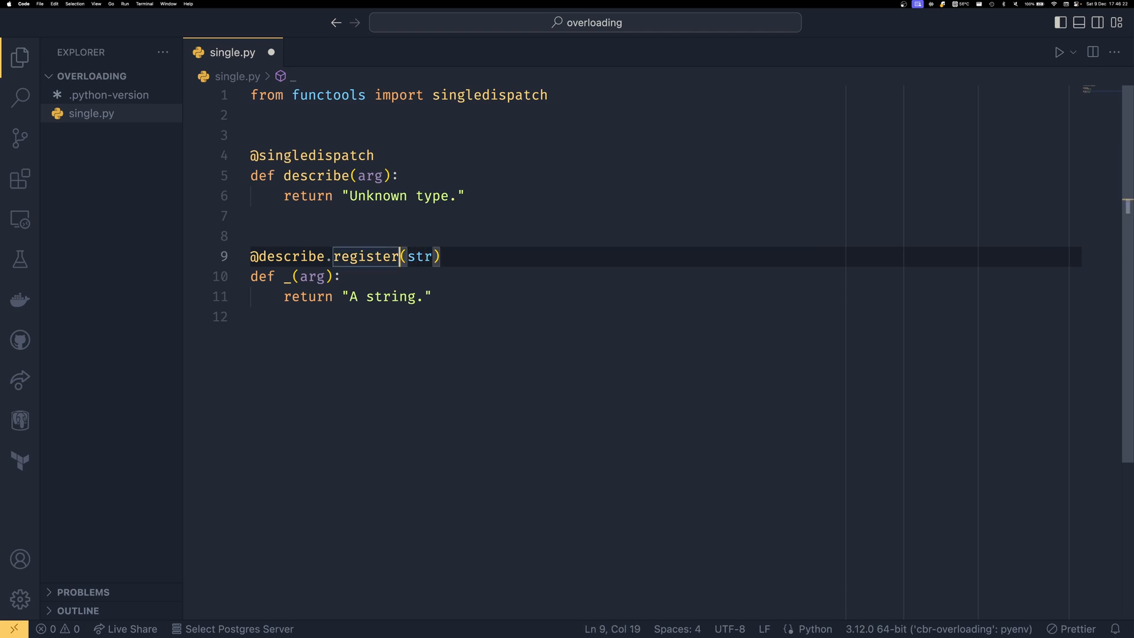
pyautogui.press('Delete')
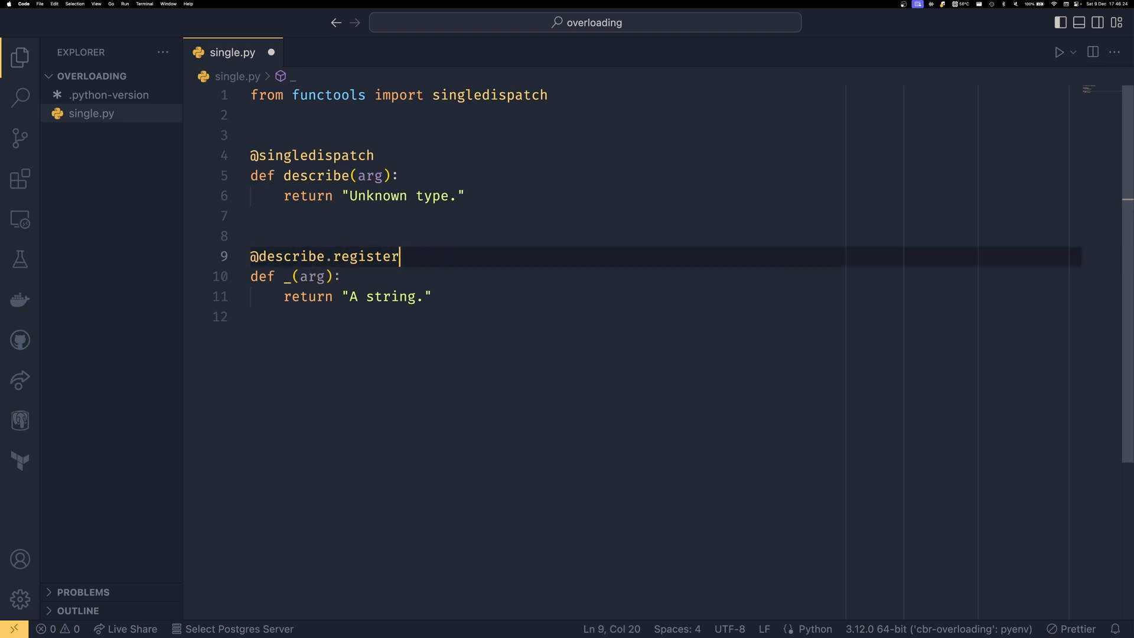
pyautogui.write(': str')
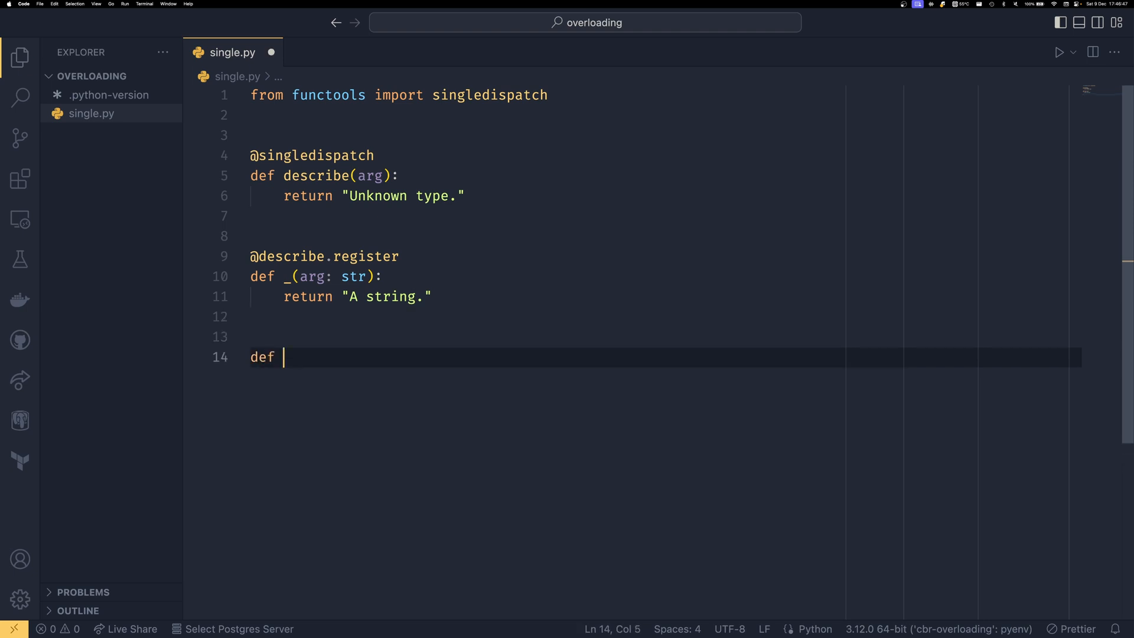
pyautogui.write('_(arg)')
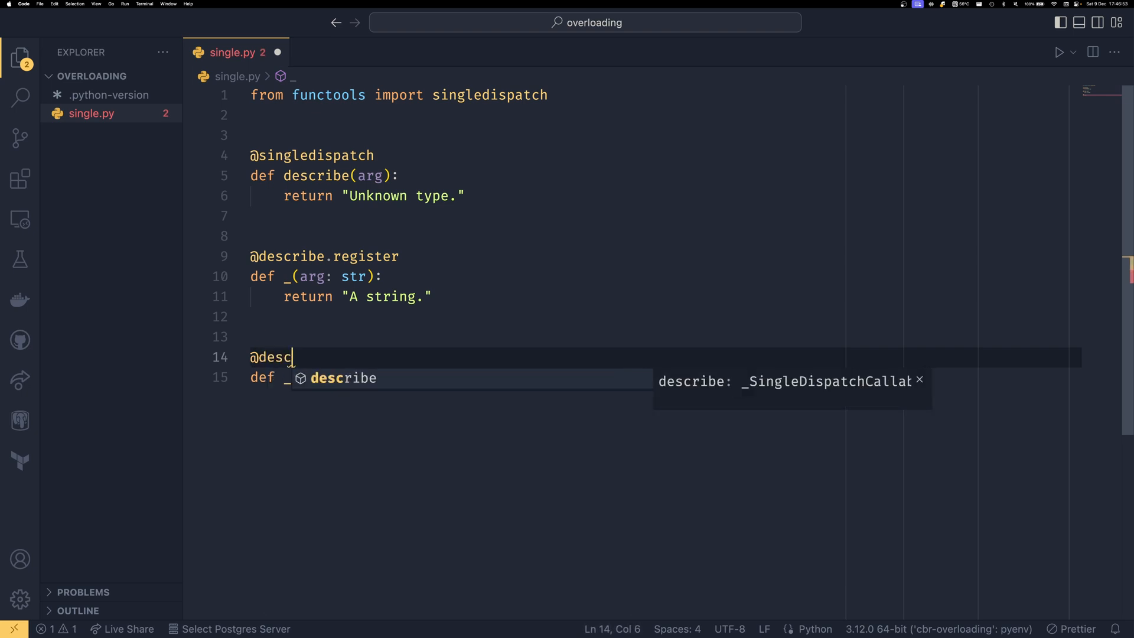
pyautogui.press('Tab')
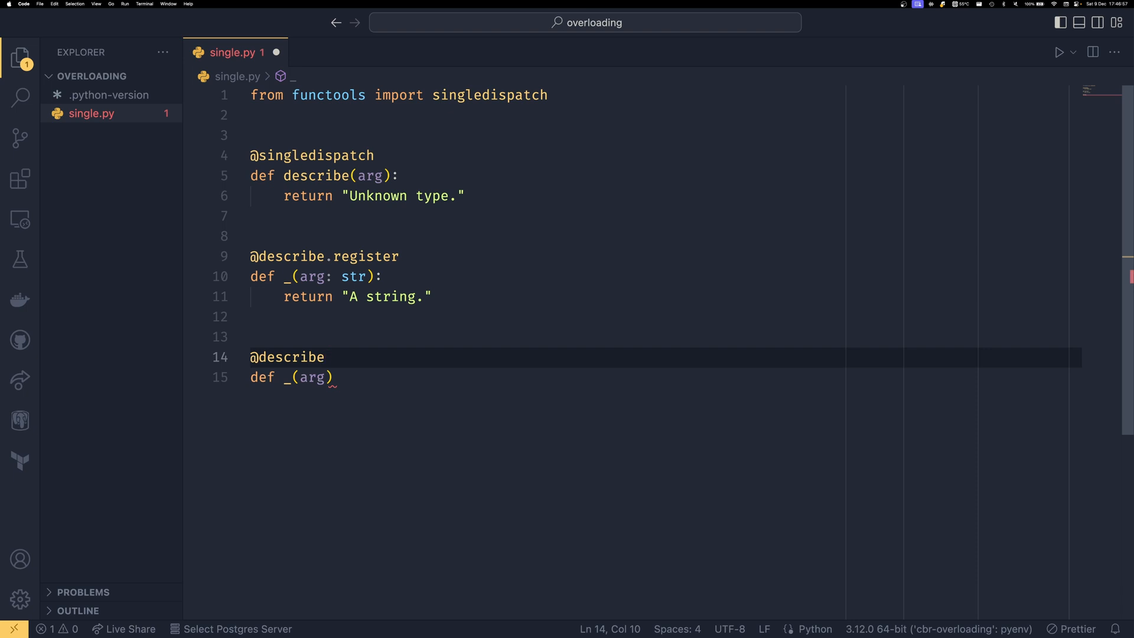
pyautogui.write('.register()')
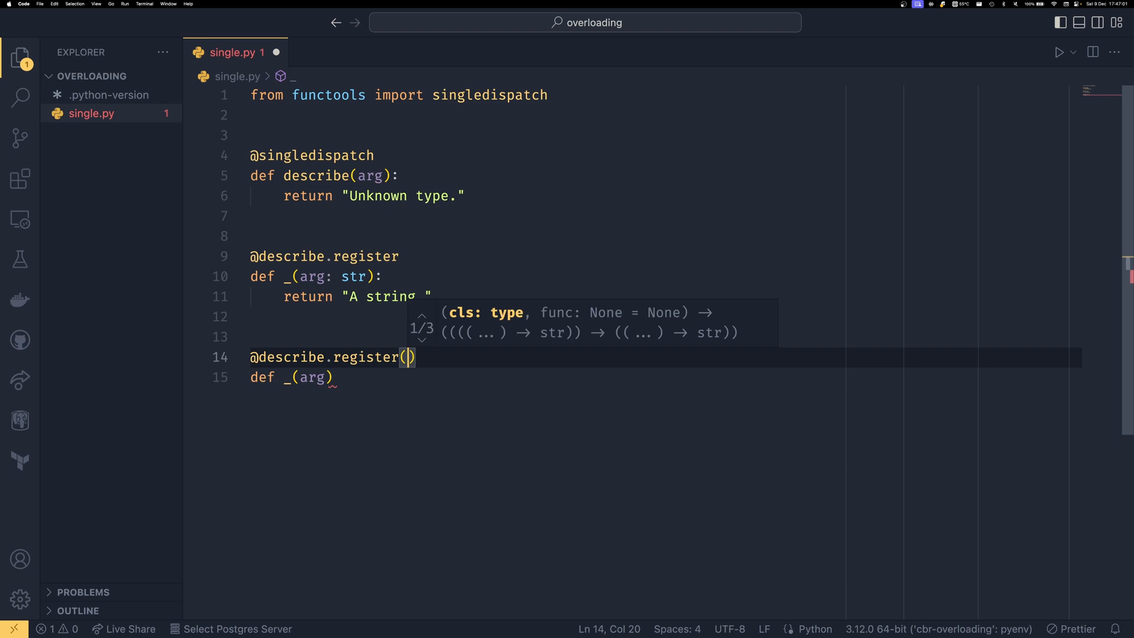
pyautogui.write('list')
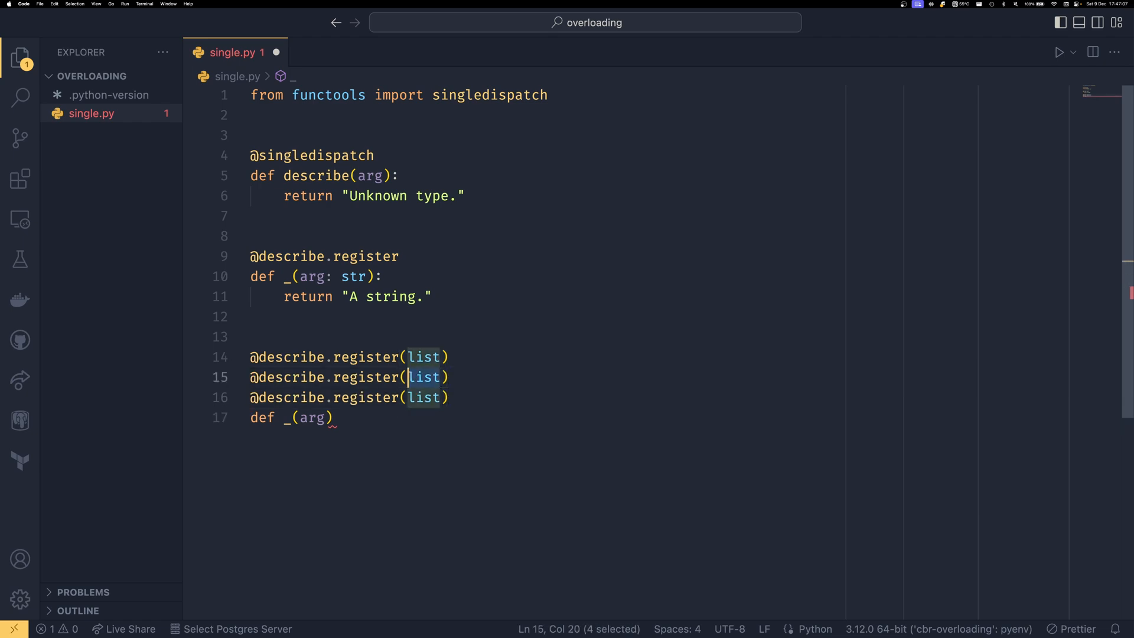
pyautogui.write('tuple')
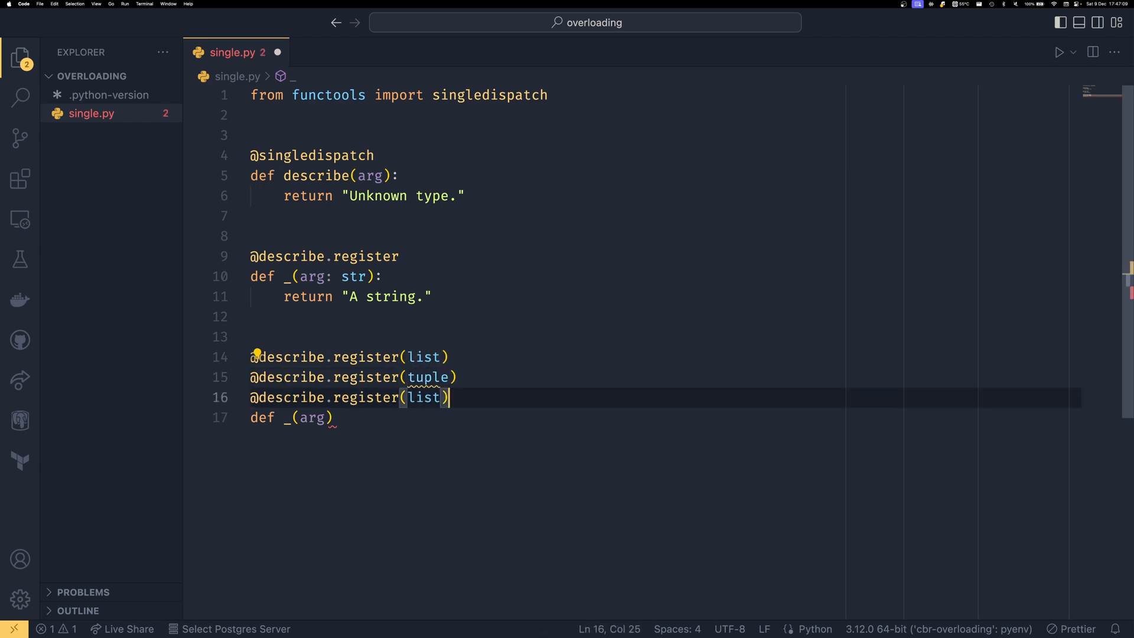
pyautogui.write('set')
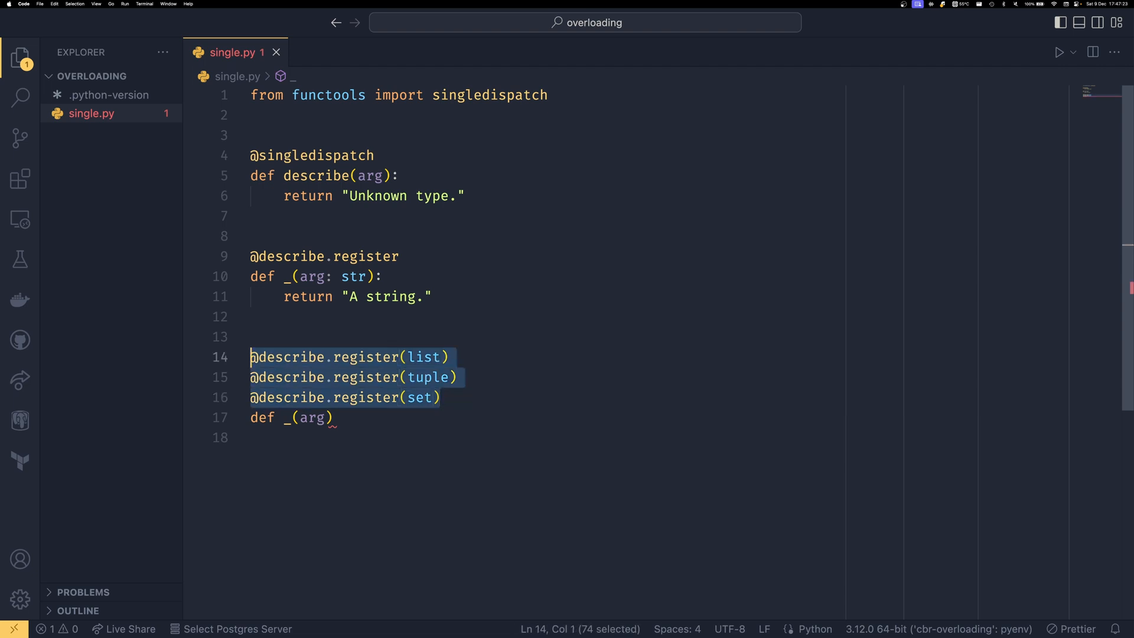
# Return f"A collection of {len(arg)} elements." from the collection overload.
pyautogui.click(331, 417)
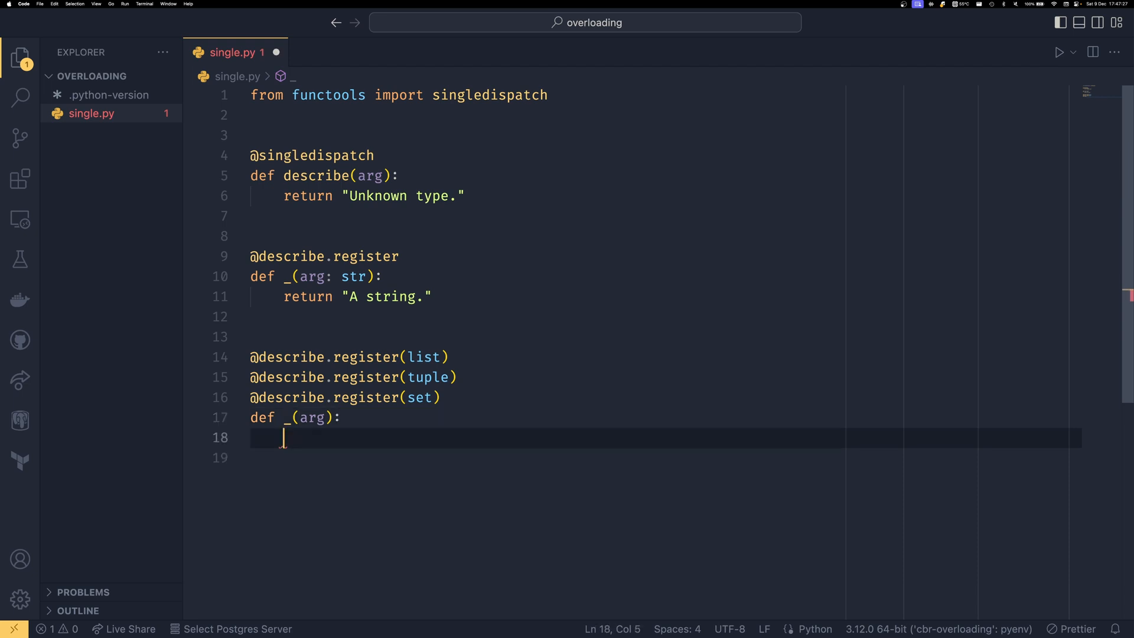
pyautogui.write('return "')
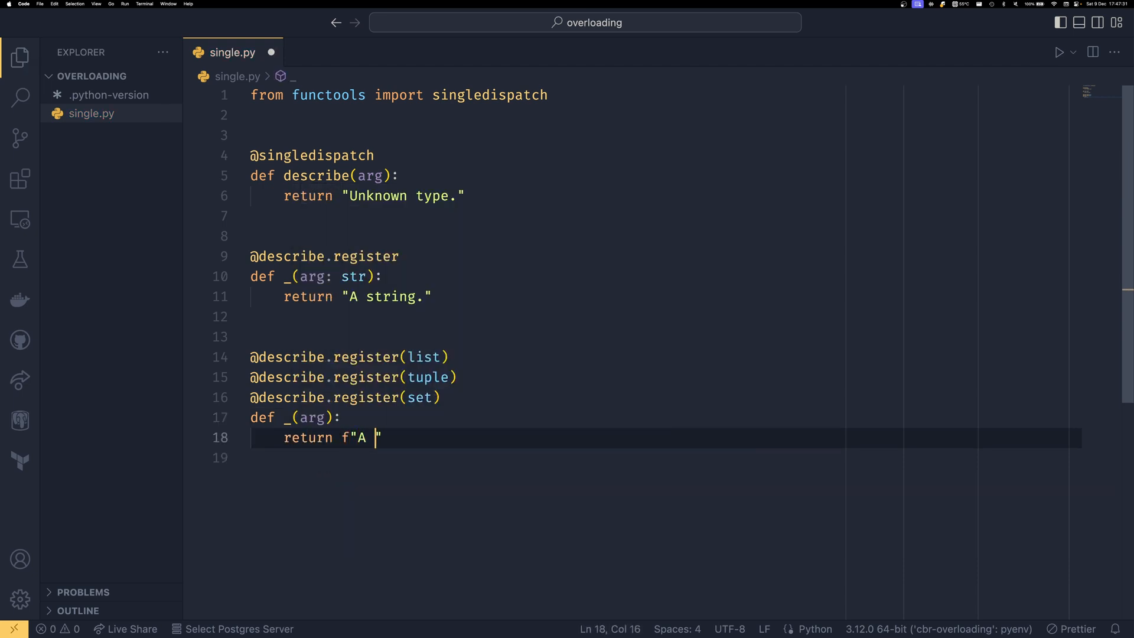
pyautogui.write('{')
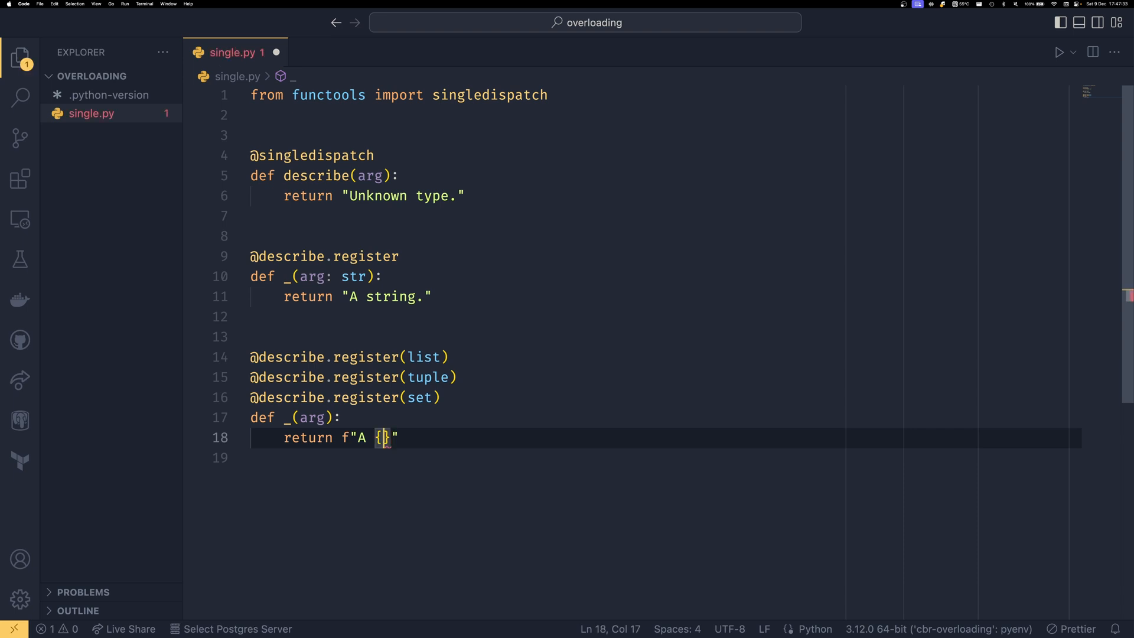
pyautogui.write('t')
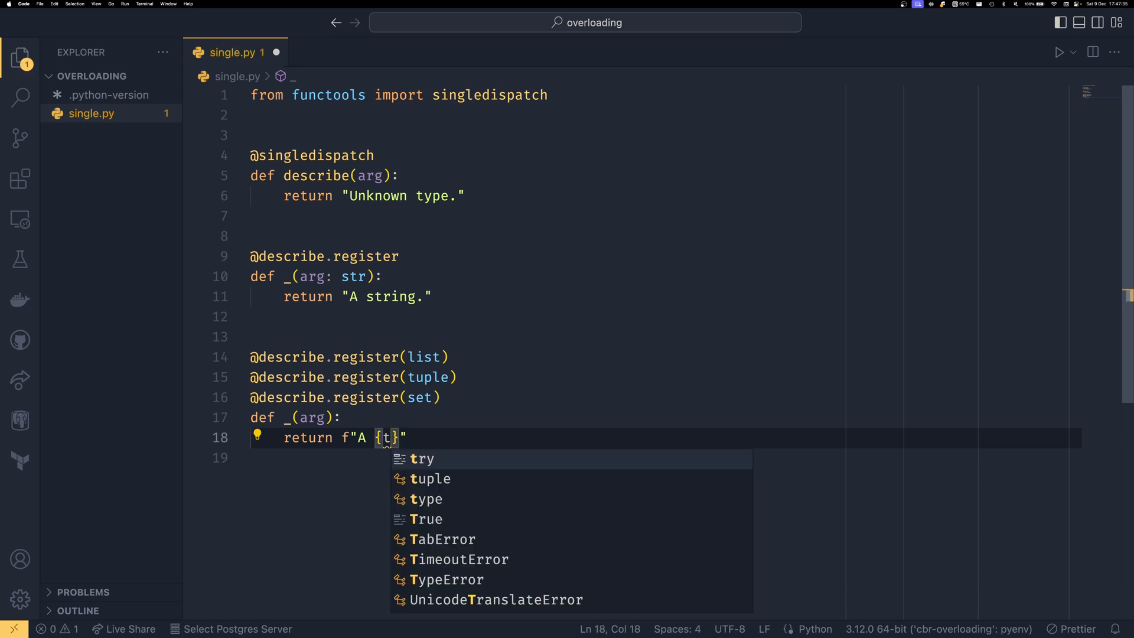
pyautogui.write('yp')
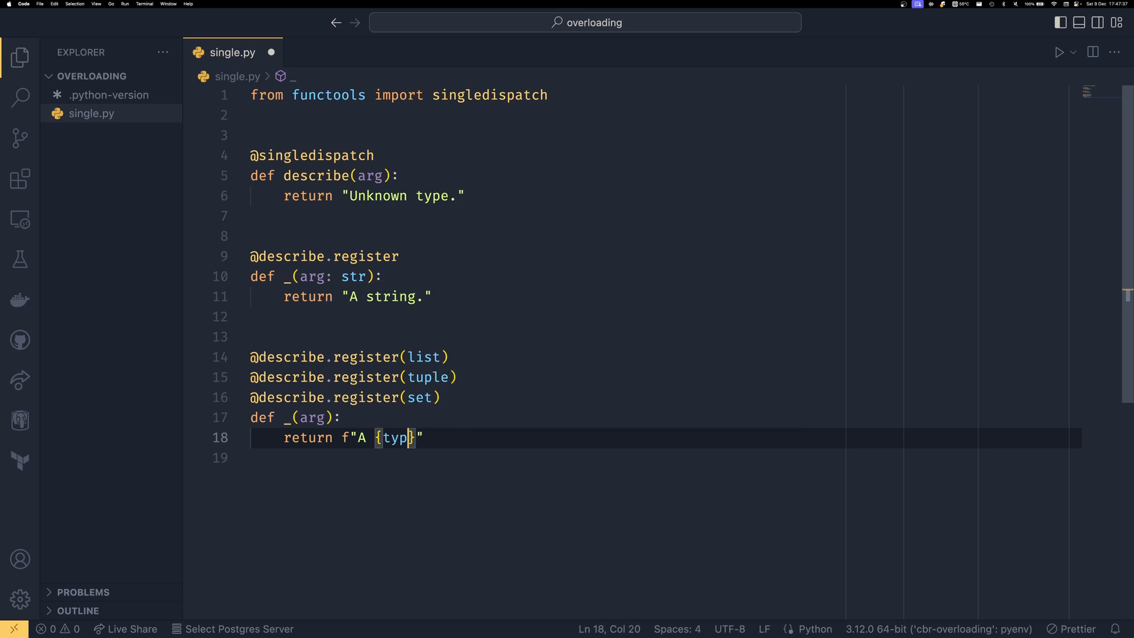
pyautogui.write('collection')
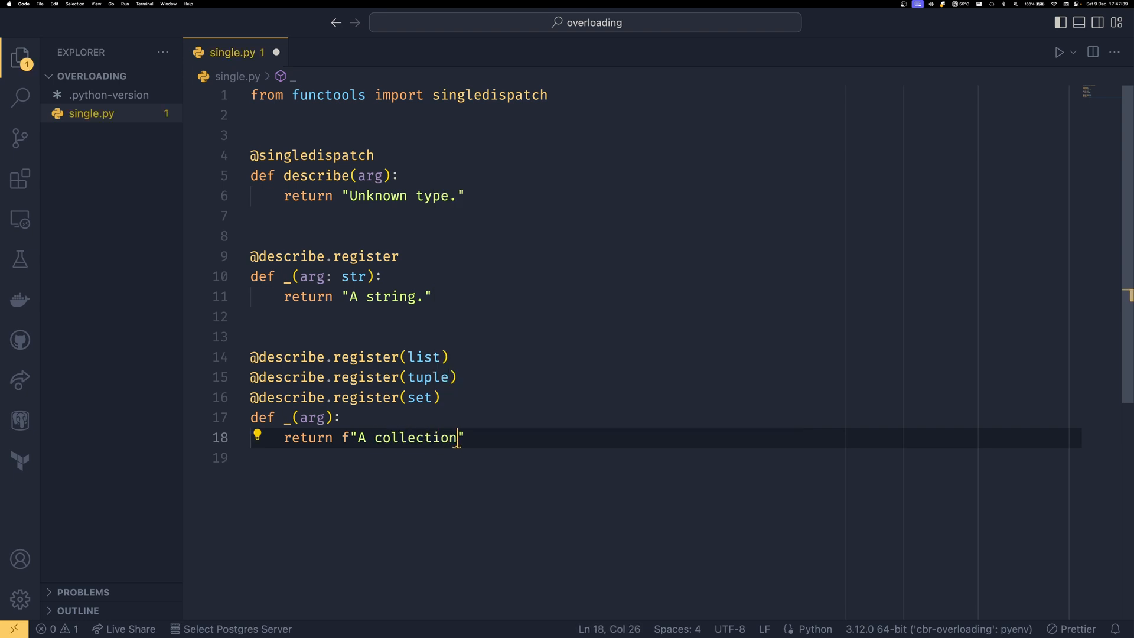
pyautogui.write('of {len()}')
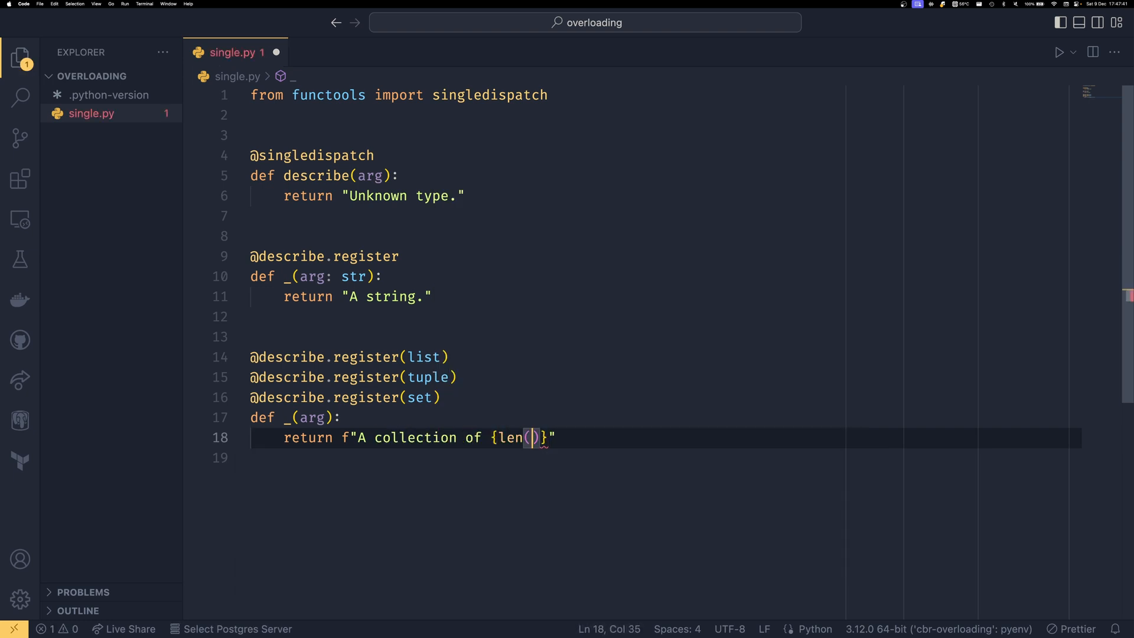
pyautogui.write('arg) elements.')
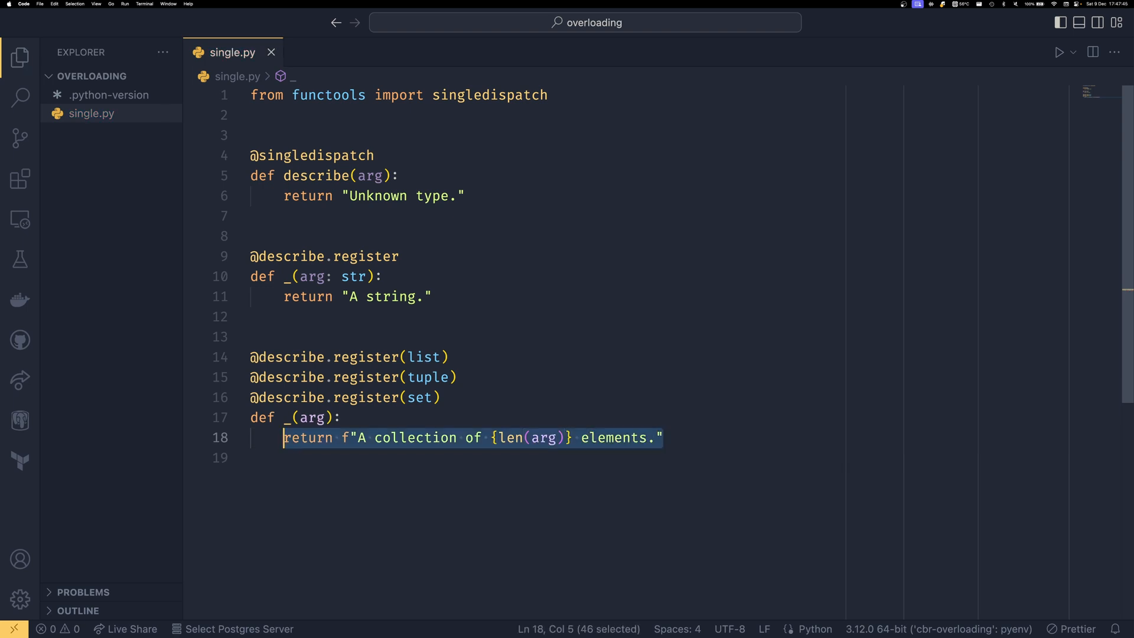
pyautogui.click(659, 437)
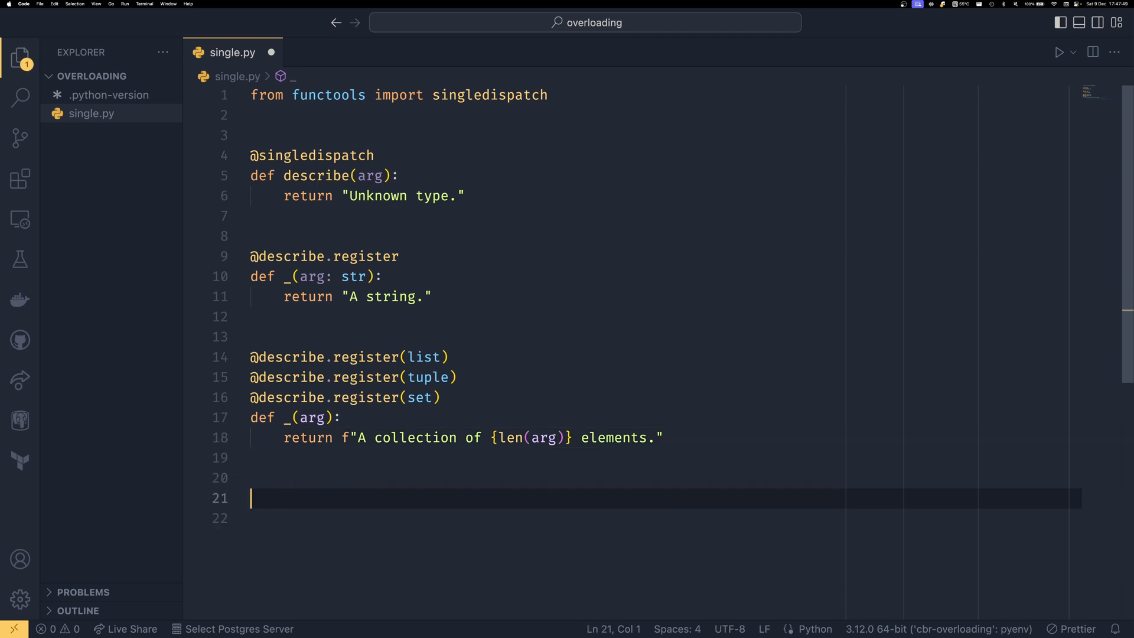
pyautogui.write('@describe.register(int')
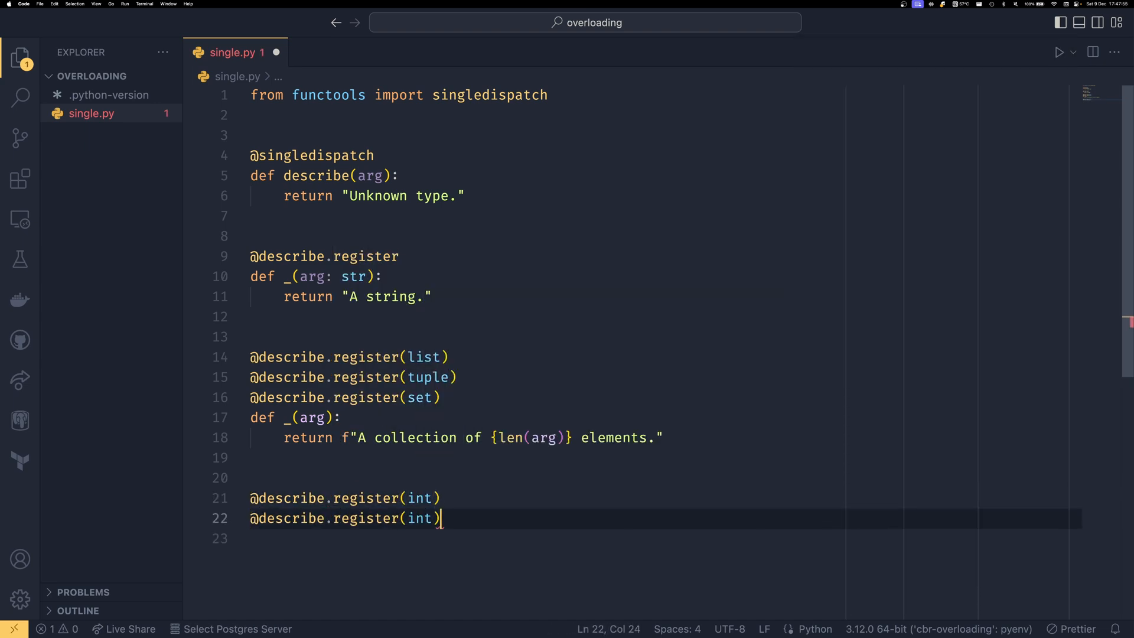
pyautogui.write('float')
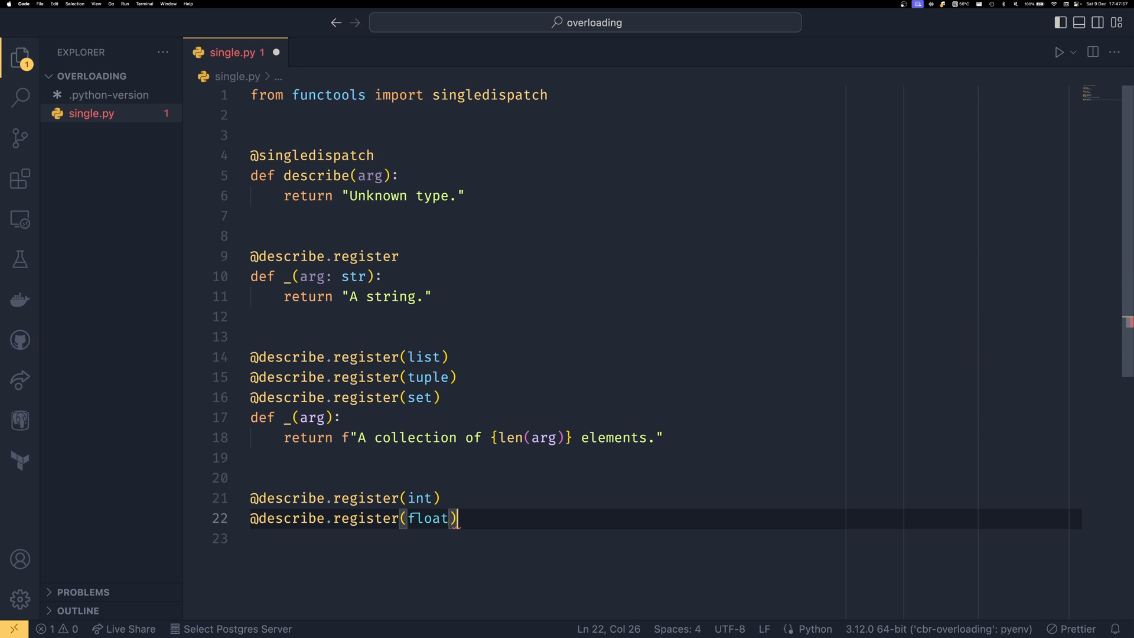
pyautogui.write('def _(ar')
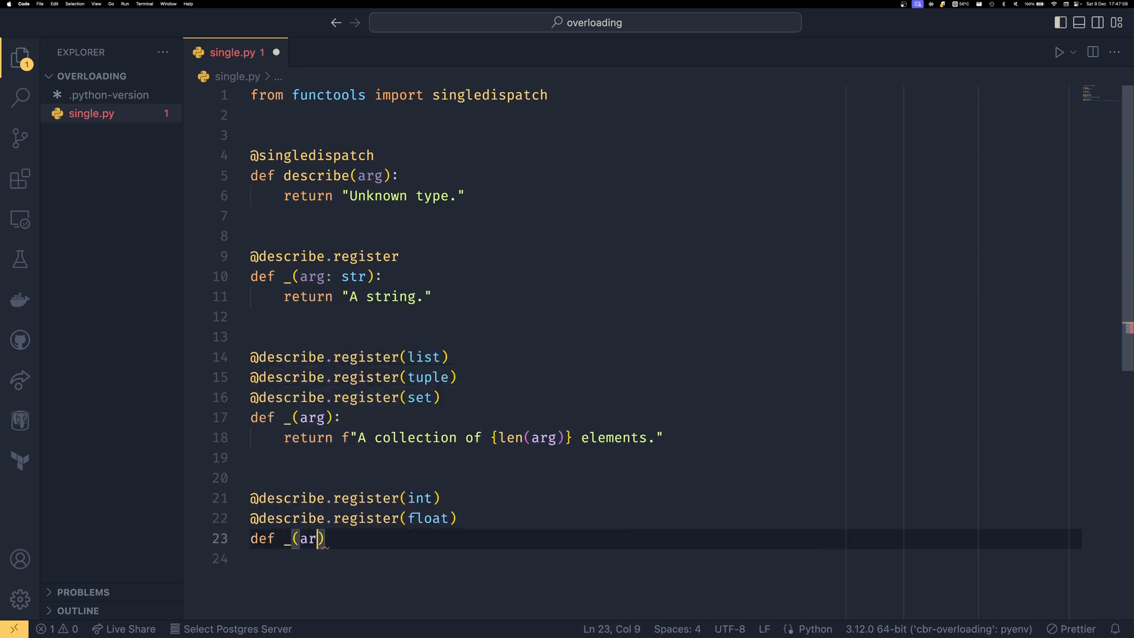
pyautogui.write('return "A num')
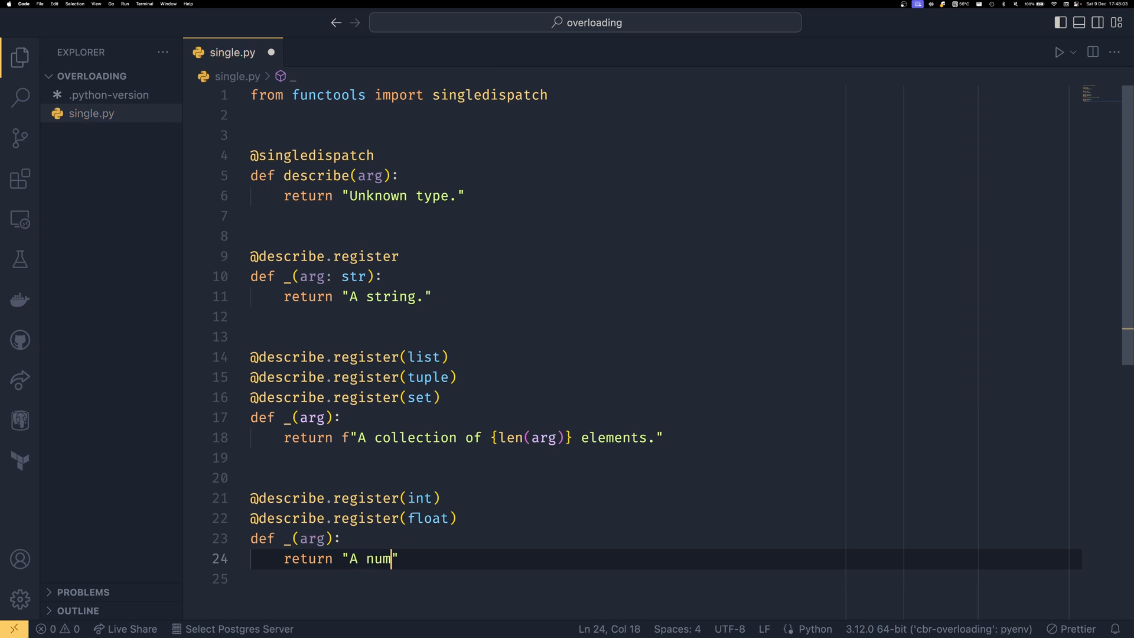
pyautogui.write('ber."')
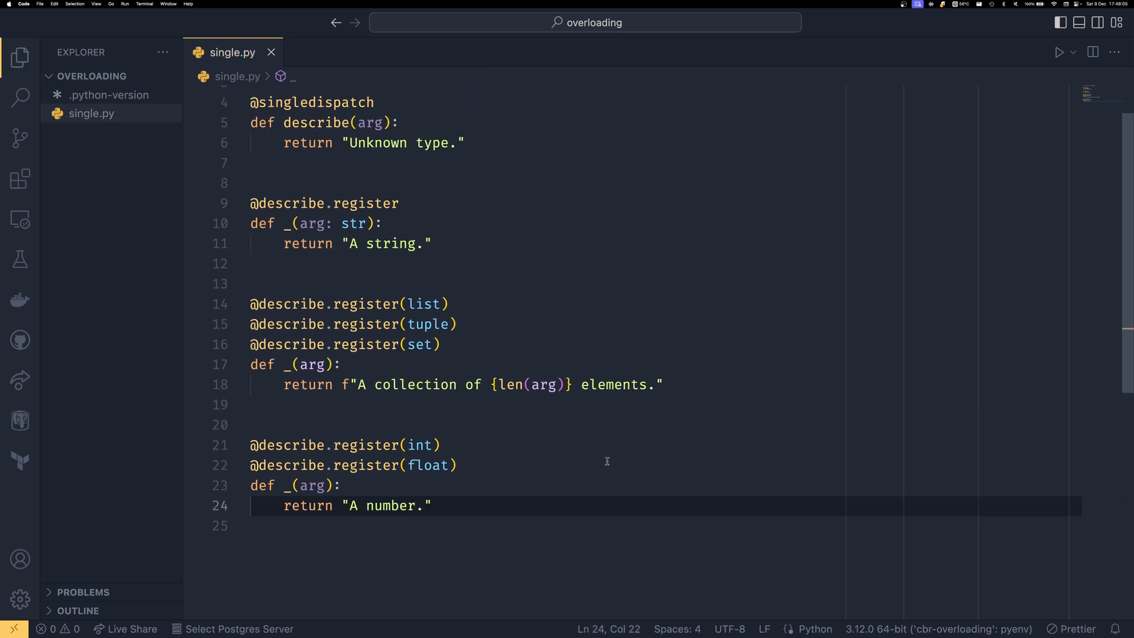
# Import Number from numbers and annotate the overload's arg as Number.
pyautogui.scroll(-3)
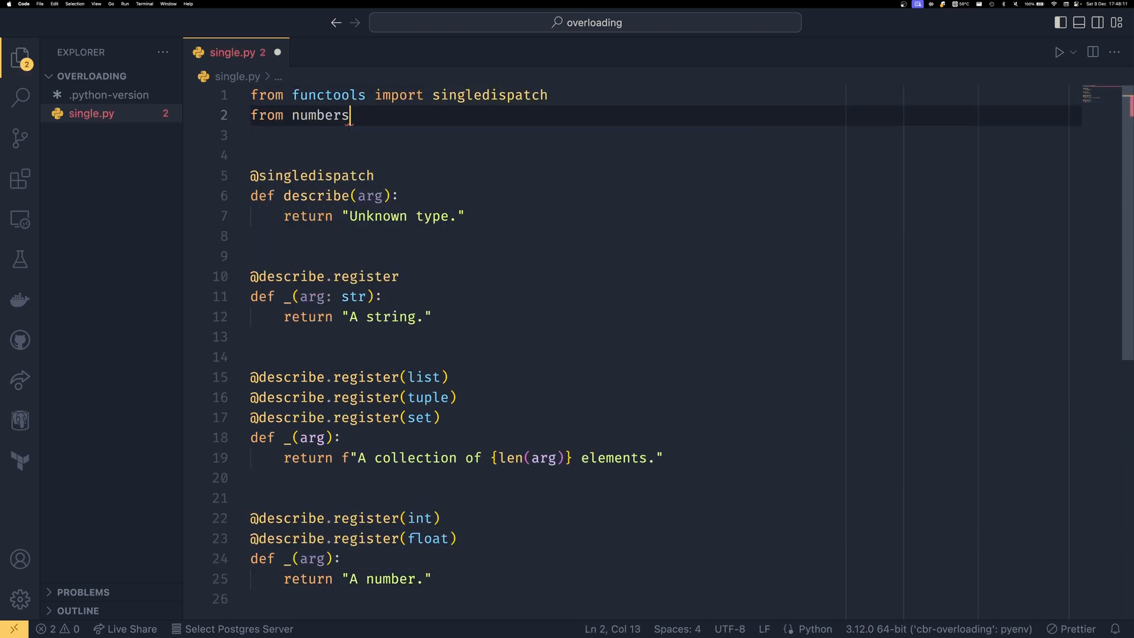
pyautogui.write('import Number')
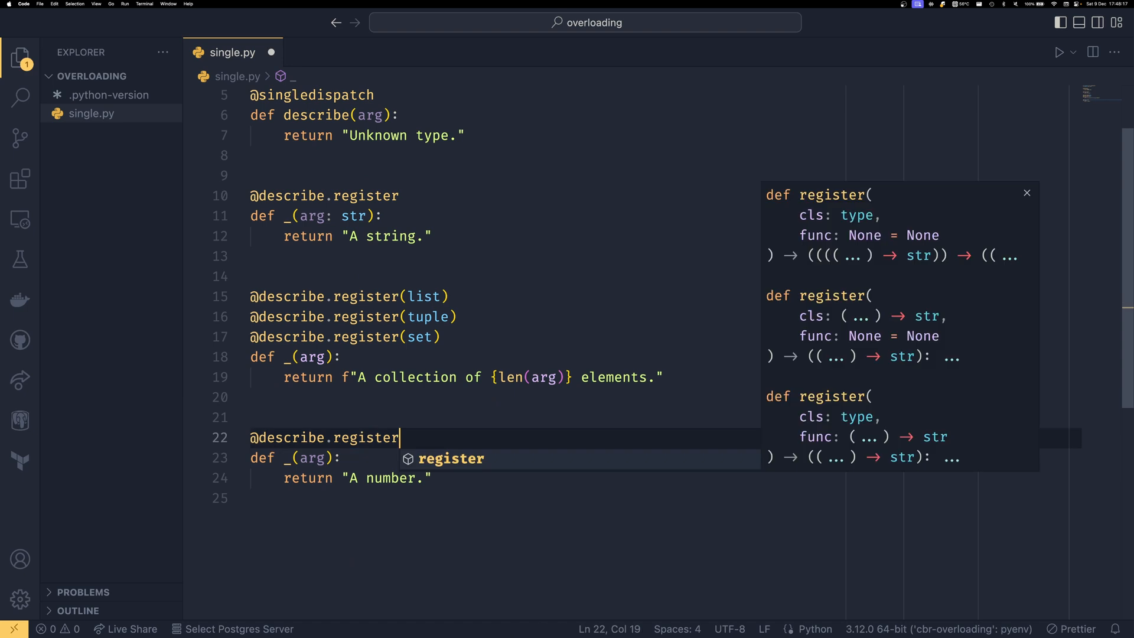
pyautogui.write('NUm')
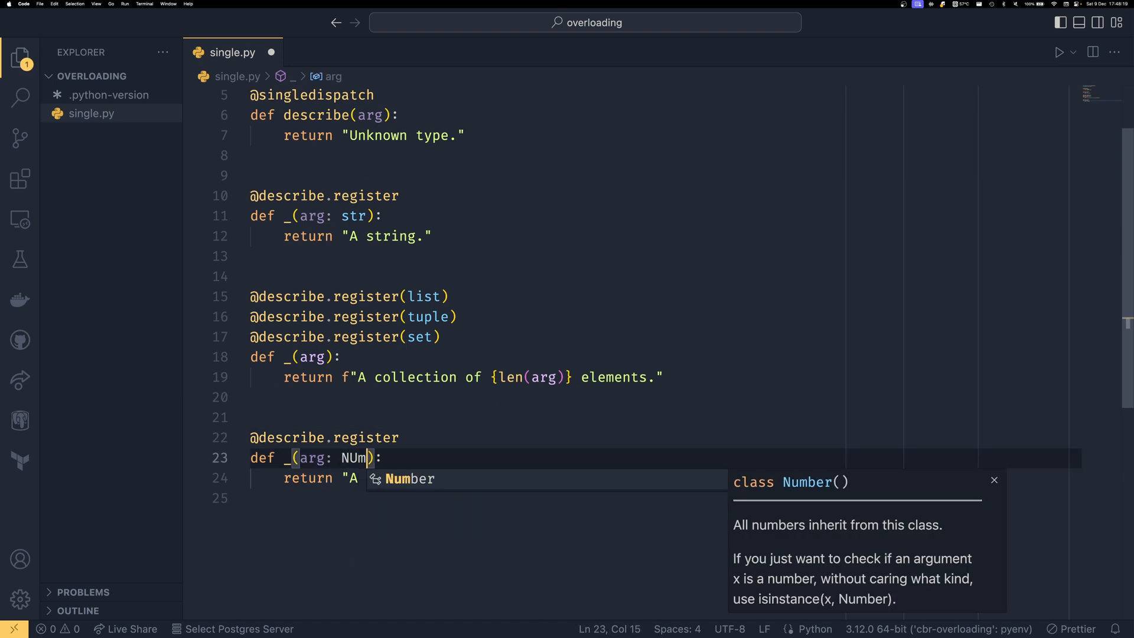
pyautogui.press('Tab')
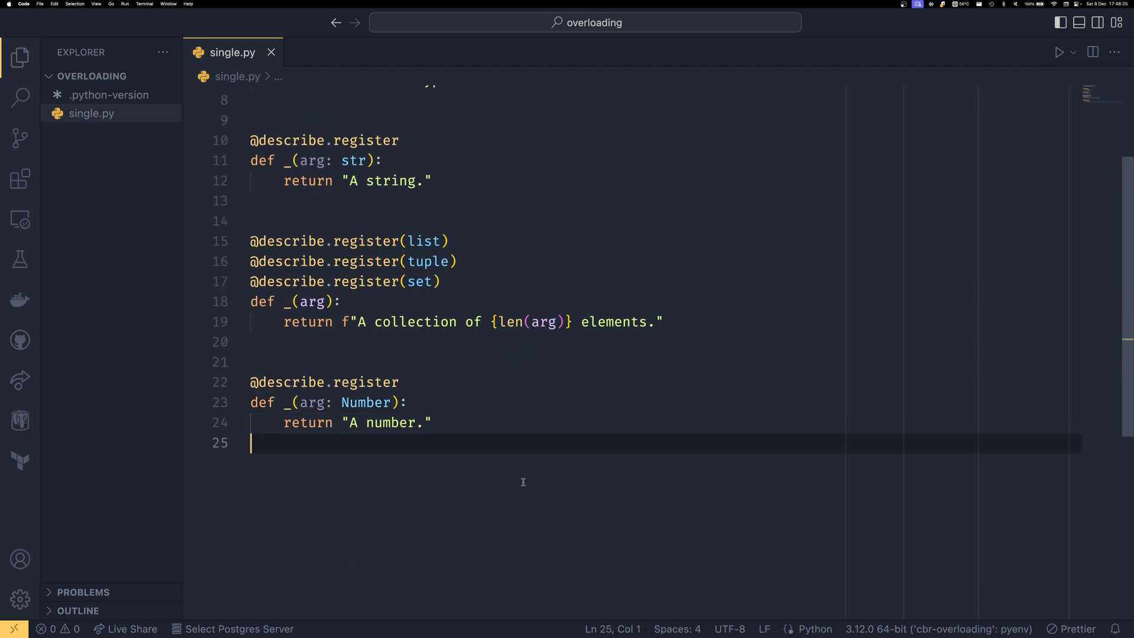
# Add an if __name__ == "__main__": block printing describe("Hello world!").
pyautogui.write('if __name__')
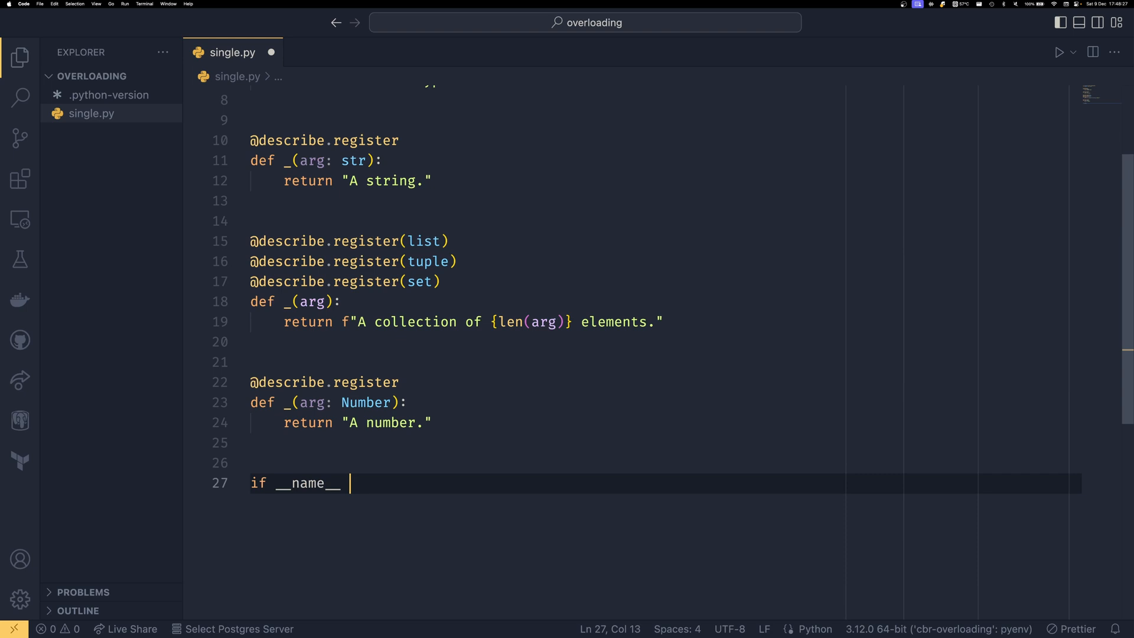
pyautogui.write('== "__main__":')
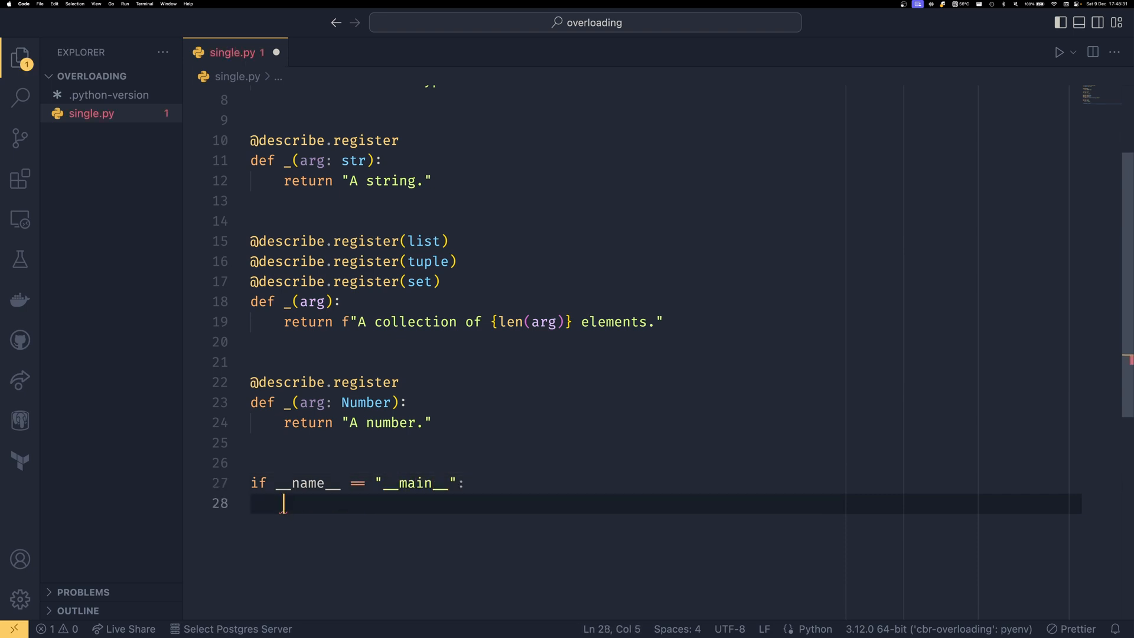
pyautogui.write('print(describe("')
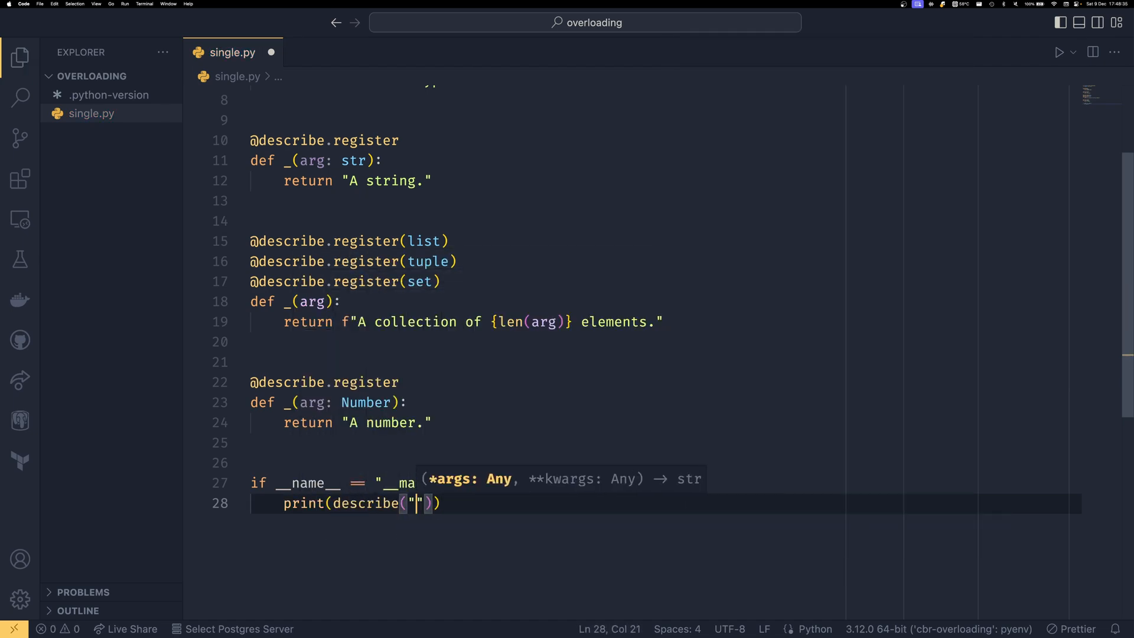
pyautogui.write('Hello world!')
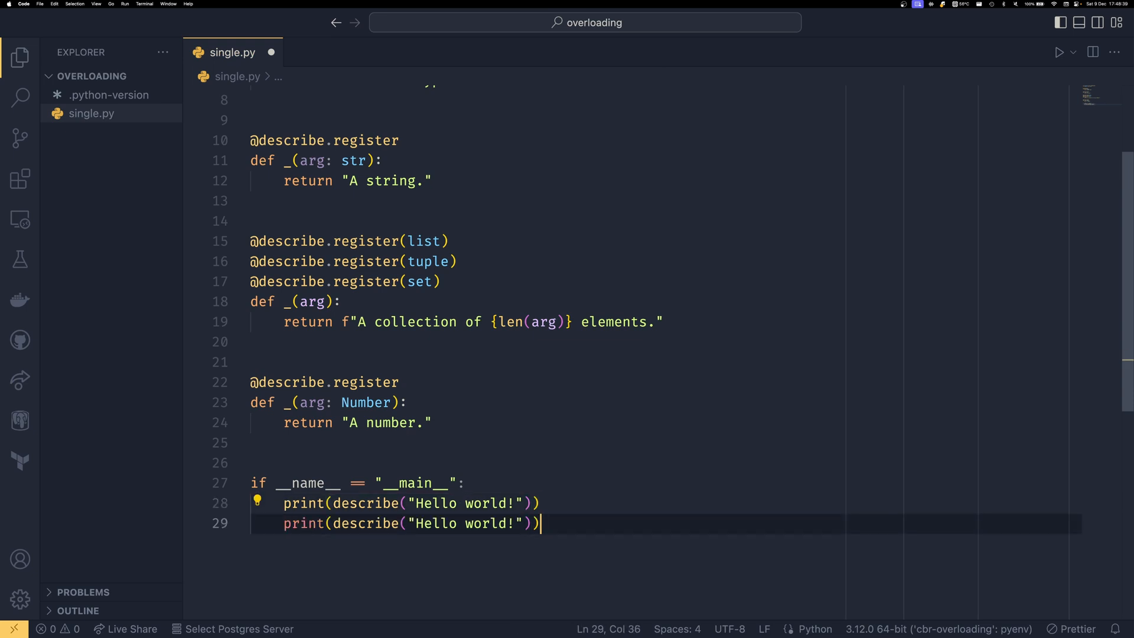
# Duplicate the print line for describe([1, 2, 3]) and describe(5.4).
pyautogui.doubleClick(465, 523)
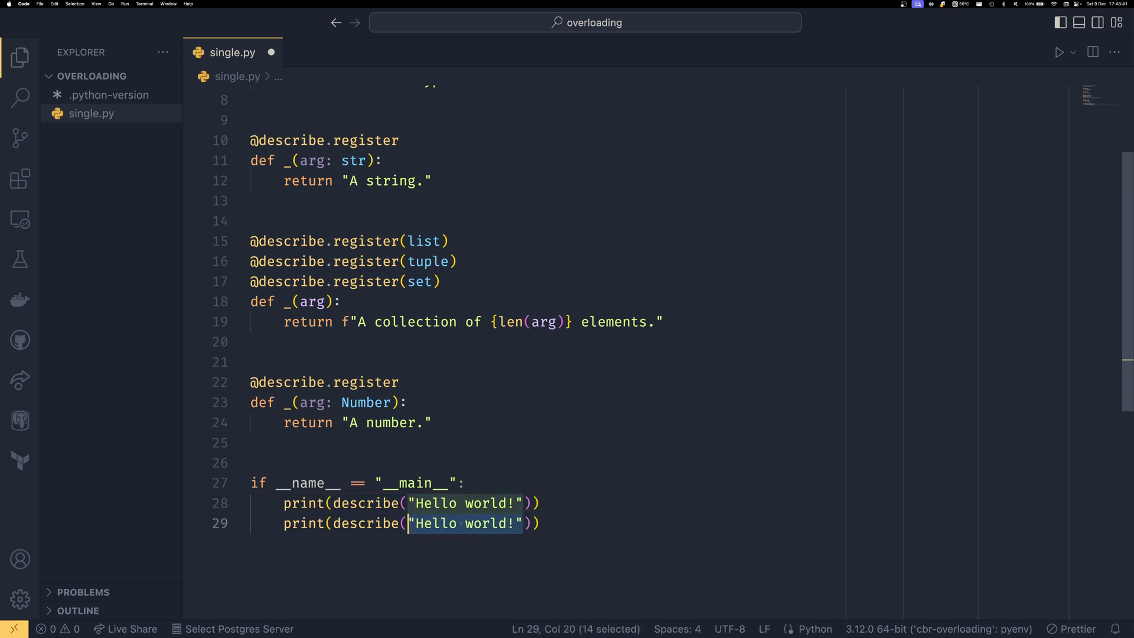
pyautogui.write('[1, 2, 3]')
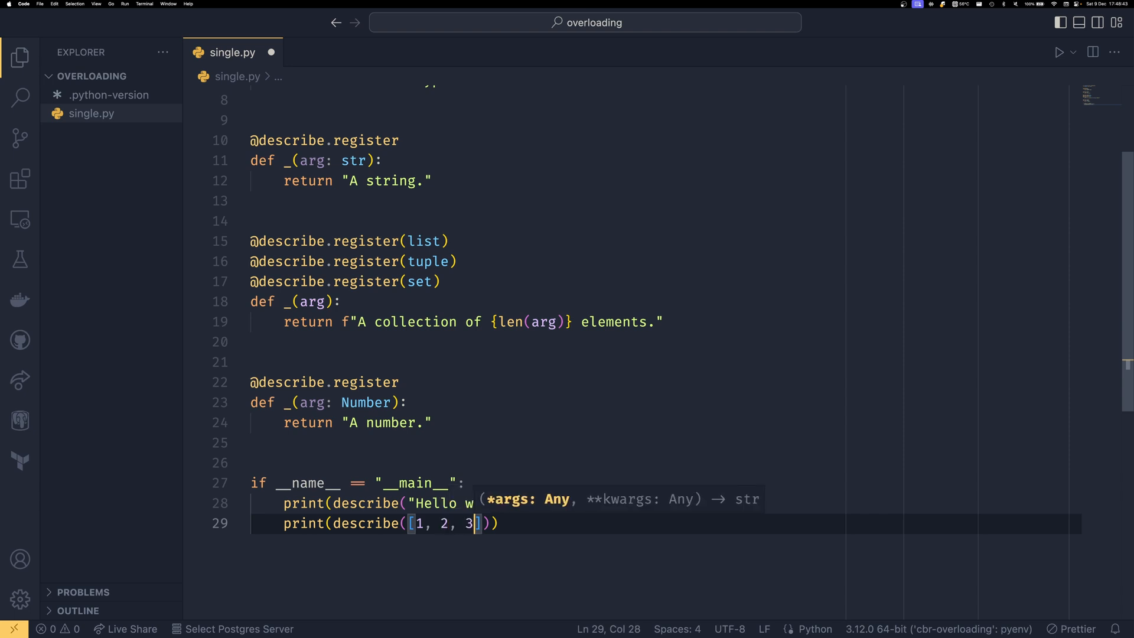
pyautogui.press('Enter')
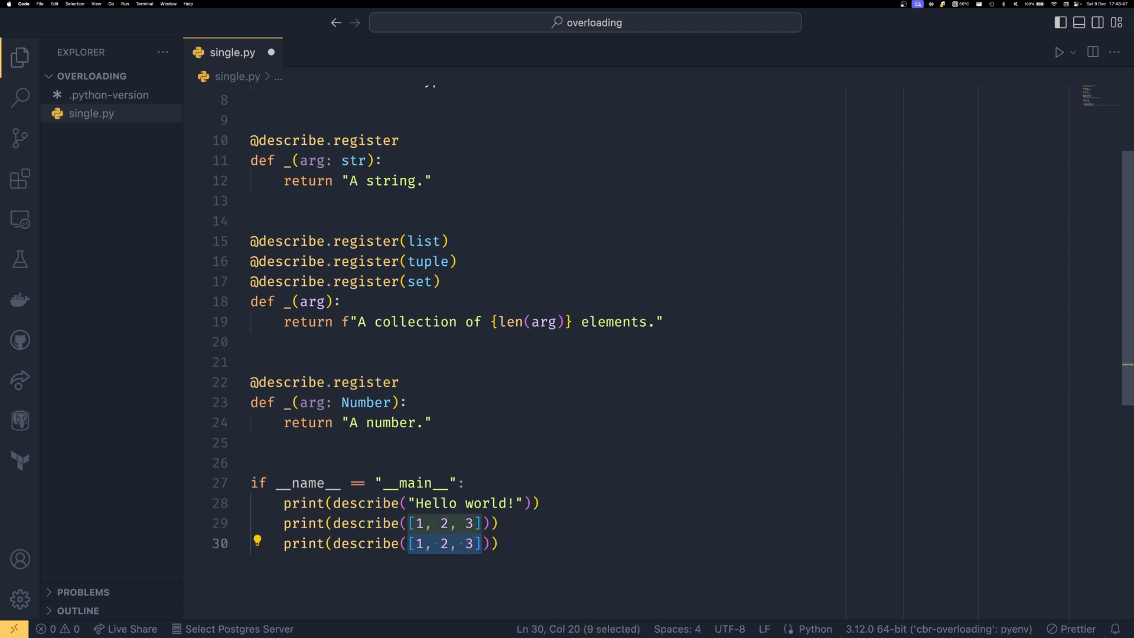
pyautogui.write('5.4')
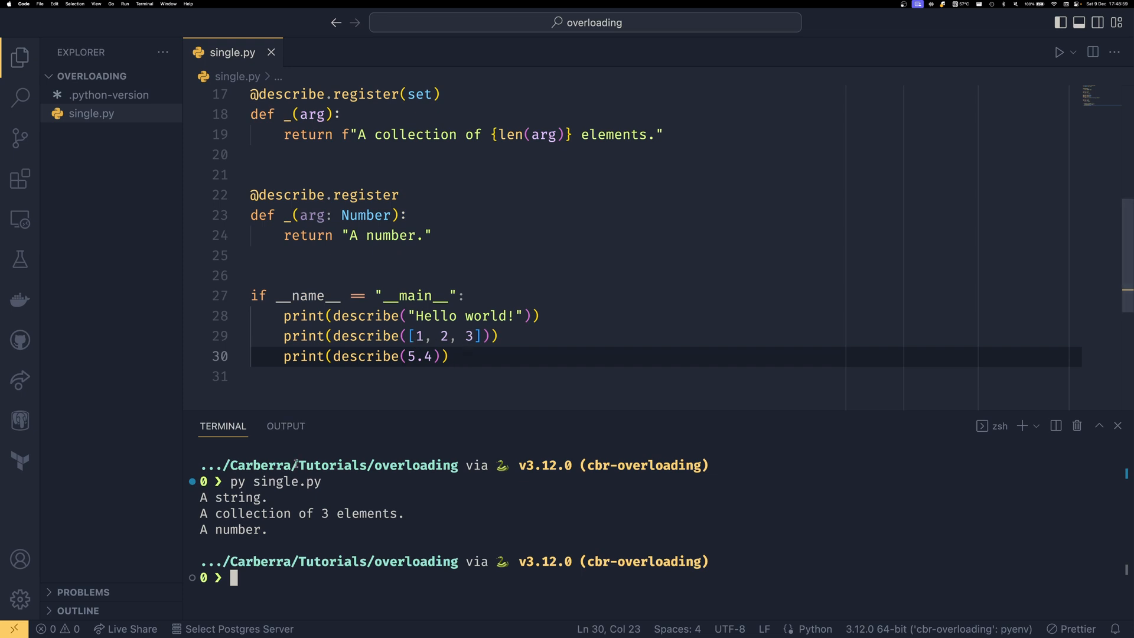
pyautogui.moveTo(349, 352)
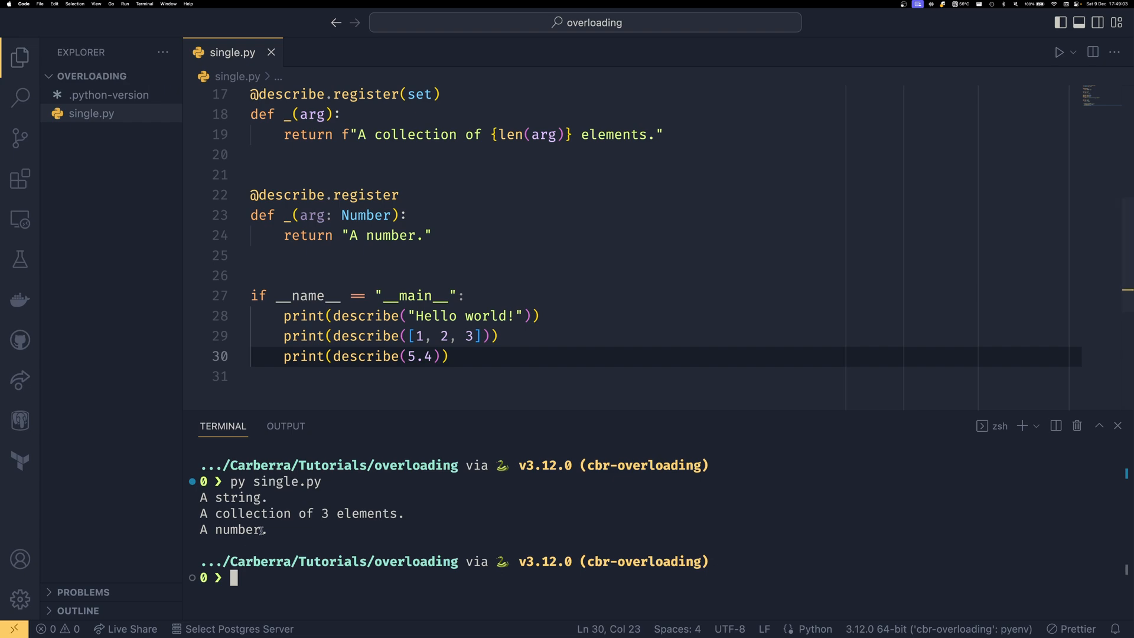
# Add print(describe({1: "one", 2: "two"})) and rerun single.py to get Unknown type.
pyautogui.write('pir')
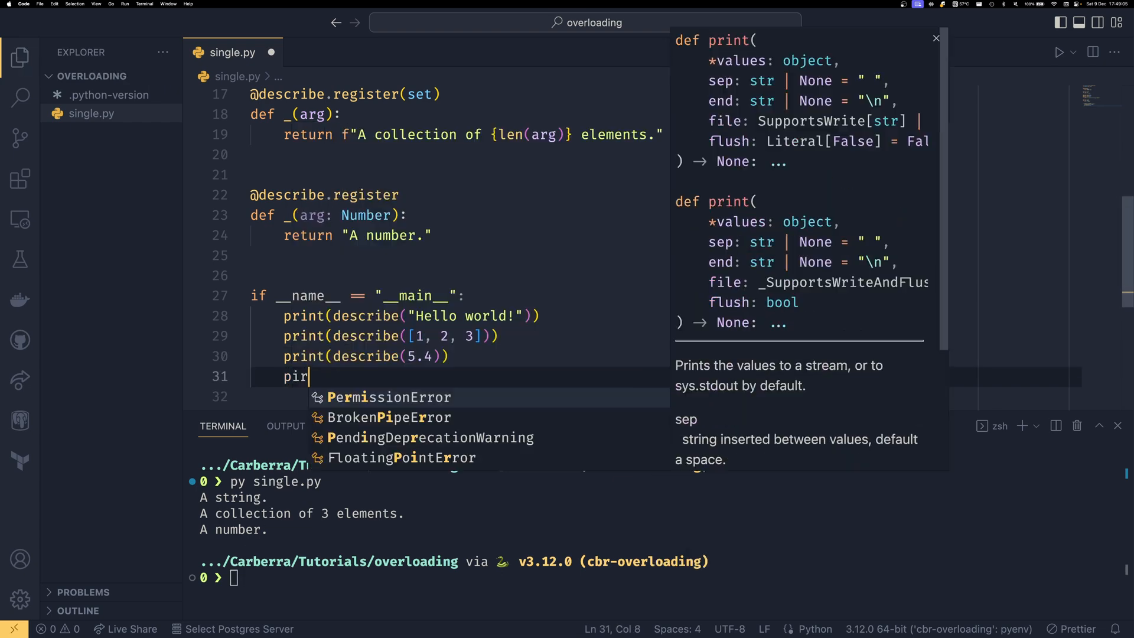
pyautogui.write('int(describe')
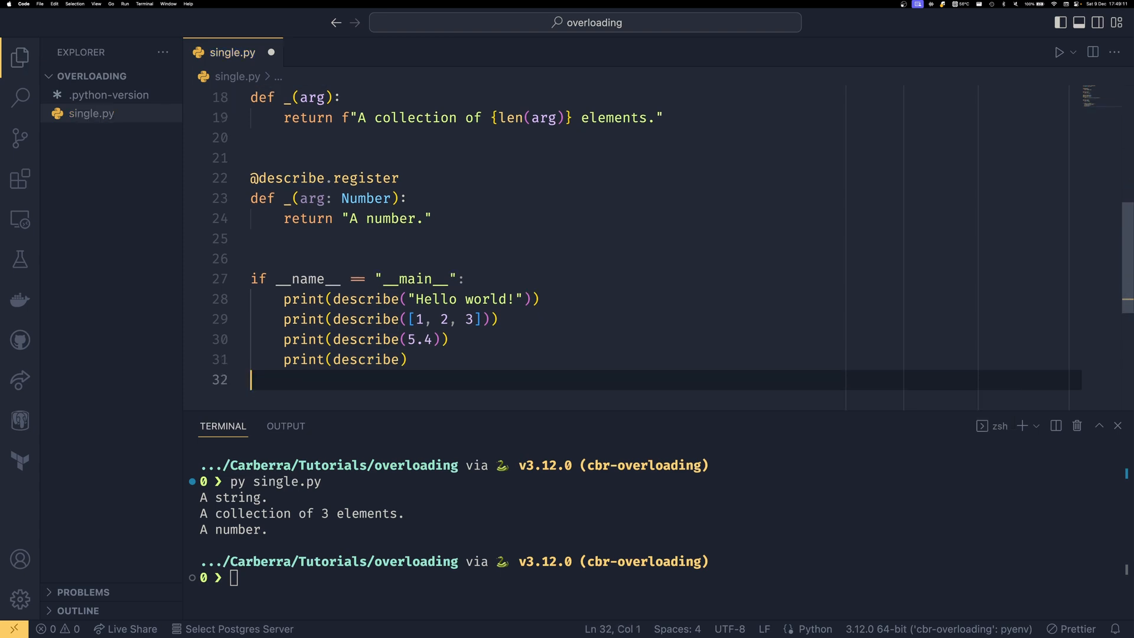
pyautogui.write('{}')
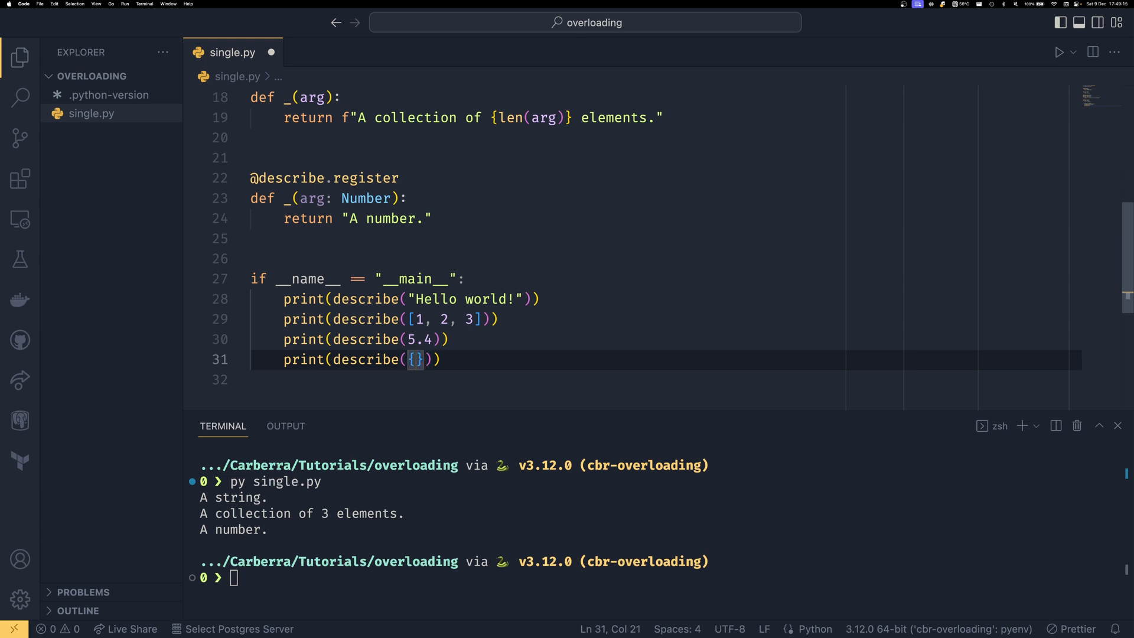
pyautogui.write('1: "one"')
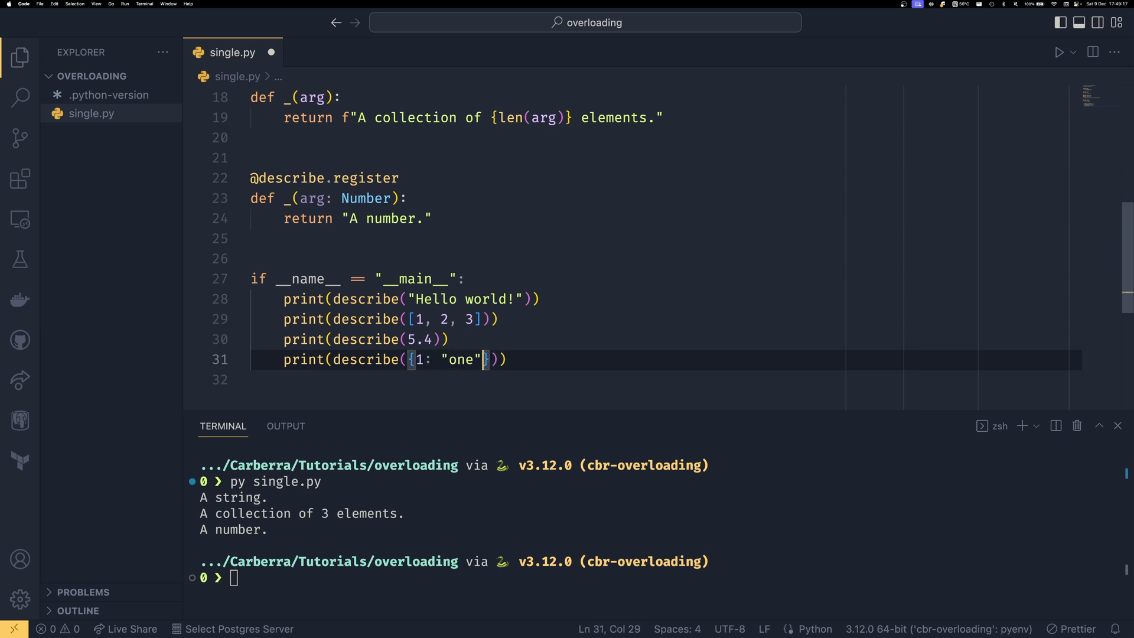
pyautogui.write(', 2:')
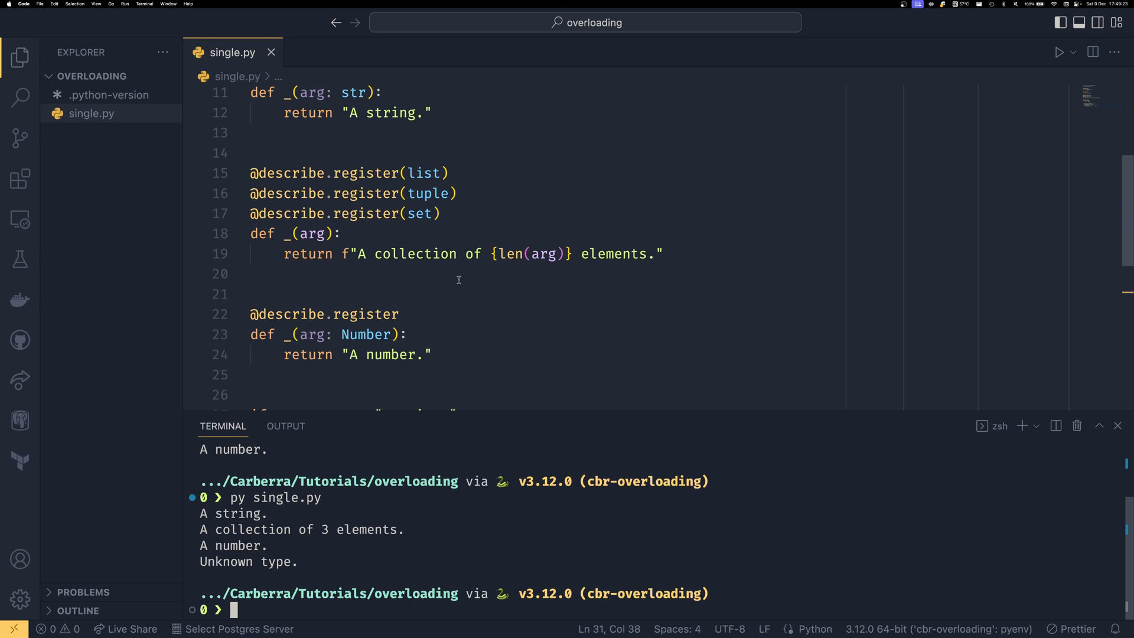
pyautogui.doubleClick(248, 561)
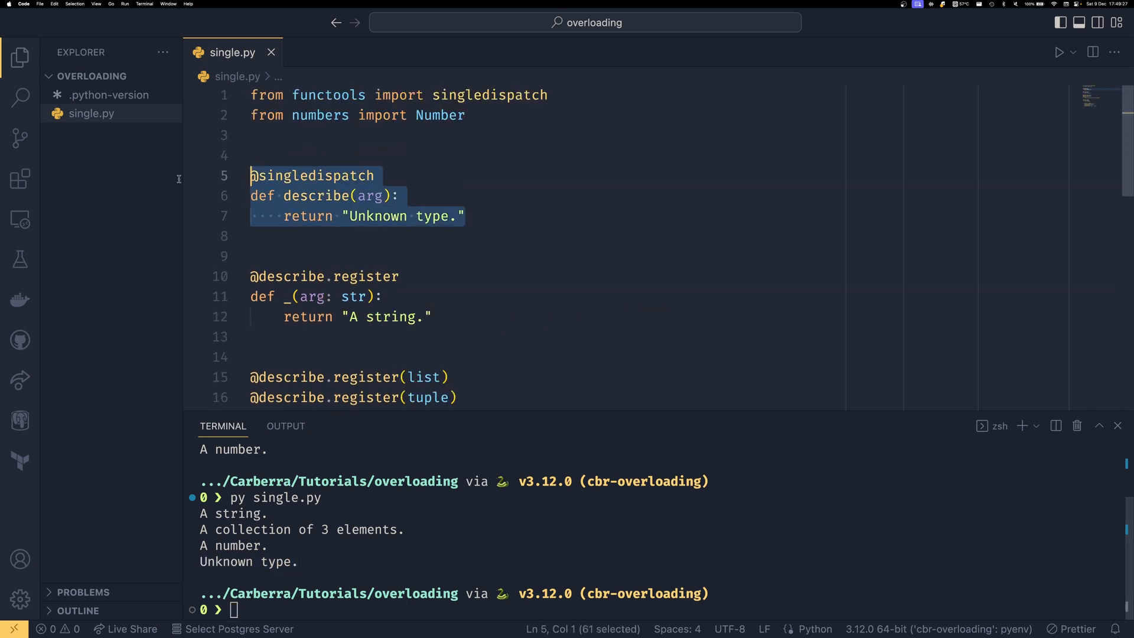
# Clear the selection and scroll single.py back to its imports and default describe.
pyautogui.click(469, 216)
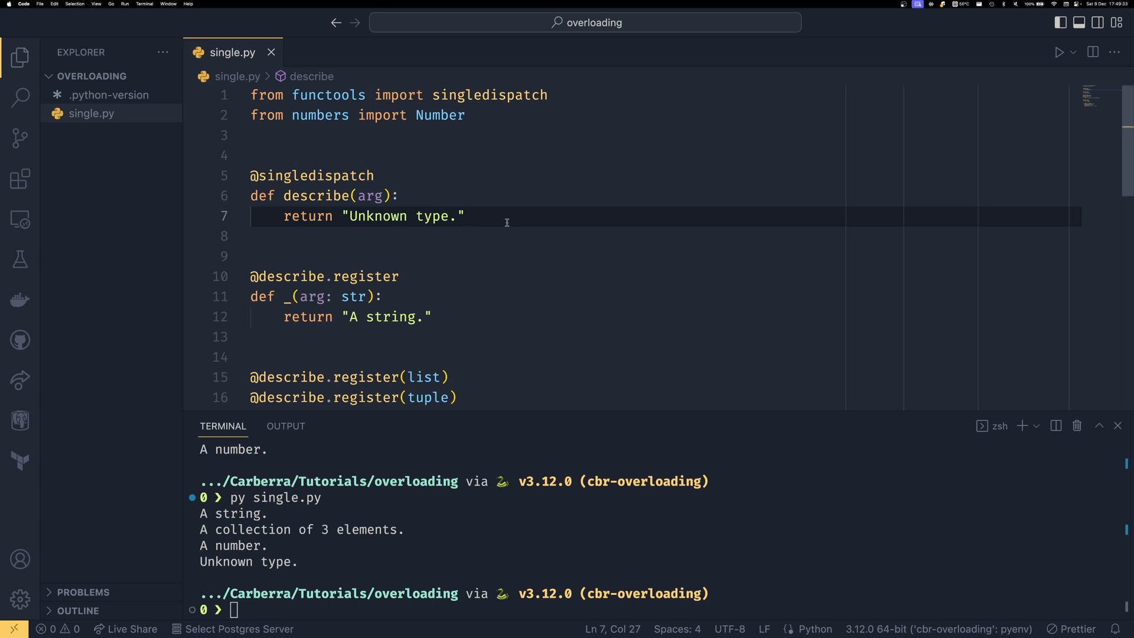
pyautogui.scroll(-3)
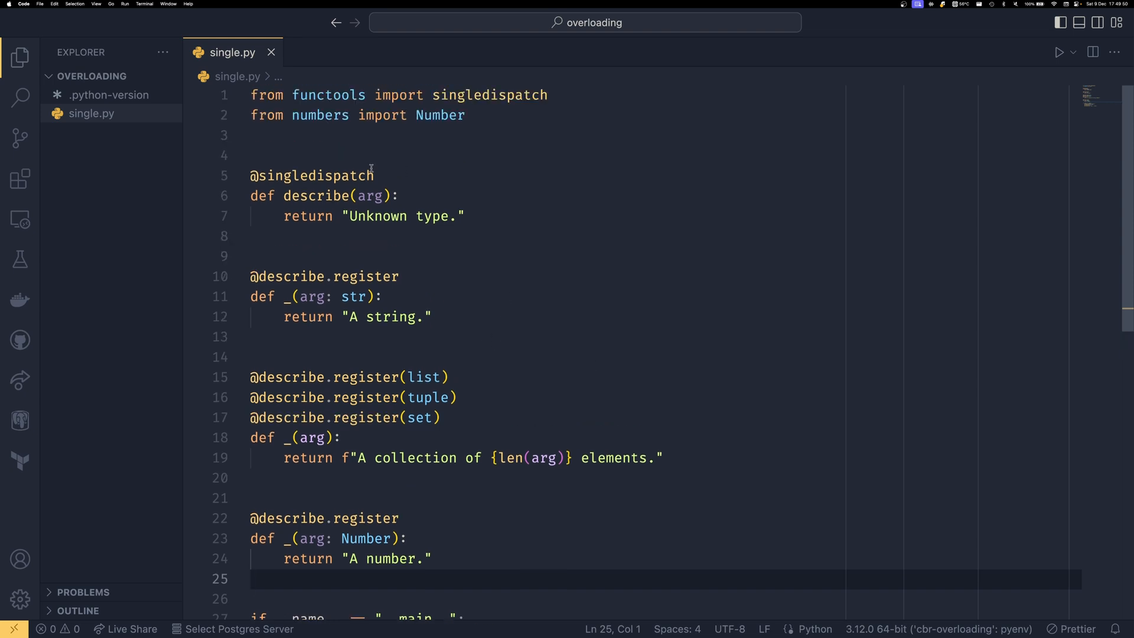
# Wrap describe in class Test with singledispatchmethod and call it via t = Test() in main.
pyautogui.press('enter')
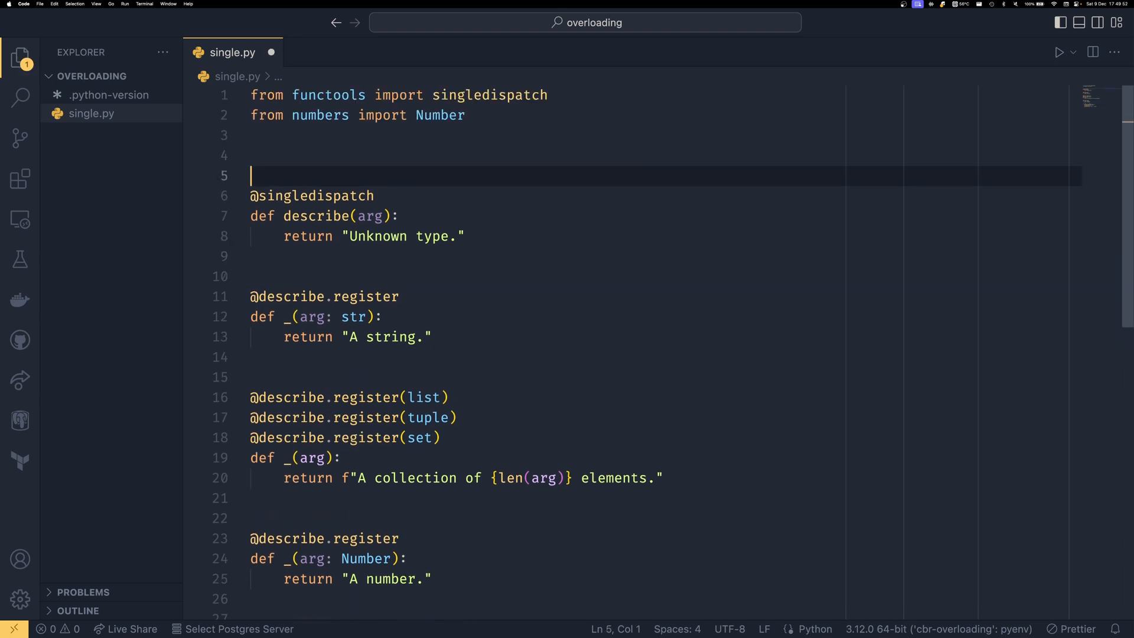
pyautogui.write('class Test:')
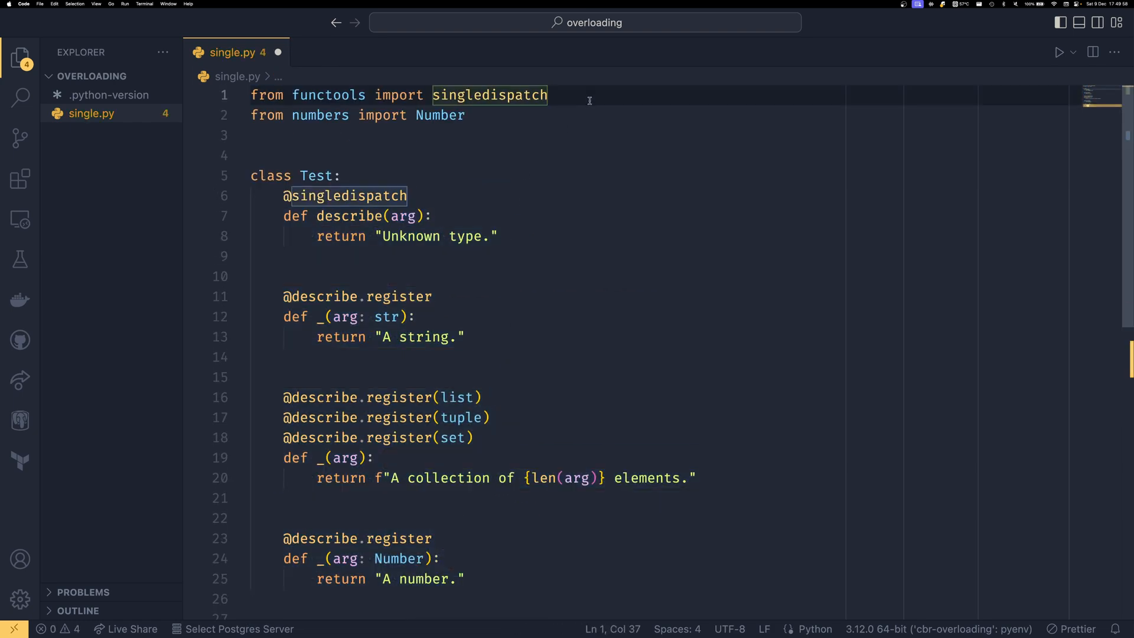
pyautogui.write('method')
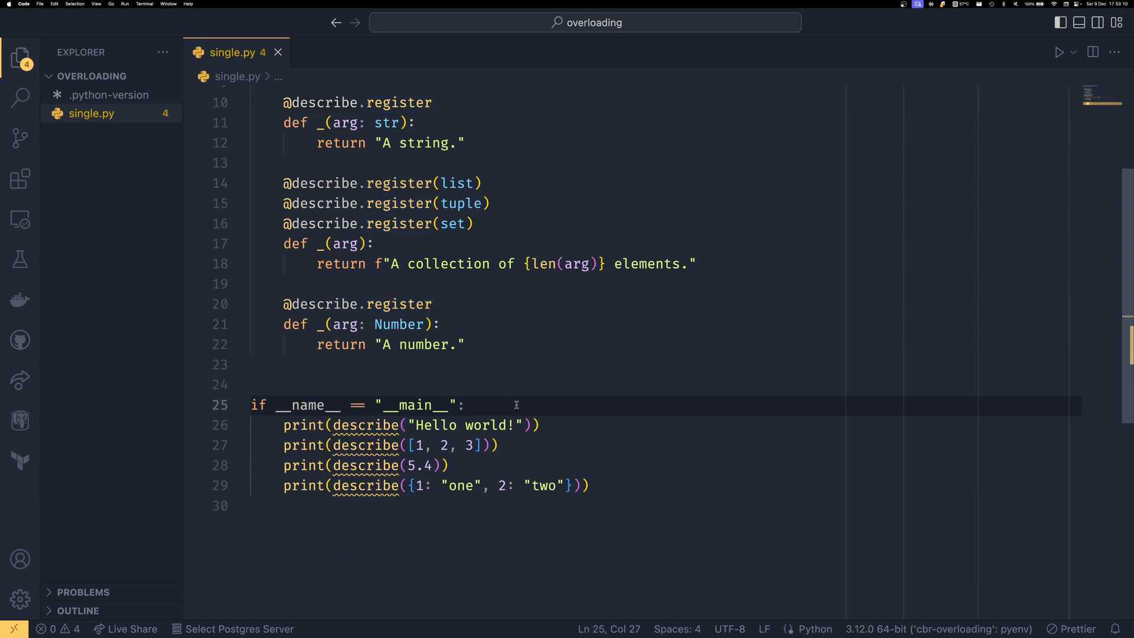
pyautogui.write('t = Test()')
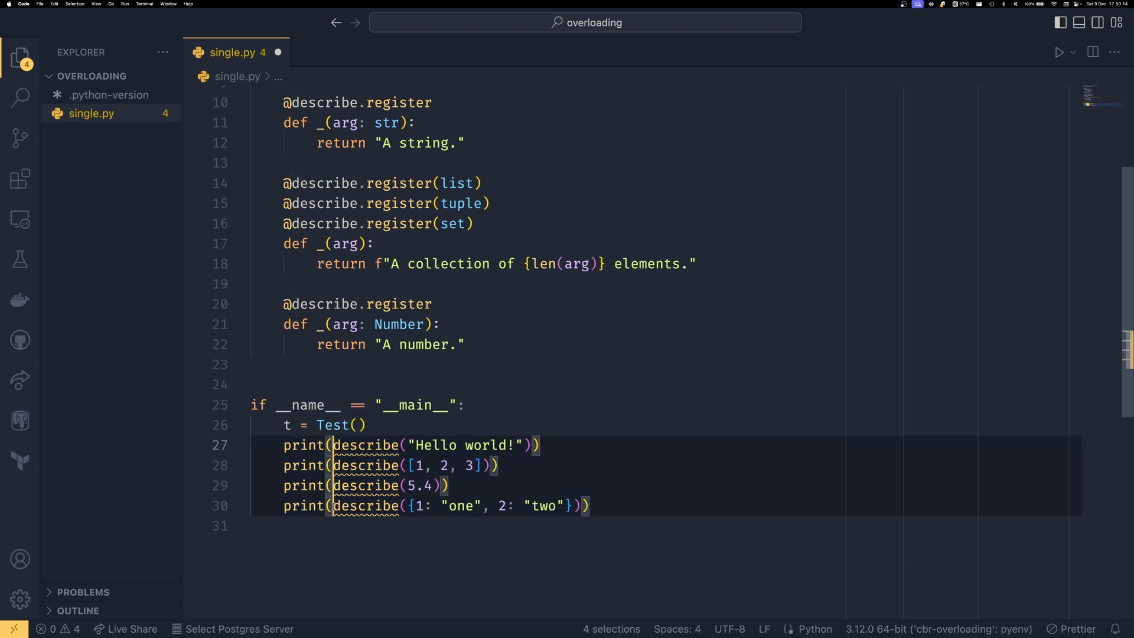
pyautogui.write('t.')
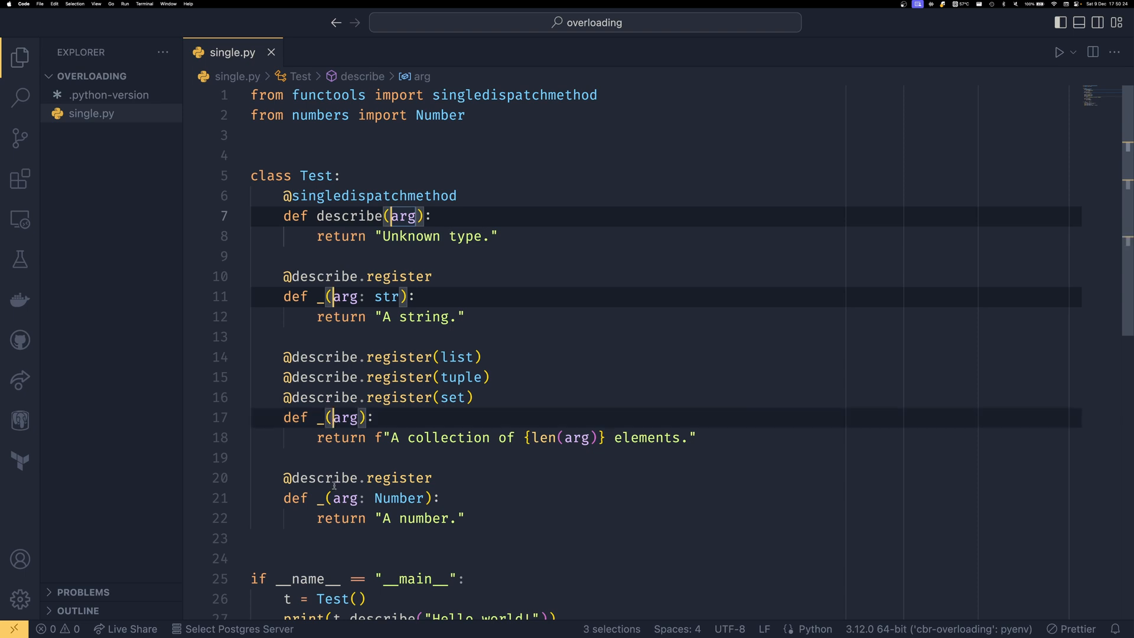
# Add self as the first parameter of every describe method with a multi-line edit.
pyautogui.write('self,')
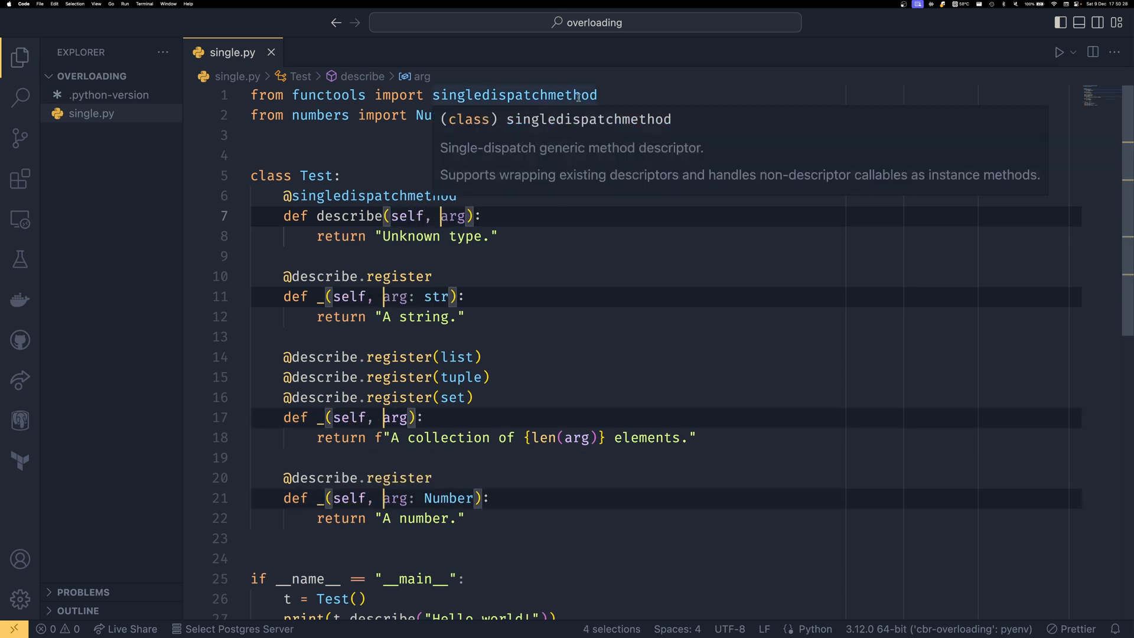
pyautogui.click(482, 215)
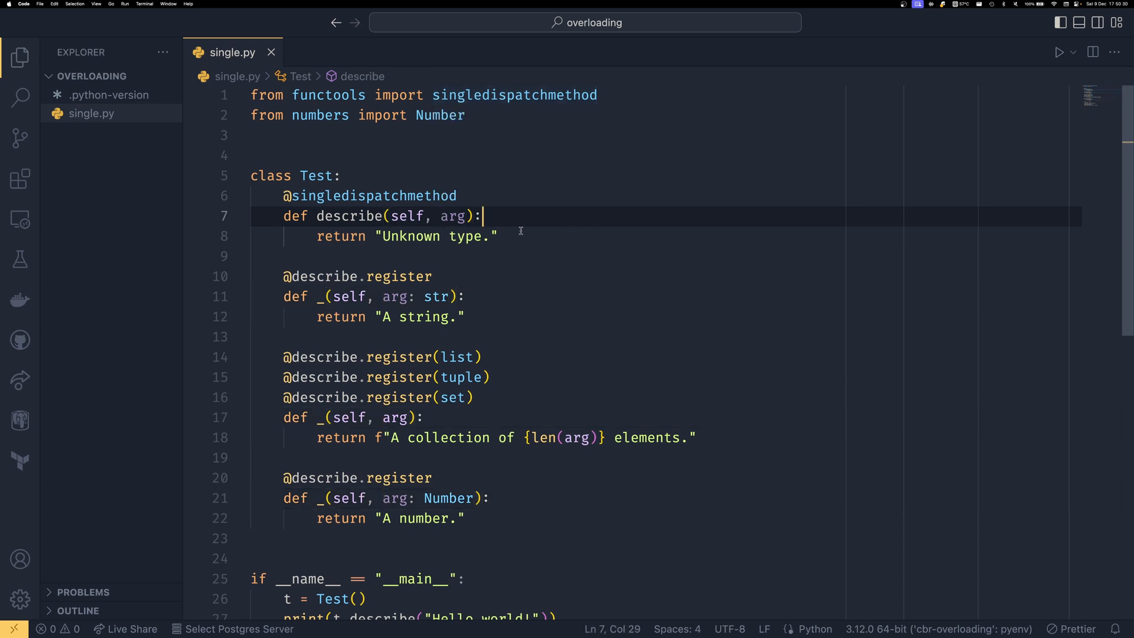
pyautogui.doubleClick(408, 215)
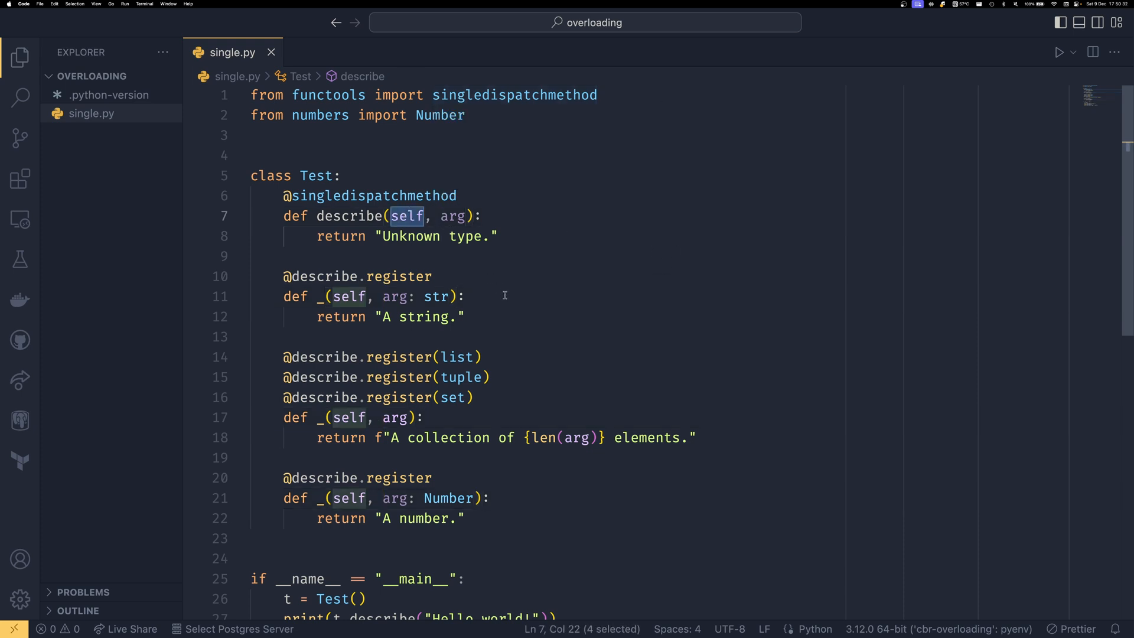
pyautogui.scroll(-3)
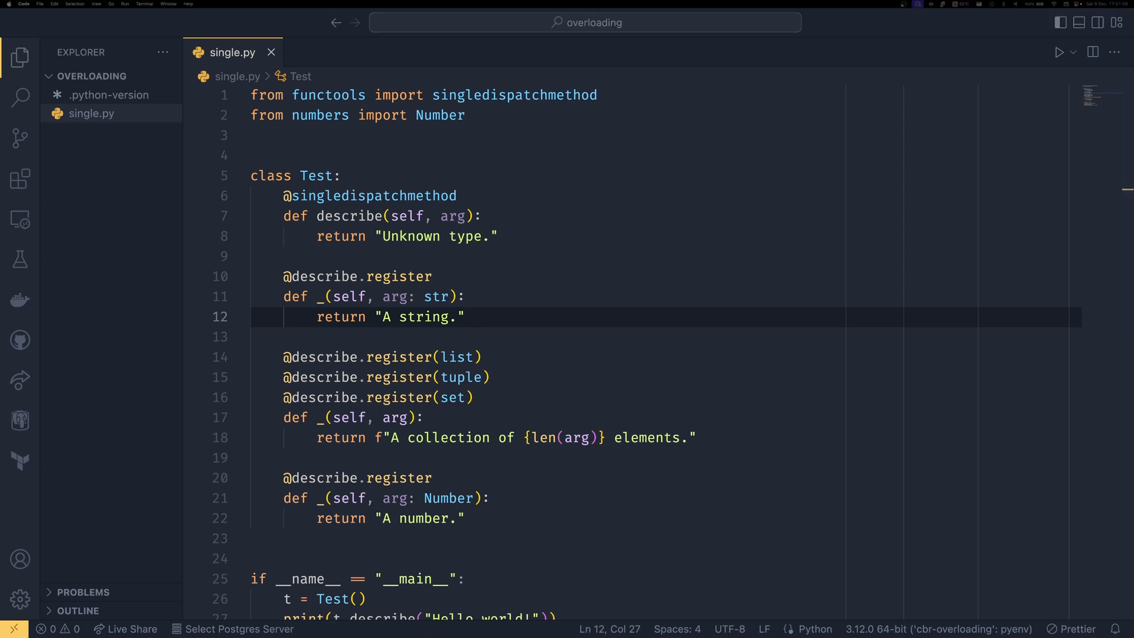
pyautogui.moveTo(146, 201)
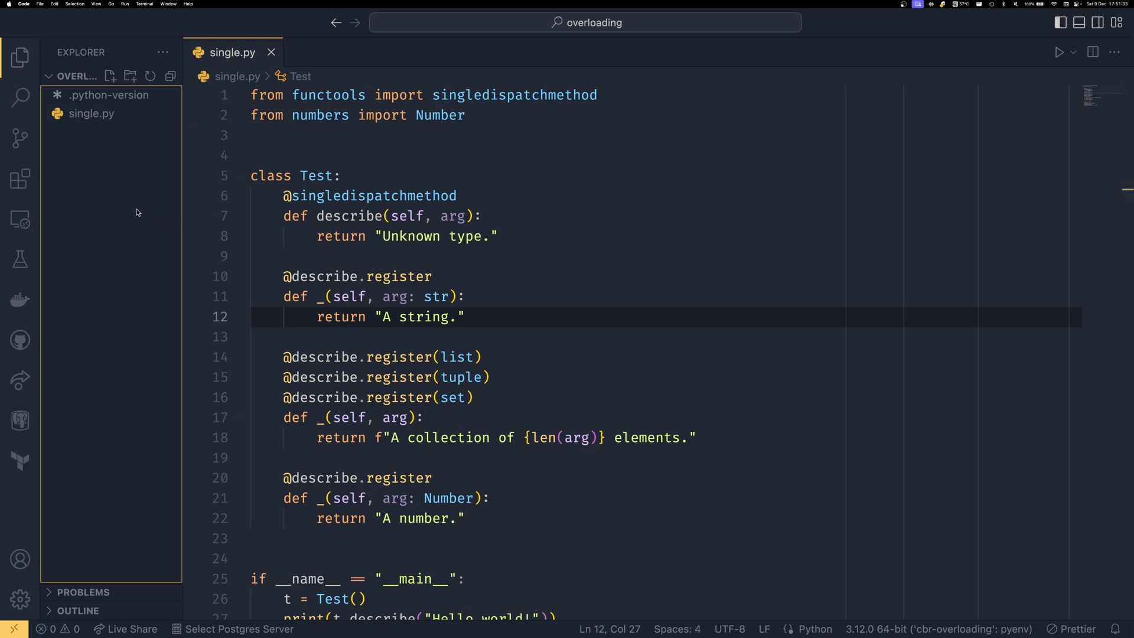
# Create multiple.py and run pip install multipledispatch in the terminal, then begin the first import line.
pyautogui.write('mult')
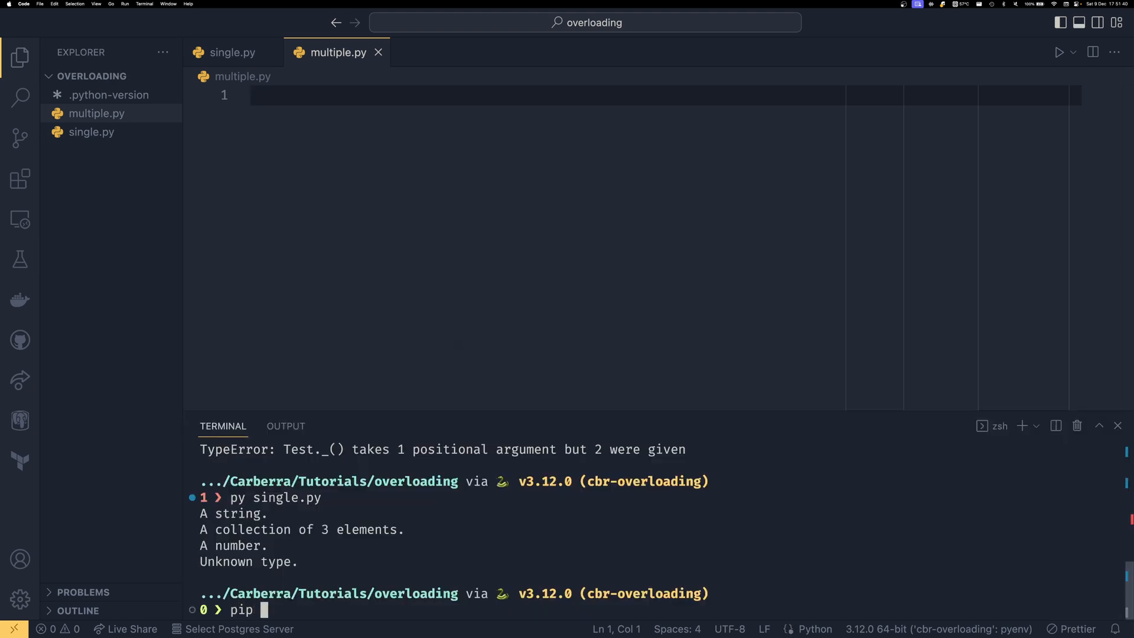
pyautogui.write('install multipled')
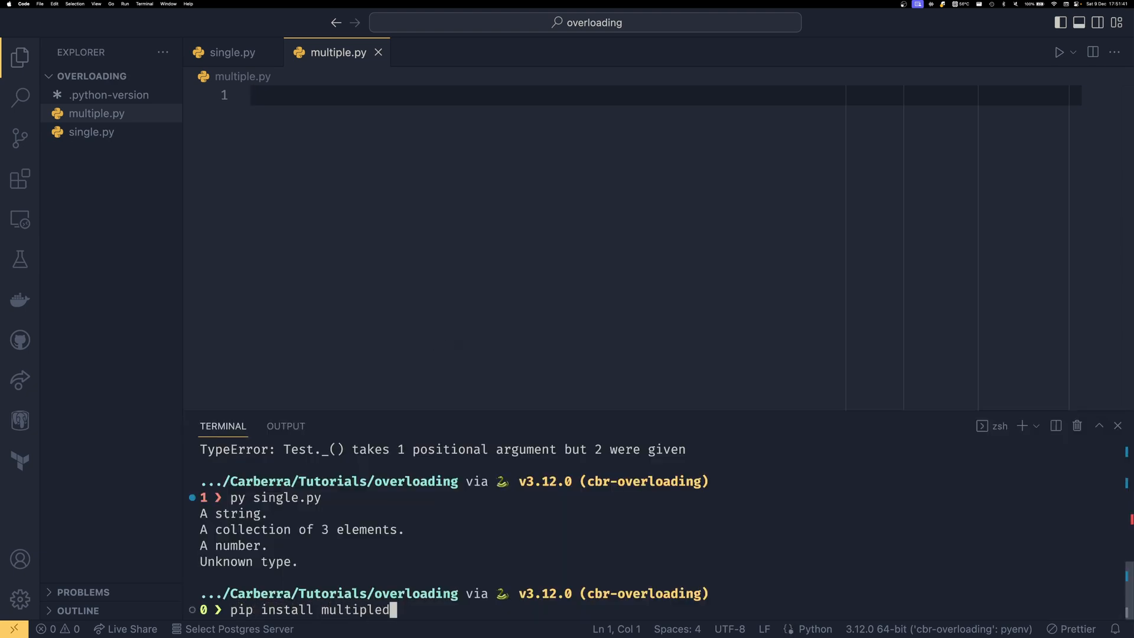
pyautogui.write('ispatch')
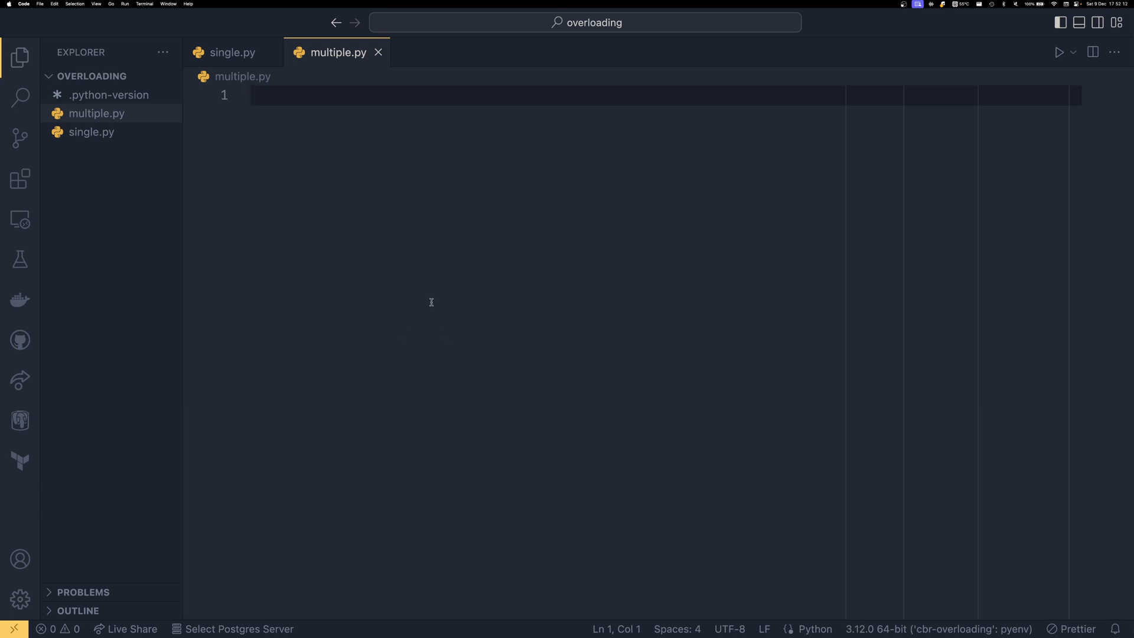
pyautogui.write('from n')
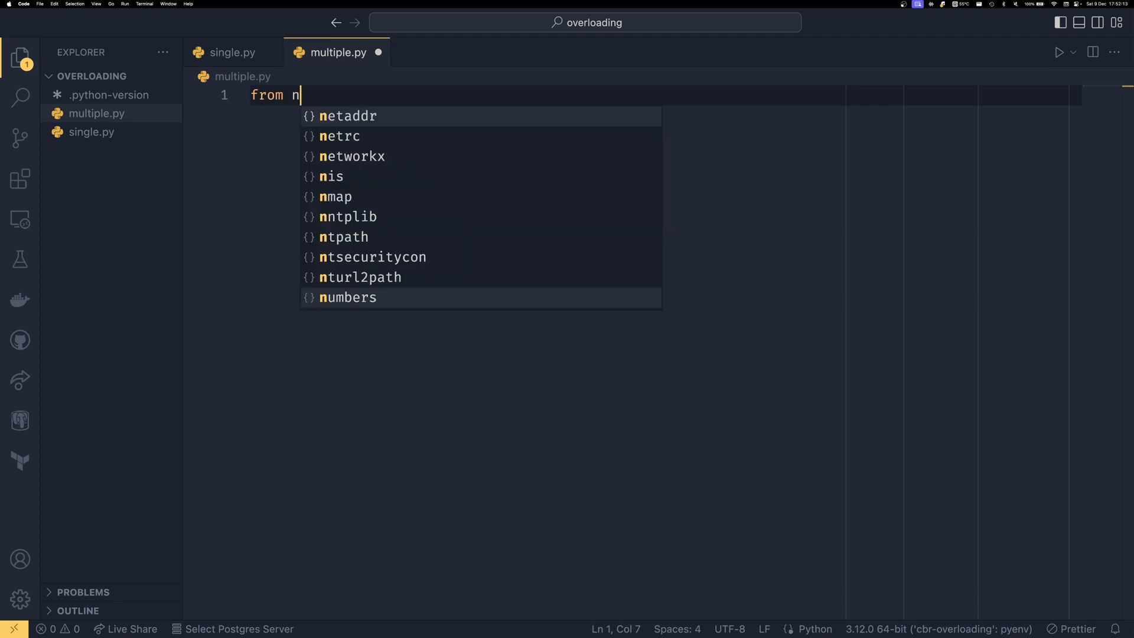
pyautogui.write('multipledispatch')
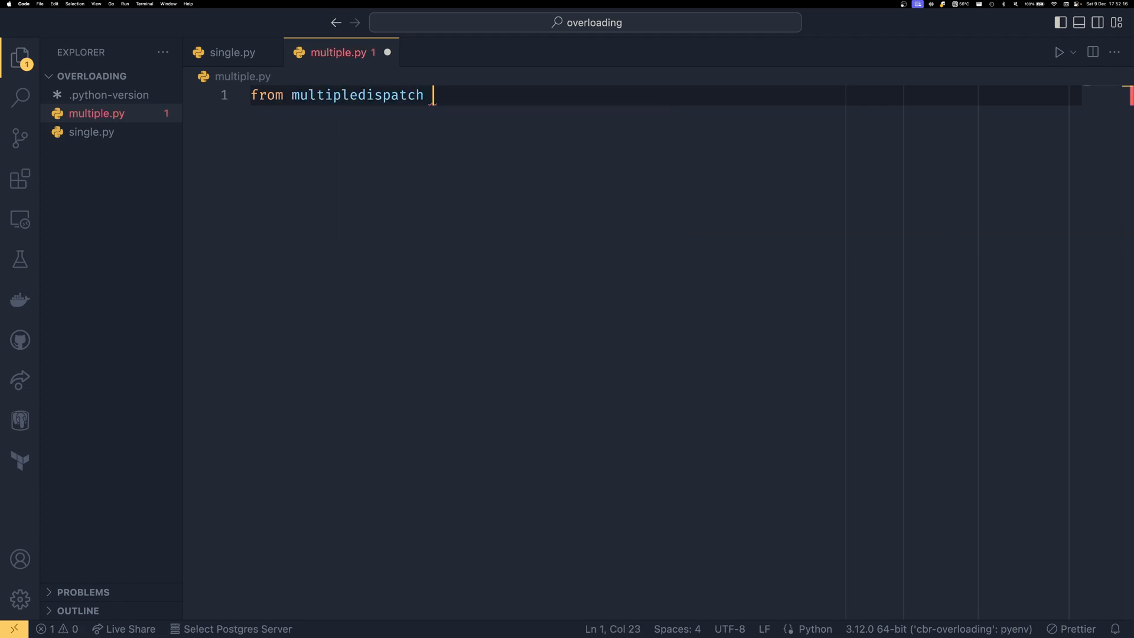
pyautogui.write('import dispatch')
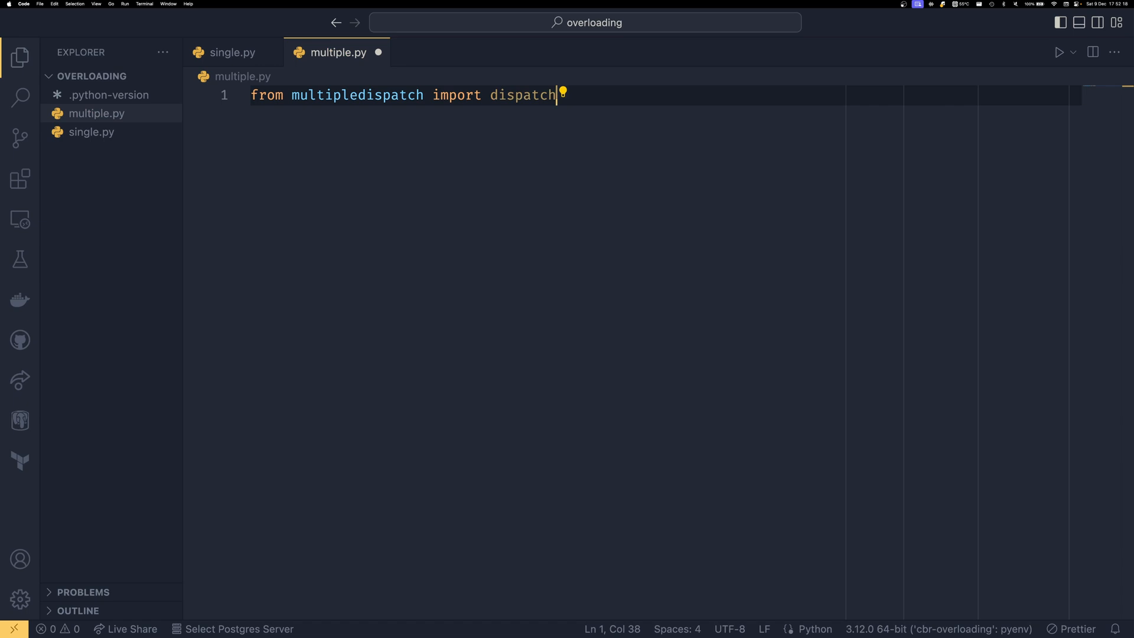
pyautogui.write('from number')
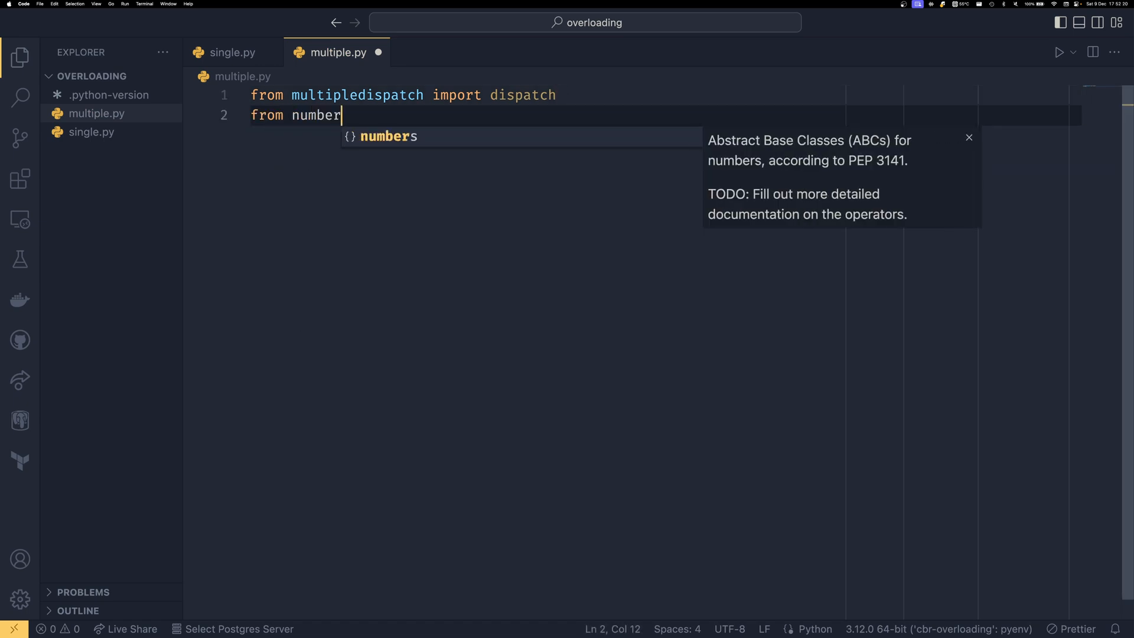
pyautogui.write('s import Number')
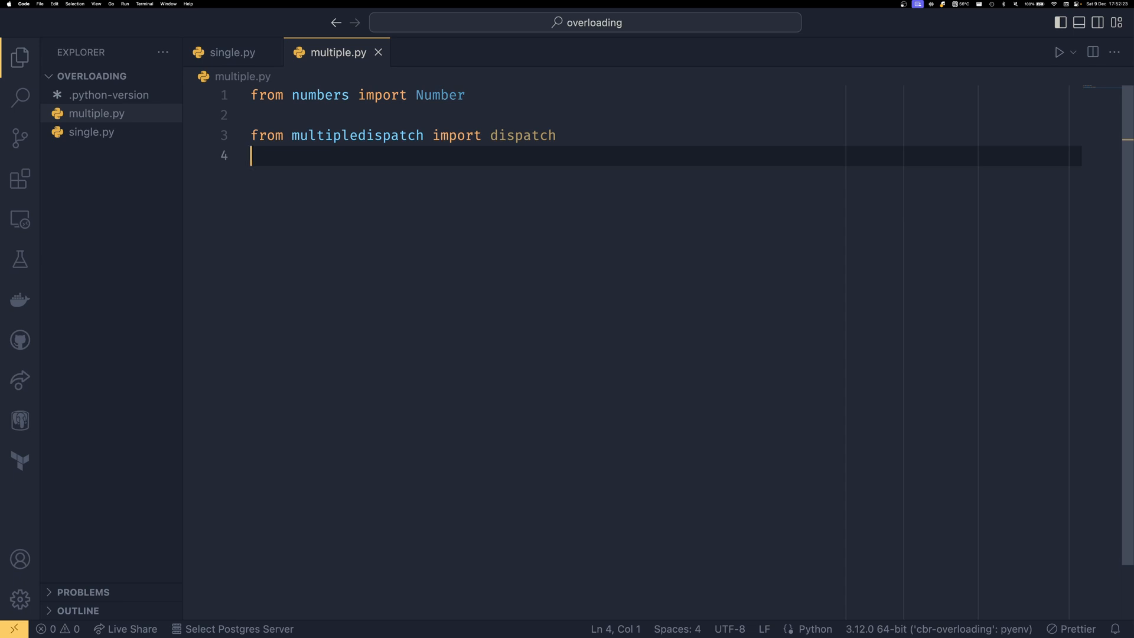
pyautogui.press('Enter')
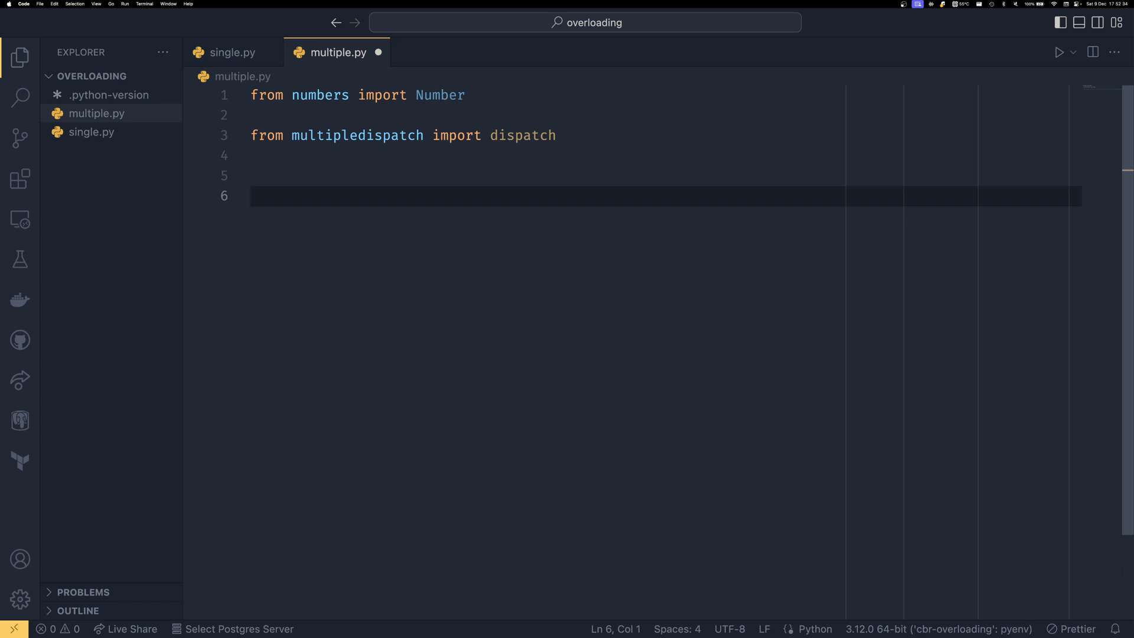
pyautogui.write('@dispatch()')
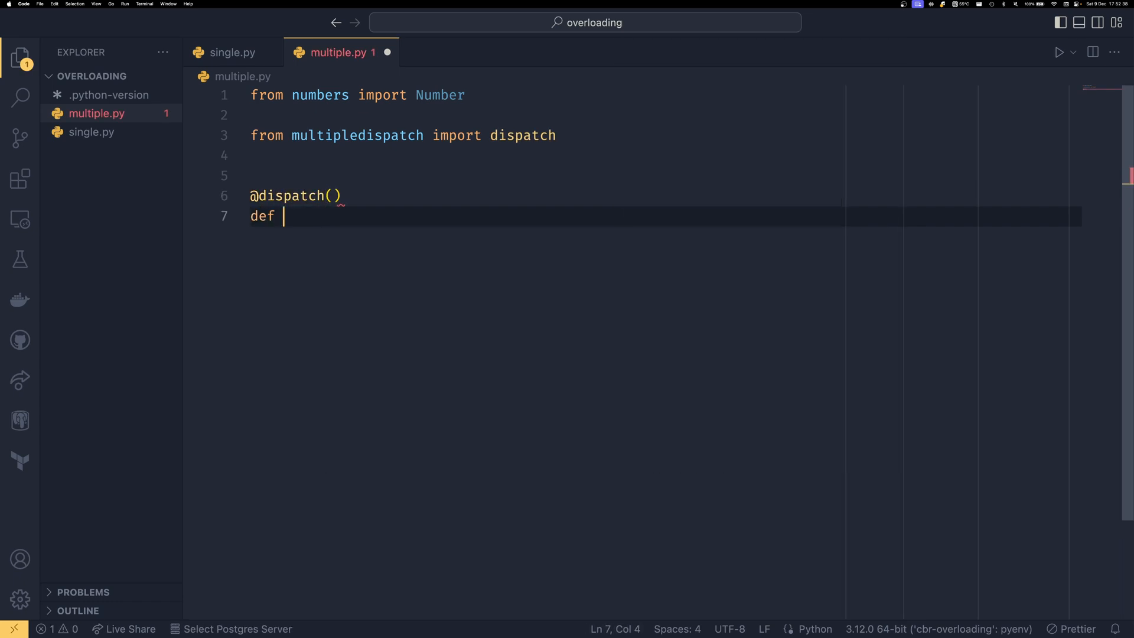
pyautogui.write('add(x)')
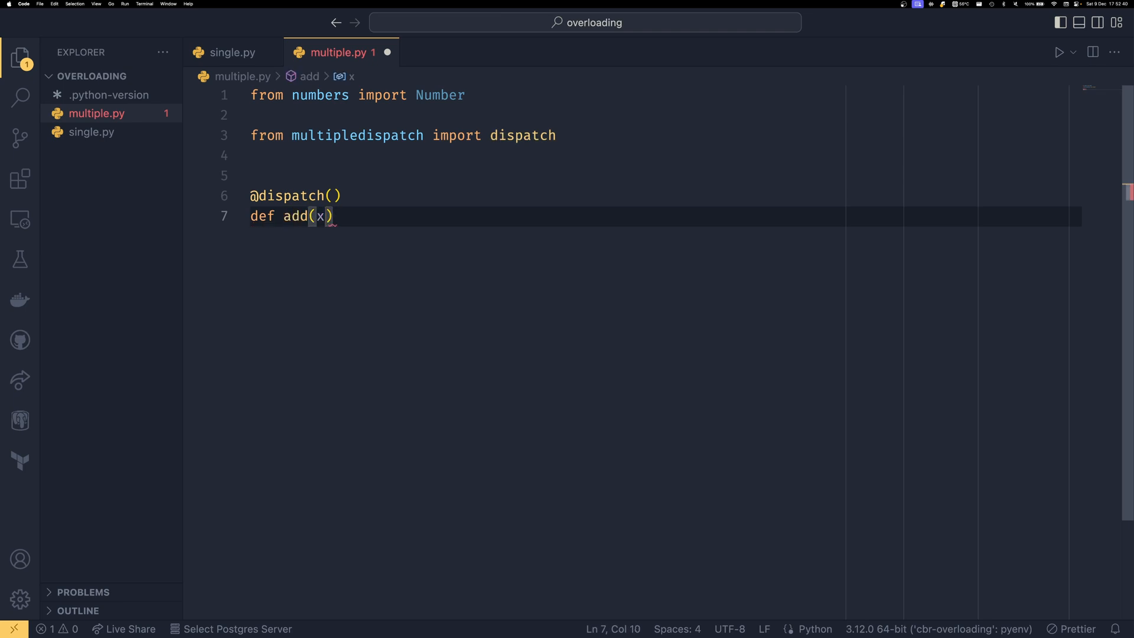
pyautogui.write(': Number')
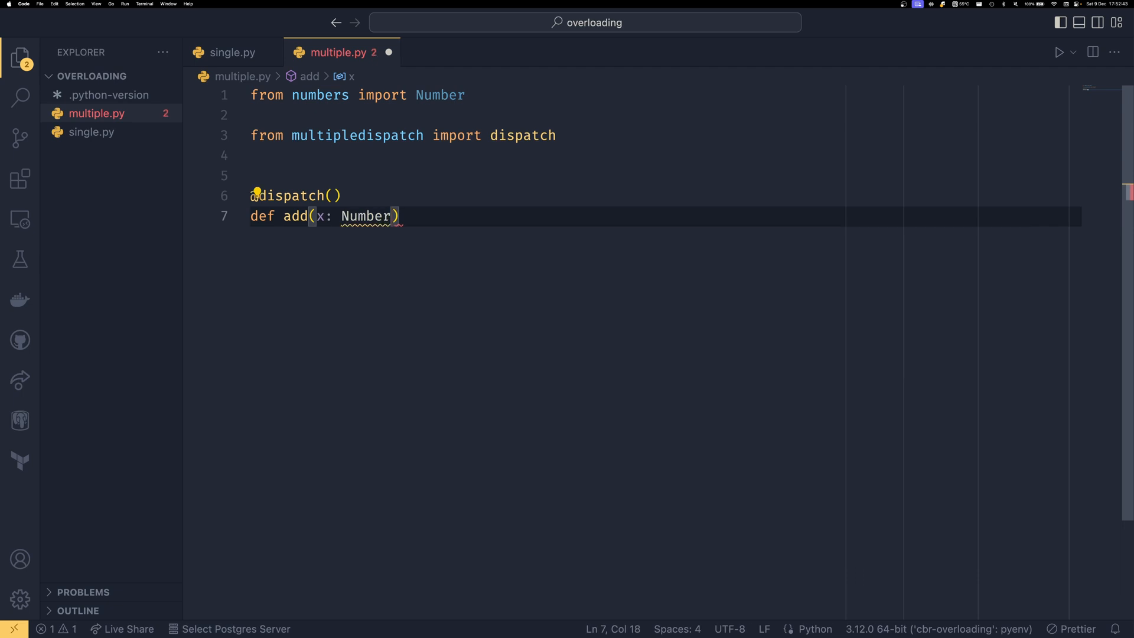
pyautogui.write(', y: Number')
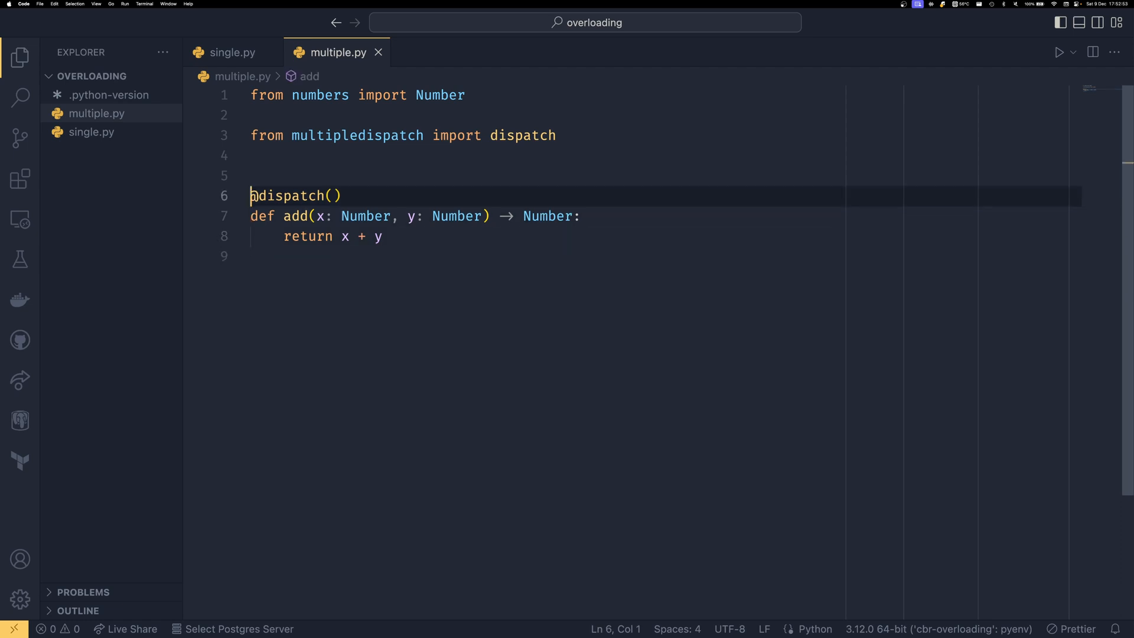
pyautogui.write('Number, Number')
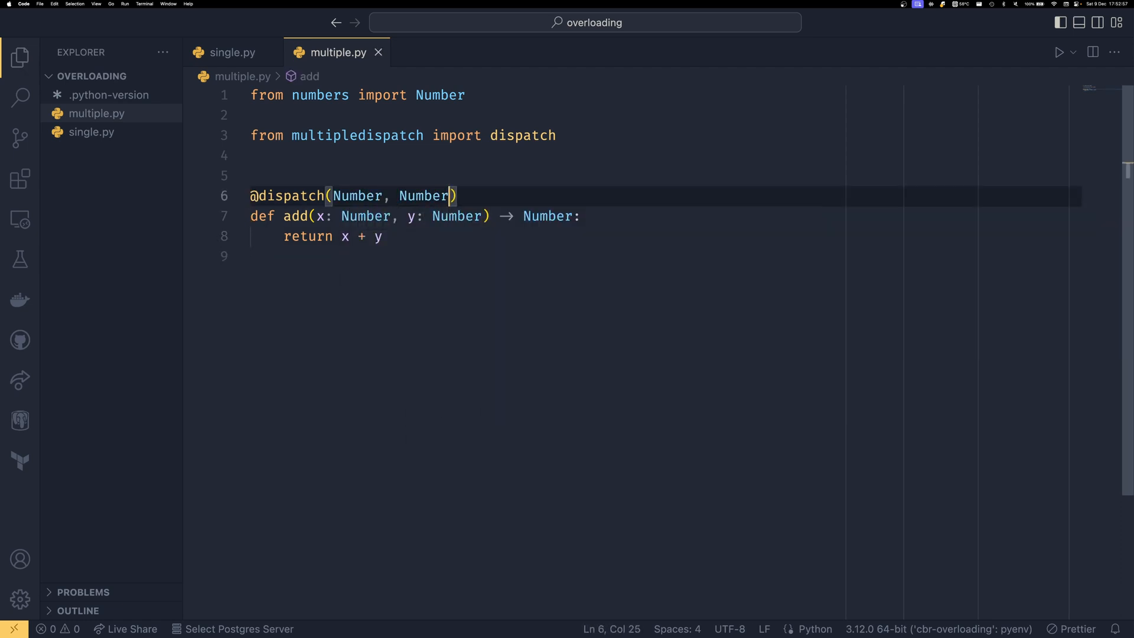
pyautogui.press('Delete')
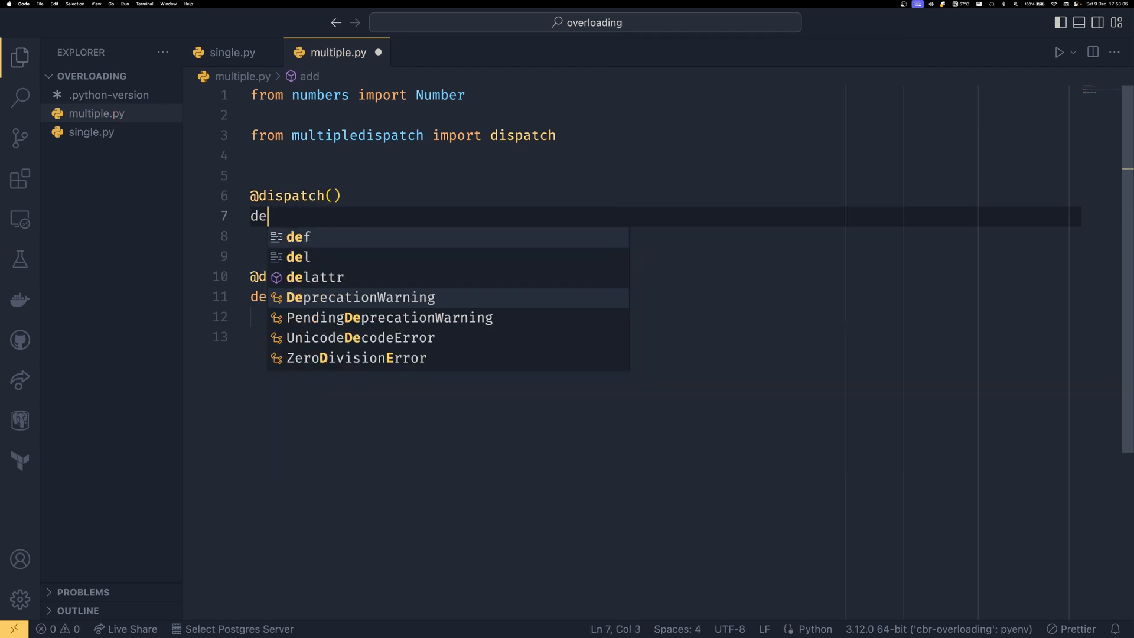
# Write add(x: object, y: object) -> str returning f"{x} + {y}", save, and a one-Number add returning x + 1.
pyautogui.write('f add(x: object, y: obje')
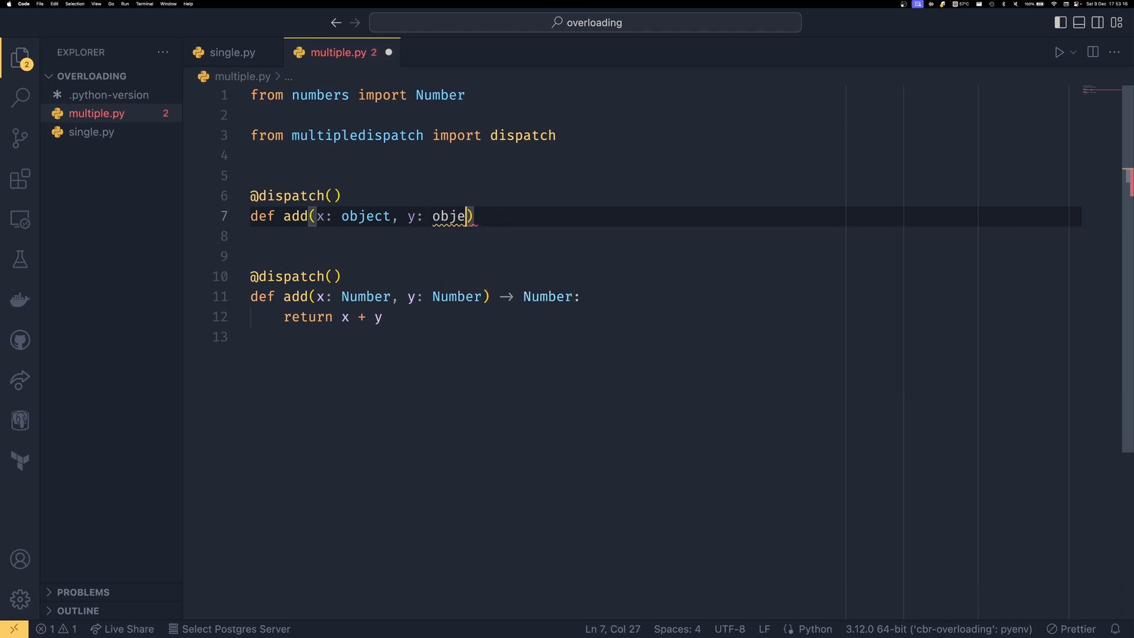
pyautogui.write('ct')
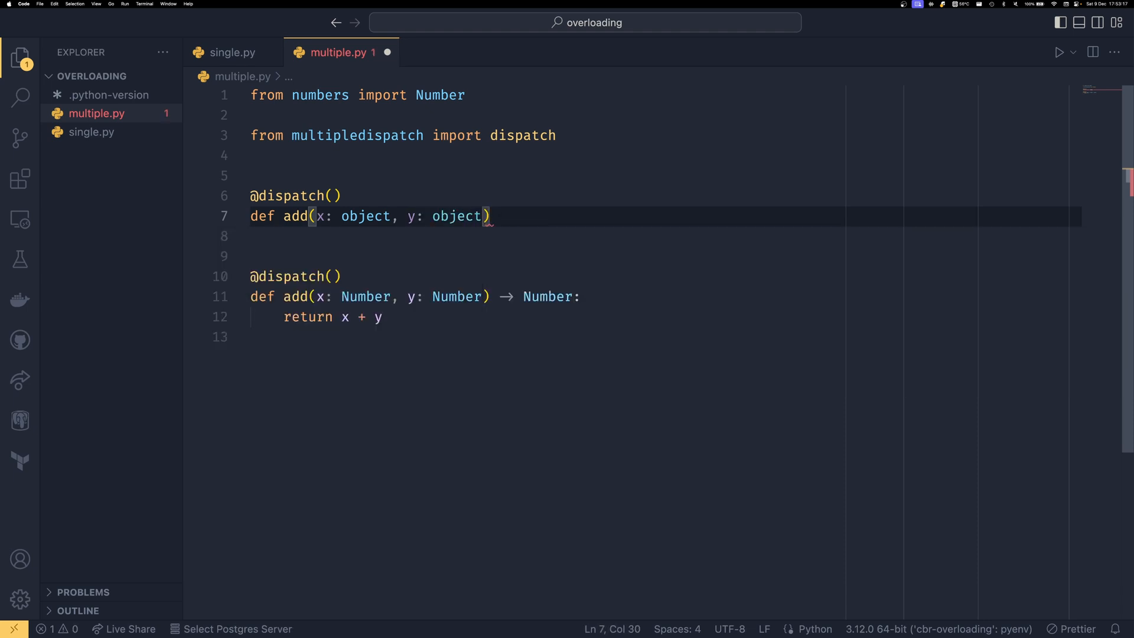
pyautogui.write('-> str:')
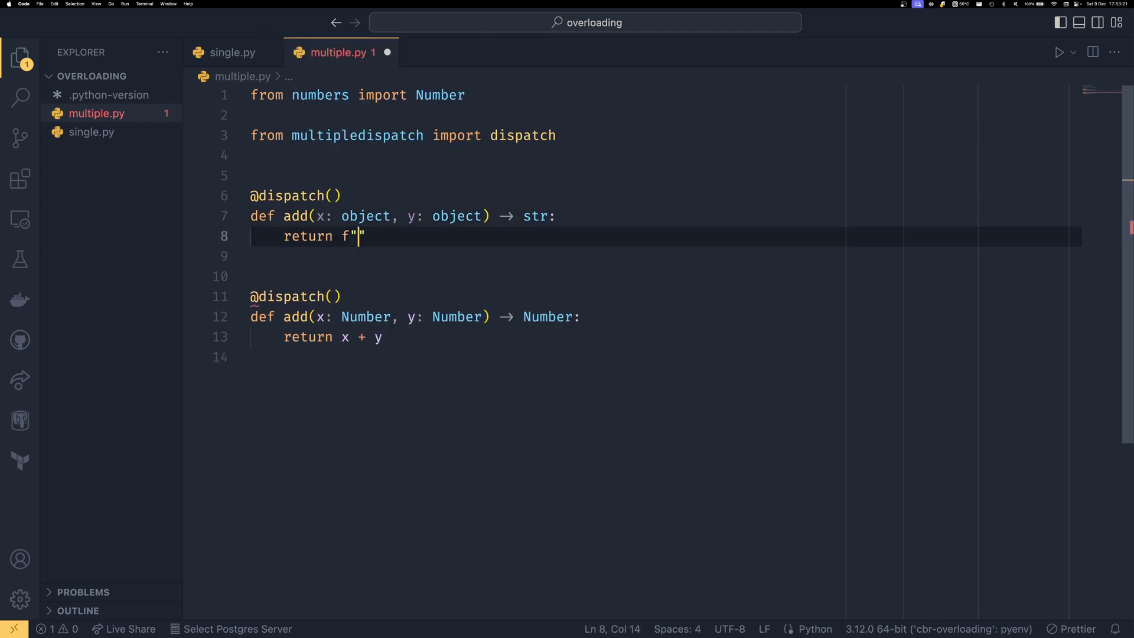
pyautogui.write('{x}')
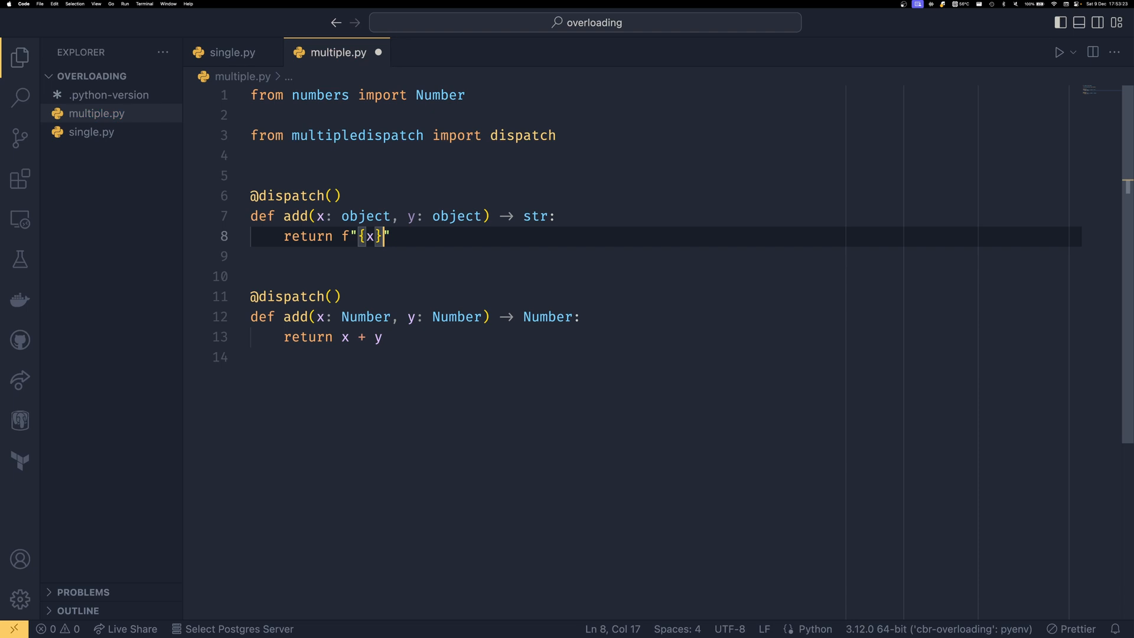
pyautogui.write('+ {y}')
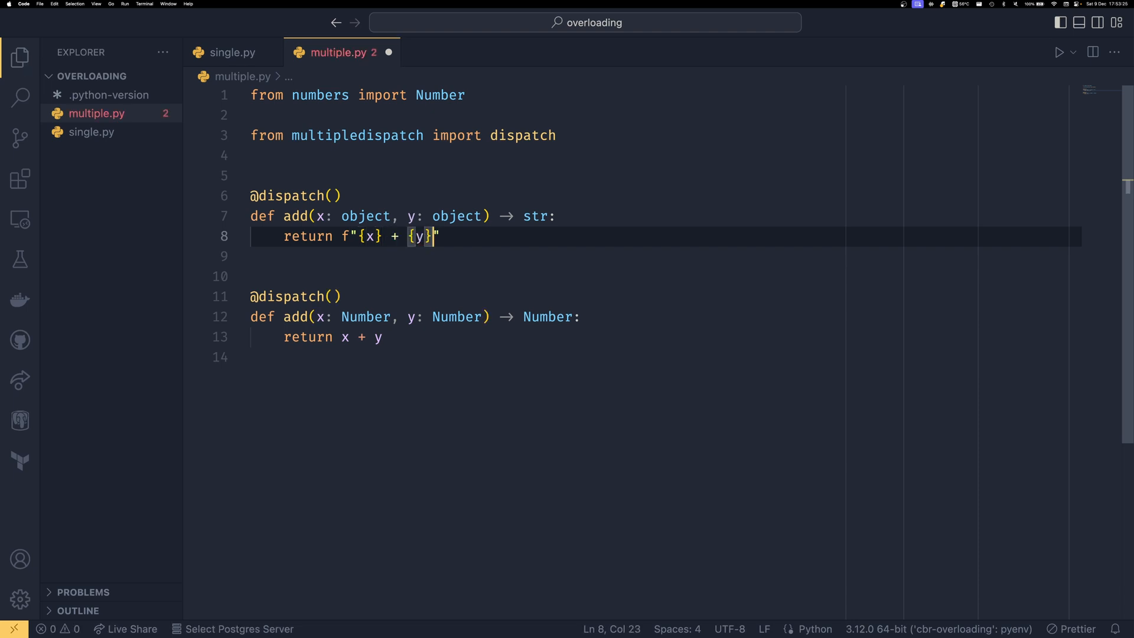
pyautogui.press('cmd+s')
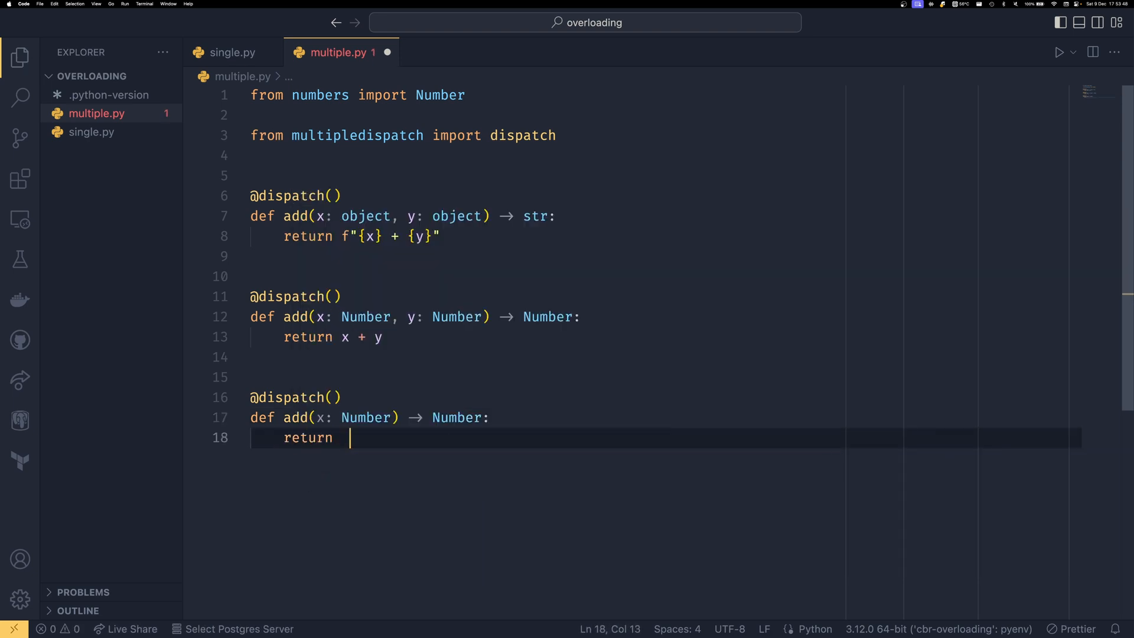
pyautogui.write('x + 1')
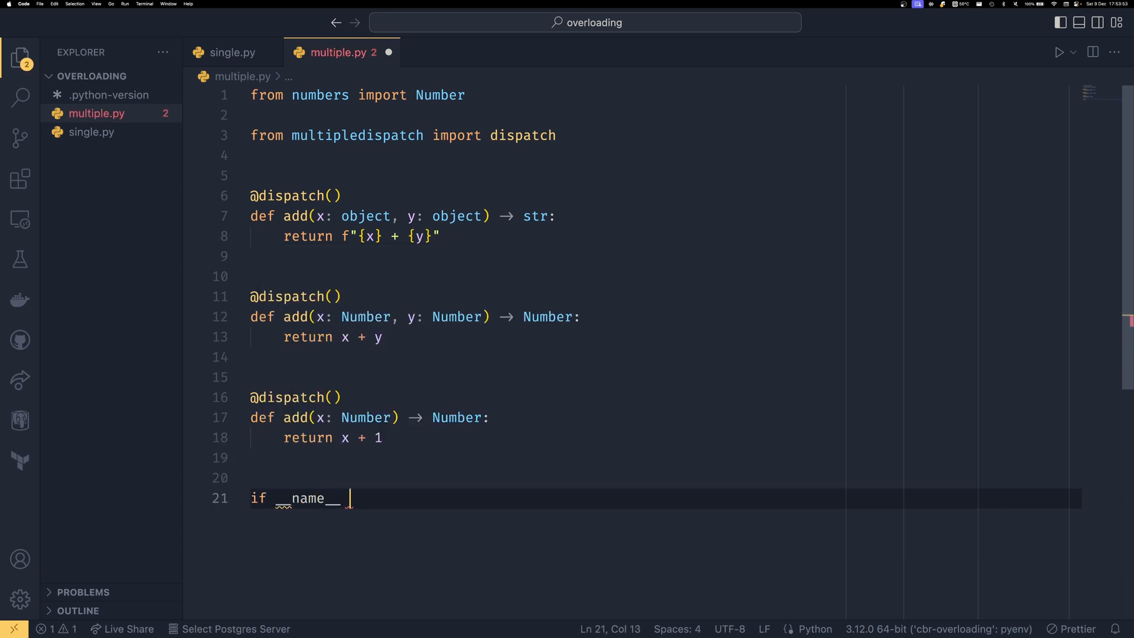
# Add an if __name__ == "__main__" block printing add(1, 2), add(1.6) and add("1", True), then run py multiple.py.
pyautogui.write('== "__main__":')
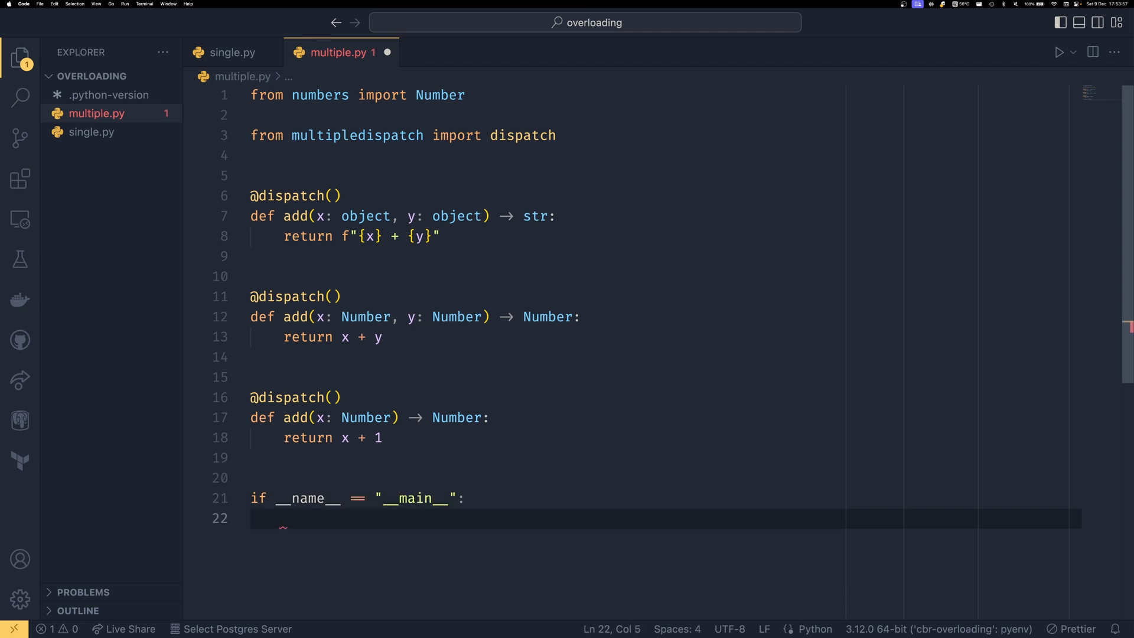
pyautogui.write('print(add(1, 2')
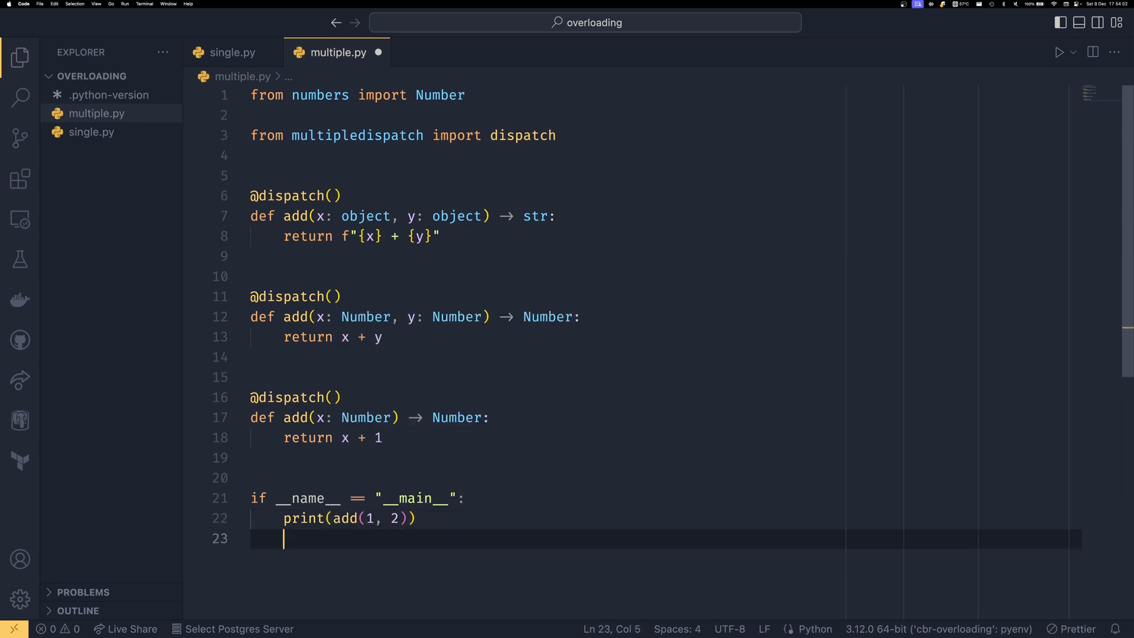
pyautogui.write('print(add)')
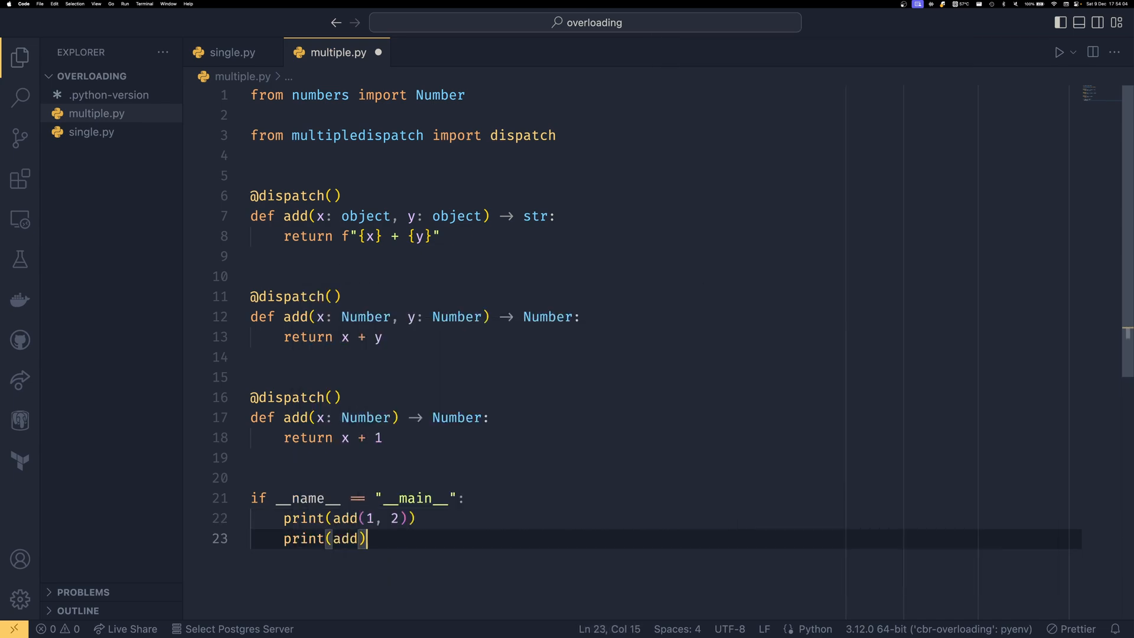
pyautogui.write('1.6)')
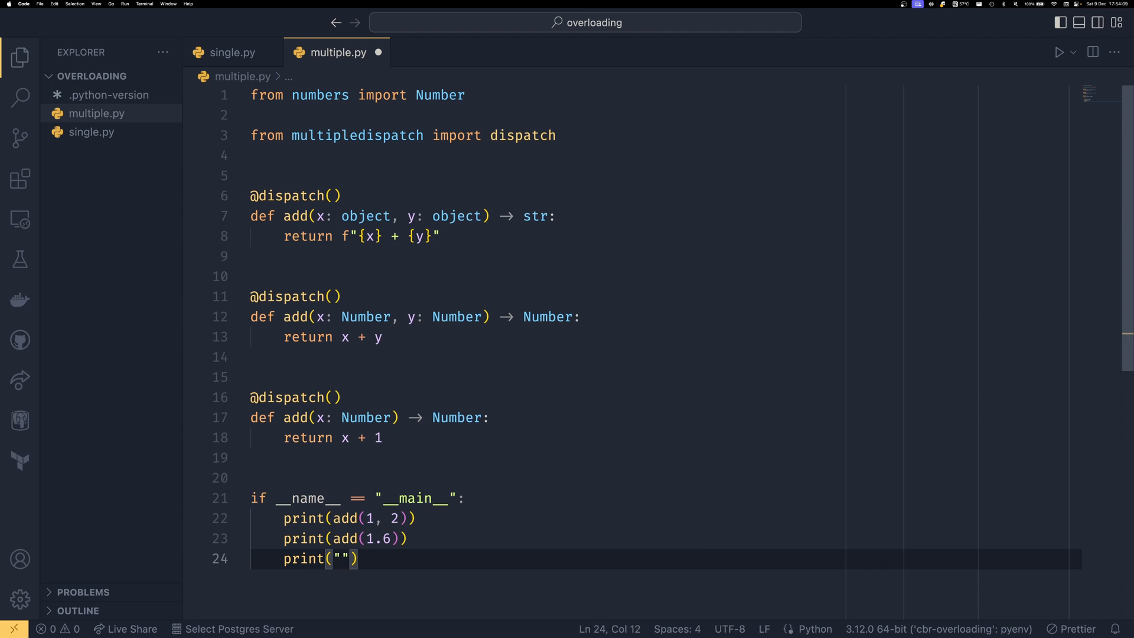
pyautogui.write('add')
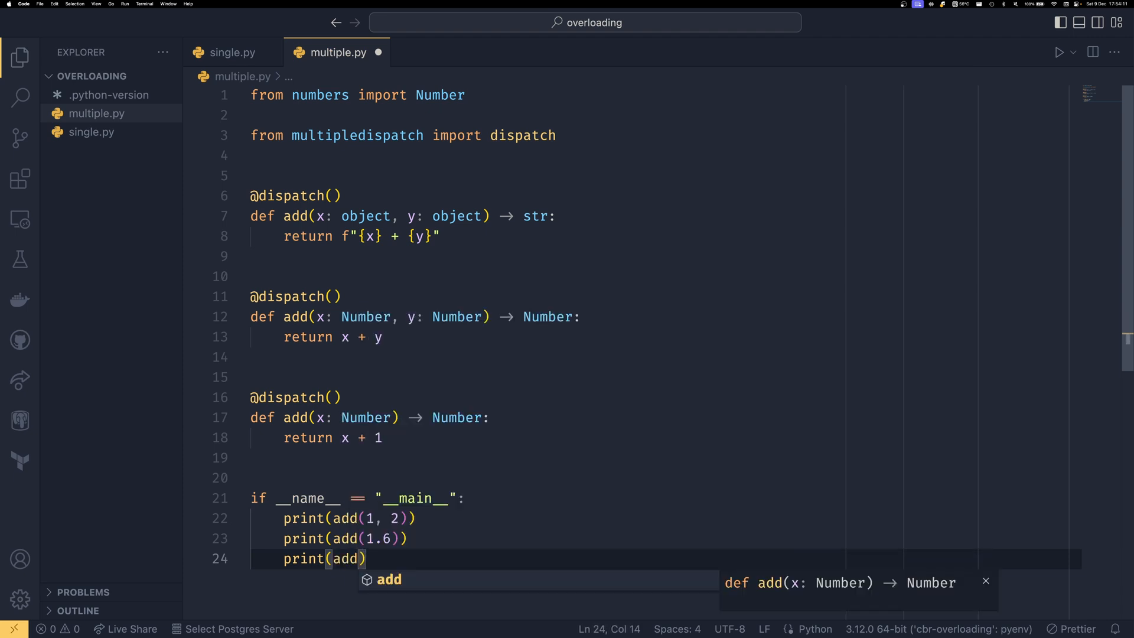
pyautogui.write('"1", True')
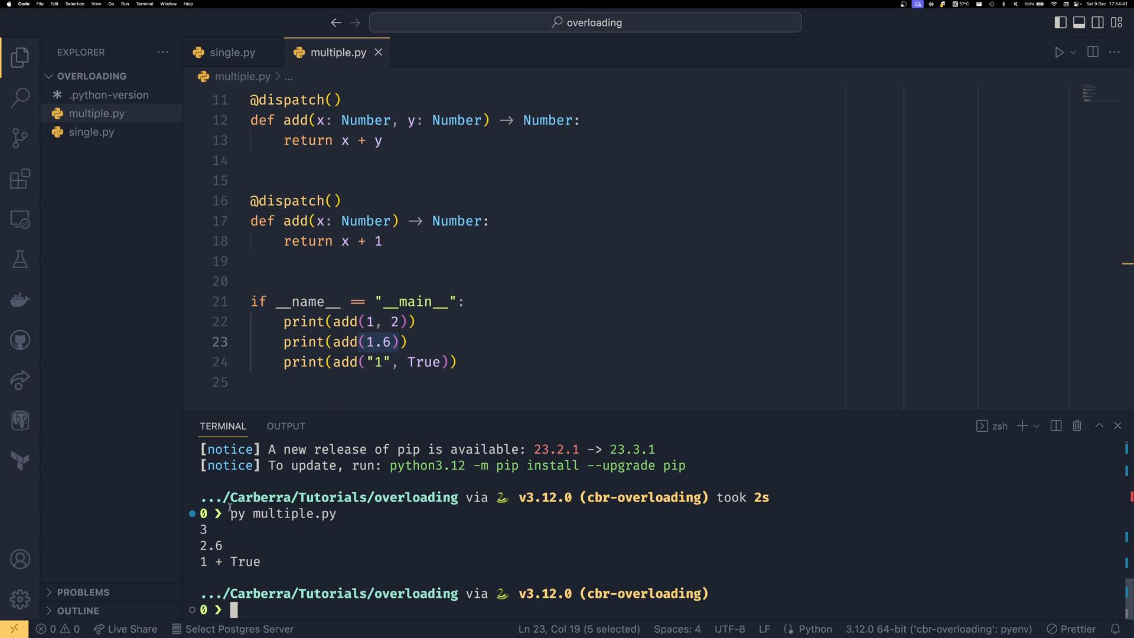
# Review the object overload and add print(add("5")), rerunning to hit NotImplementedError for <str>.
pyautogui.click(355, 241)
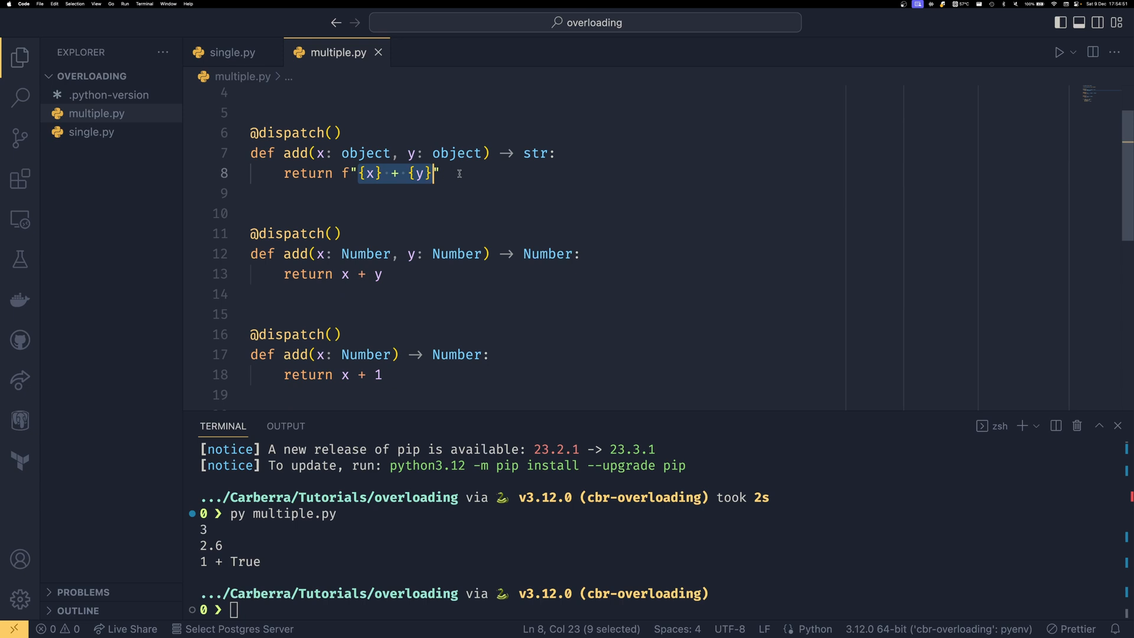
pyautogui.scroll(-3)
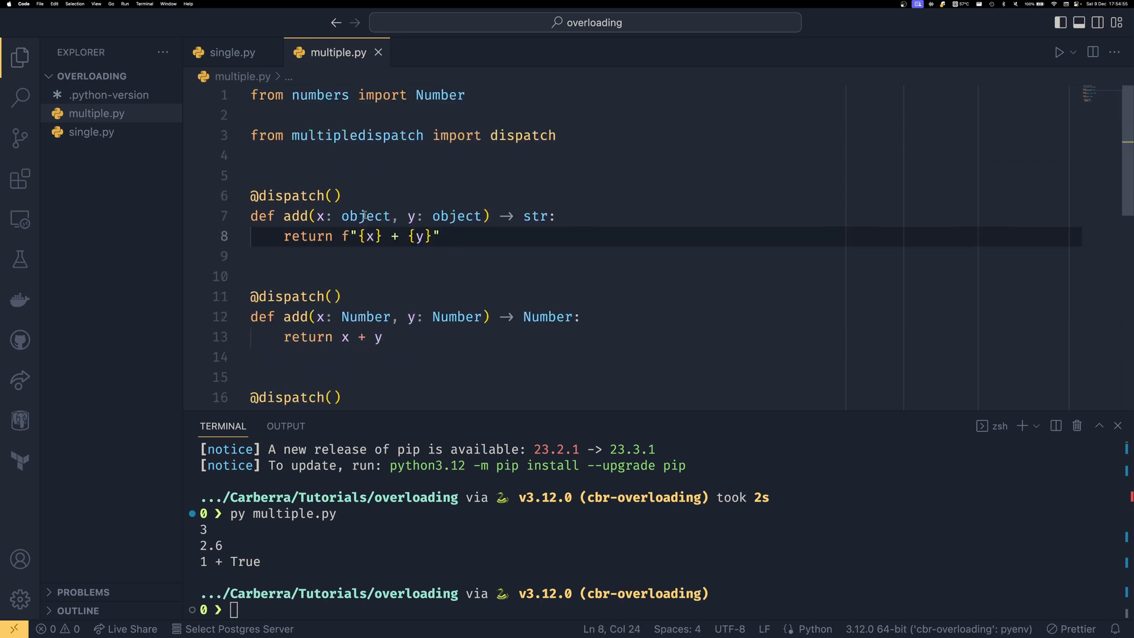
pyautogui.doubleClick(365, 215)
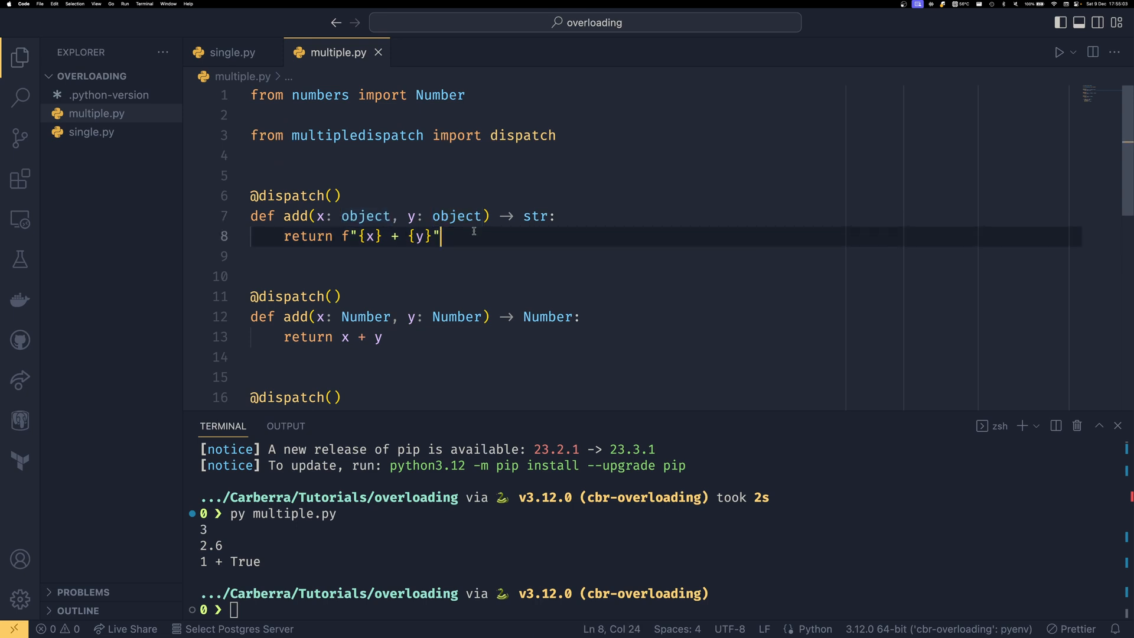
pyautogui.moveTo(468, 232)
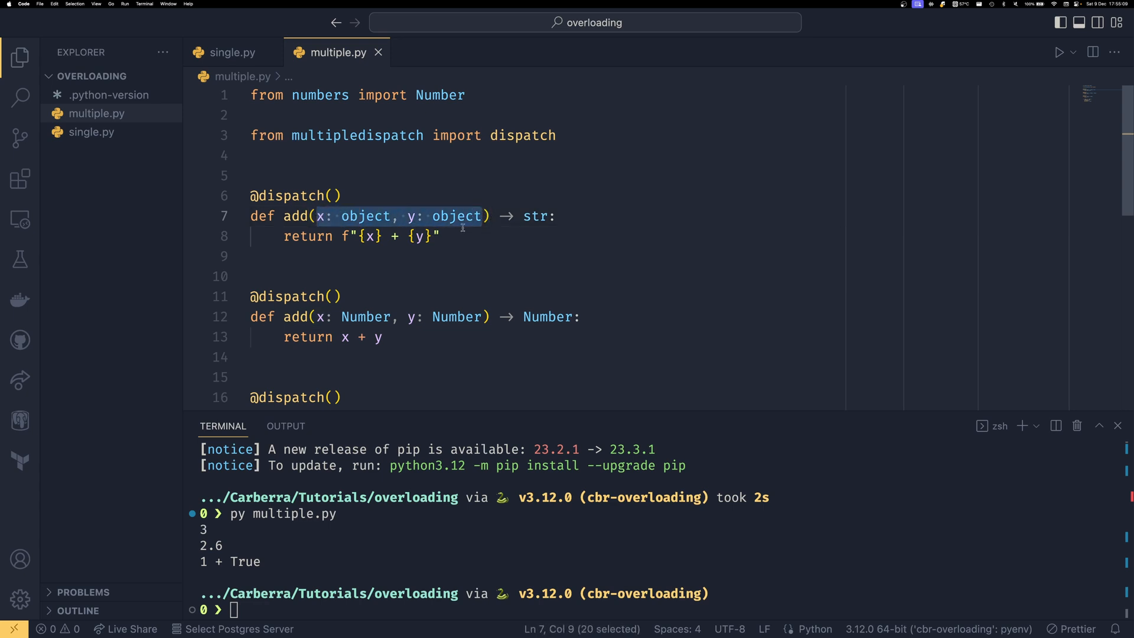
pyautogui.click(439, 236)
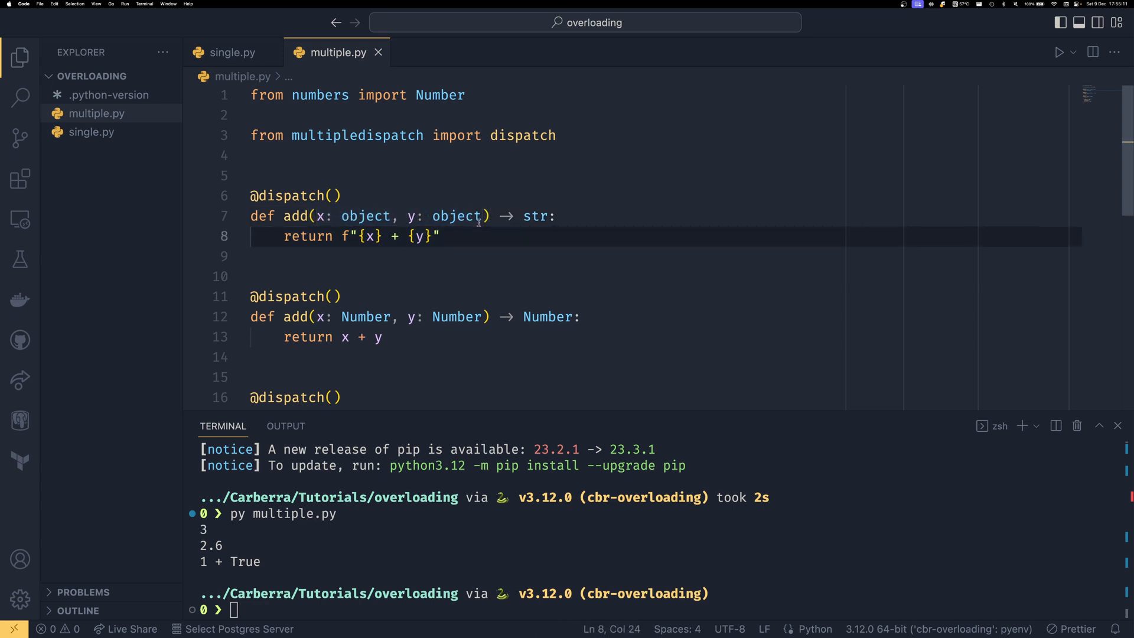
pyautogui.scroll(-3)
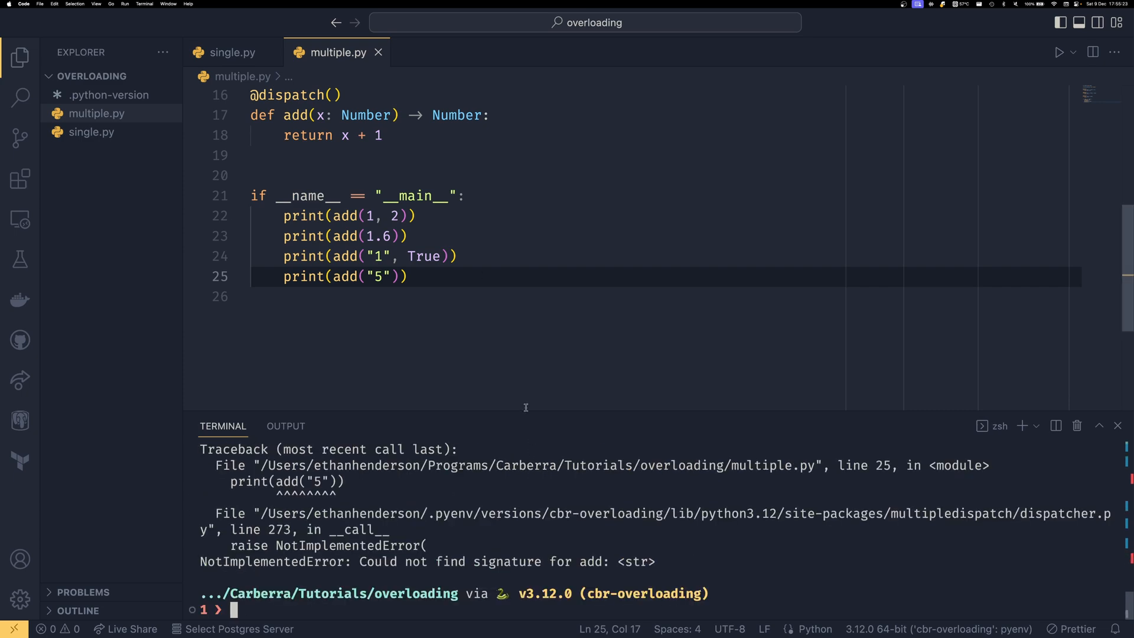
# Enlarge the terminal to read the traceback, highlight NotImplementedError, then collapse the terminal to show the code.
pyautogui.moveTo(534, 408); pyautogui.dragTo(534, 334)
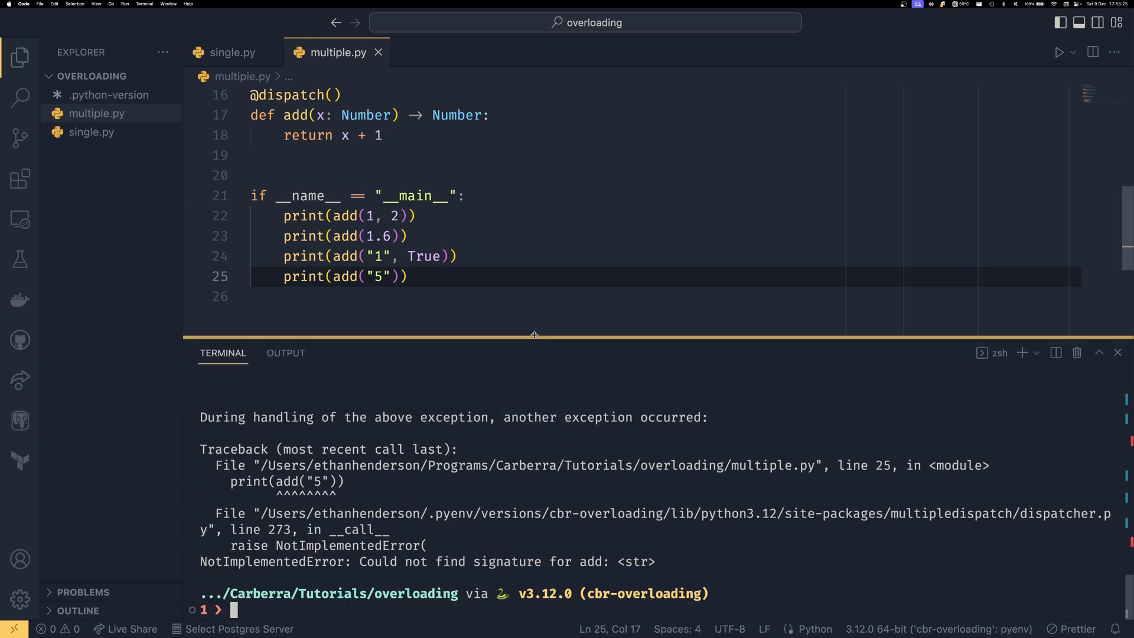
pyautogui.moveTo(534, 334); pyautogui.dragTo(546, 214)
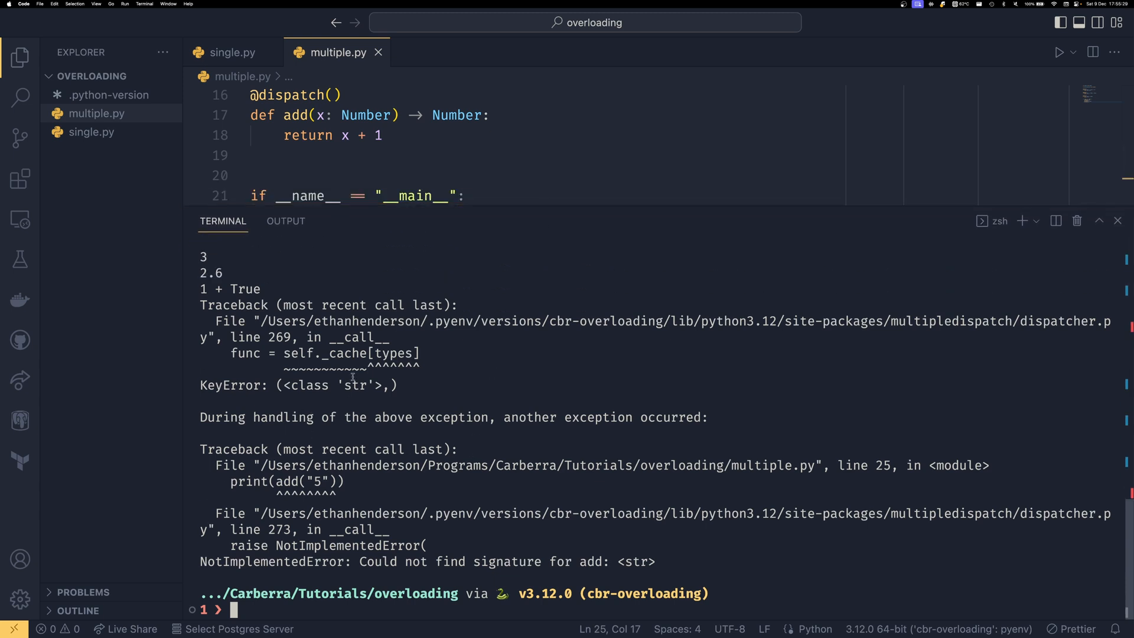
pyautogui.doubleClick(230, 561)
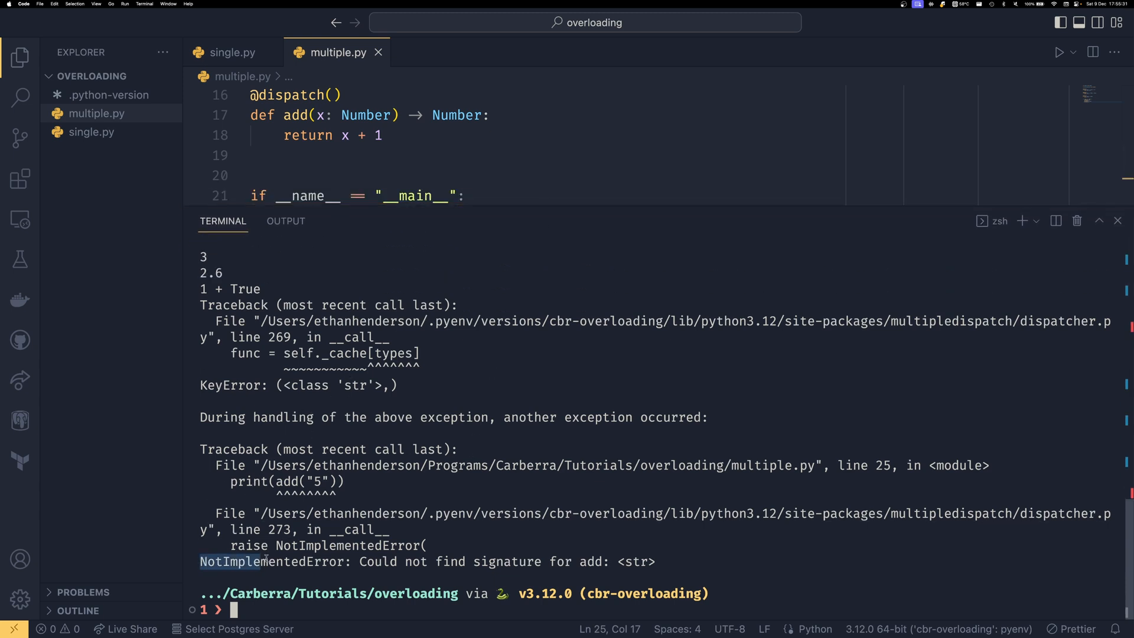
pyautogui.moveTo(264, 562); pyautogui.dragTo(617, 562)
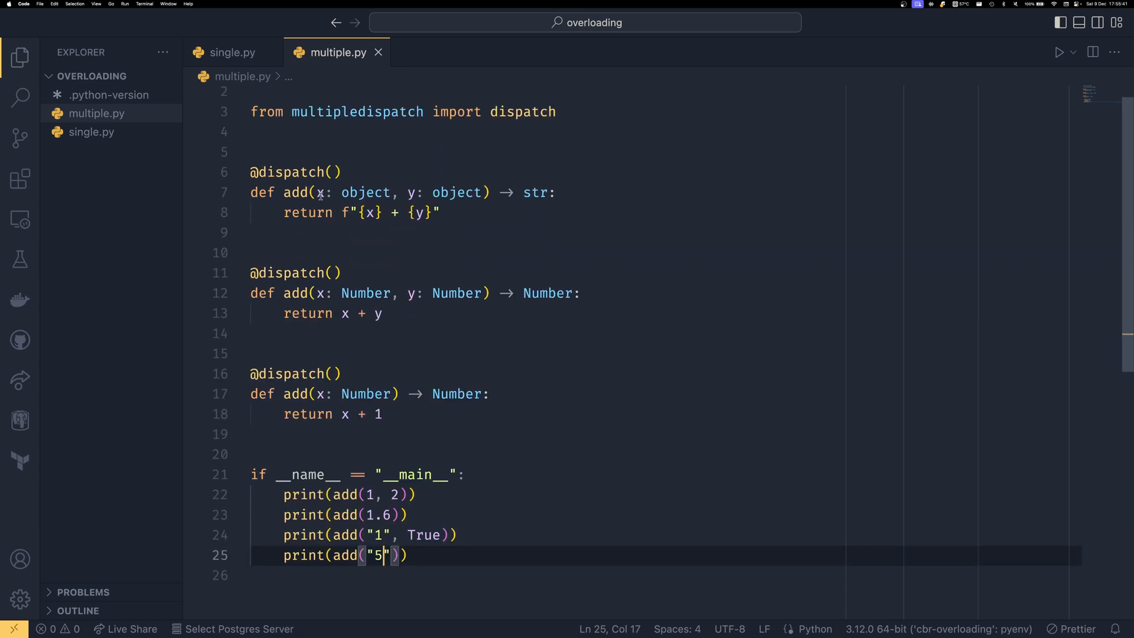
pyautogui.moveTo(317, 193); pyautogui.dragTo(482, 192)
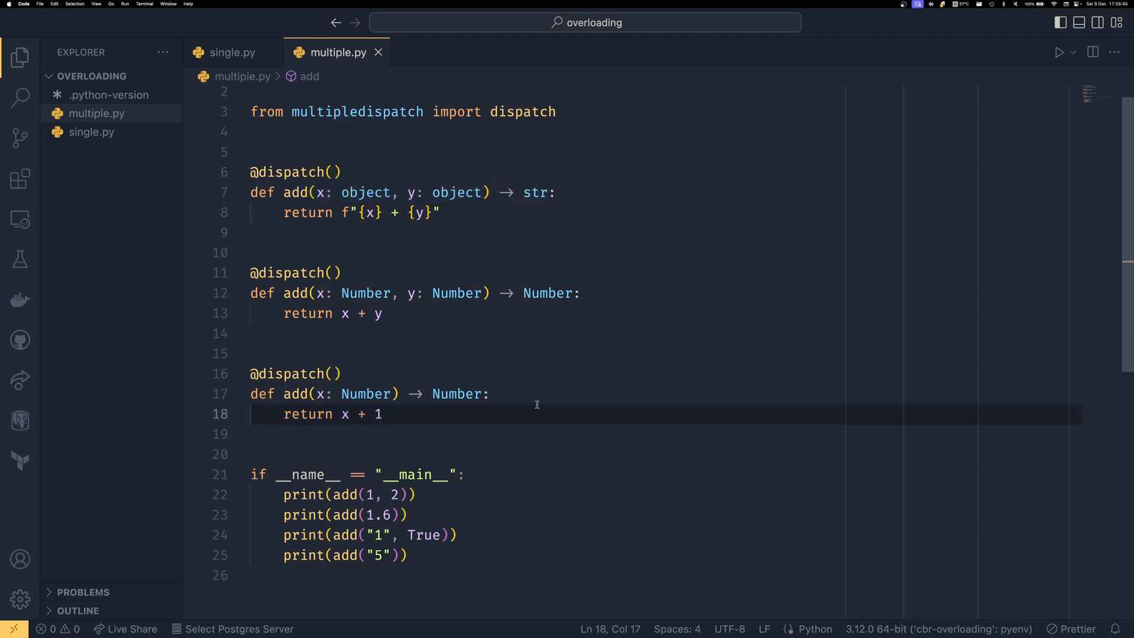
pyautogui.moveTo(486, 530)
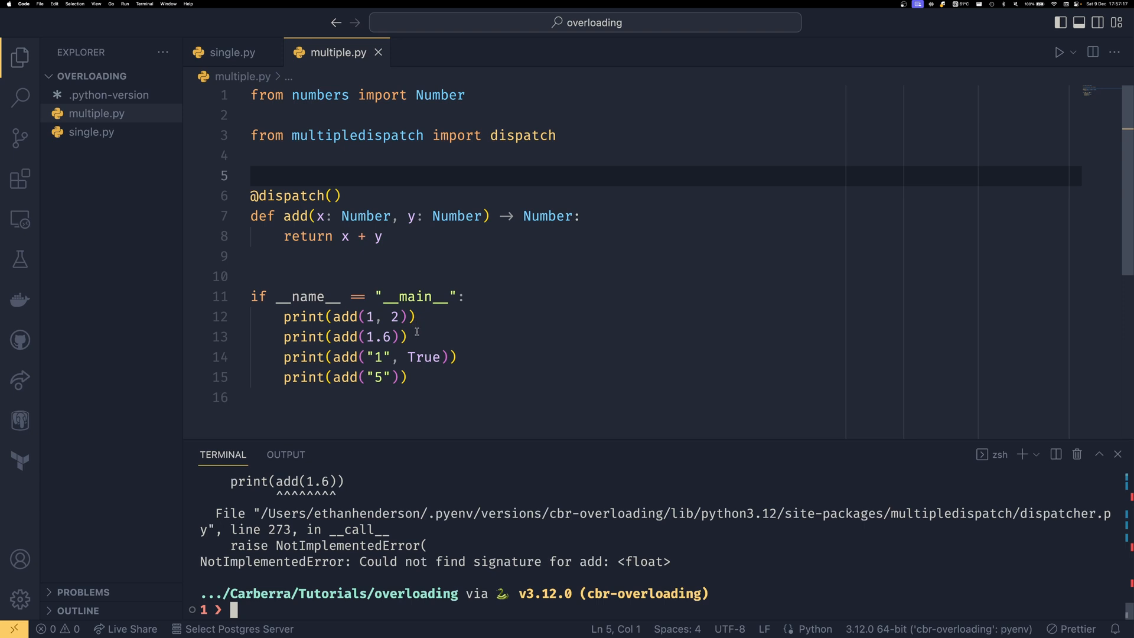
# Delete the object and single-Number overloads, comment out print(add(1.6)), and rerun to fail on <str, bool>.
pyautogui.click(410, 337)
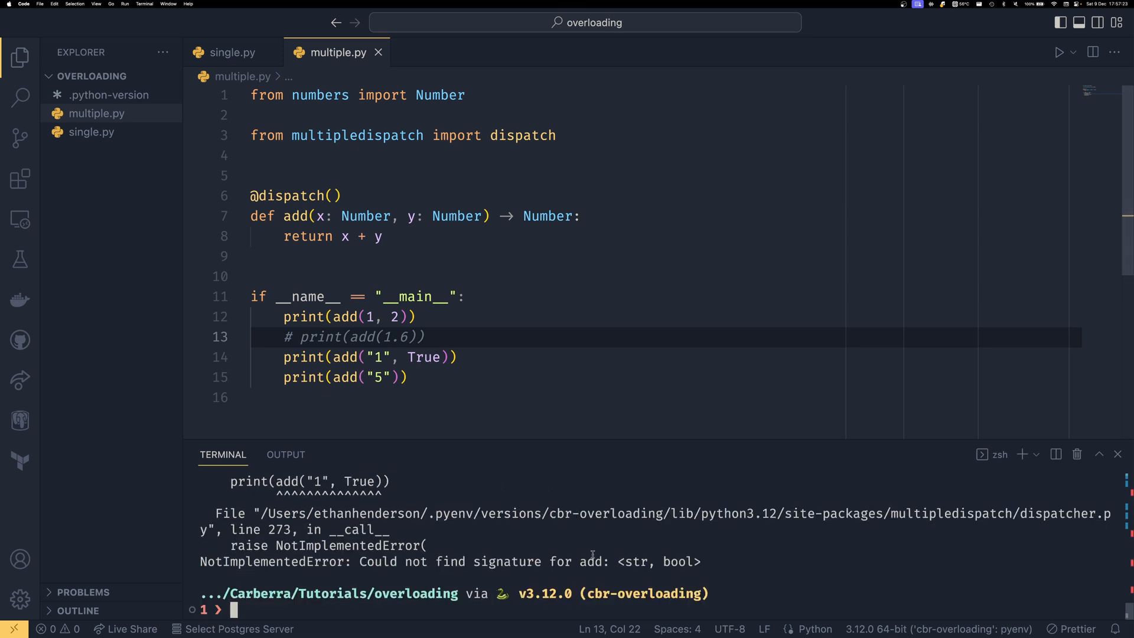
pyautogui.click(382, 236)
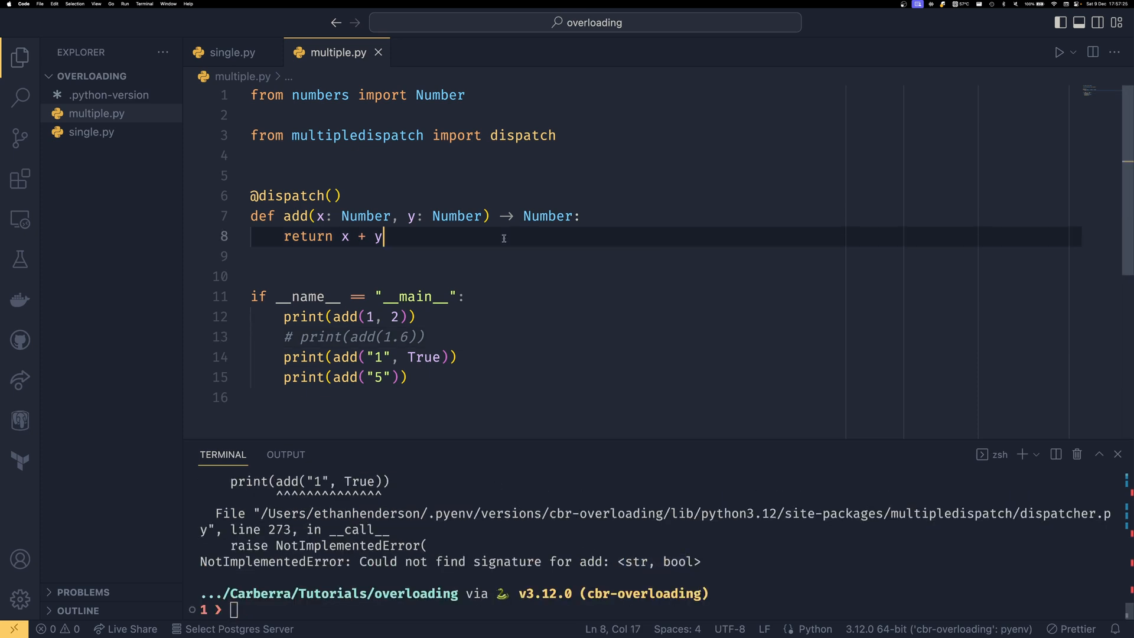